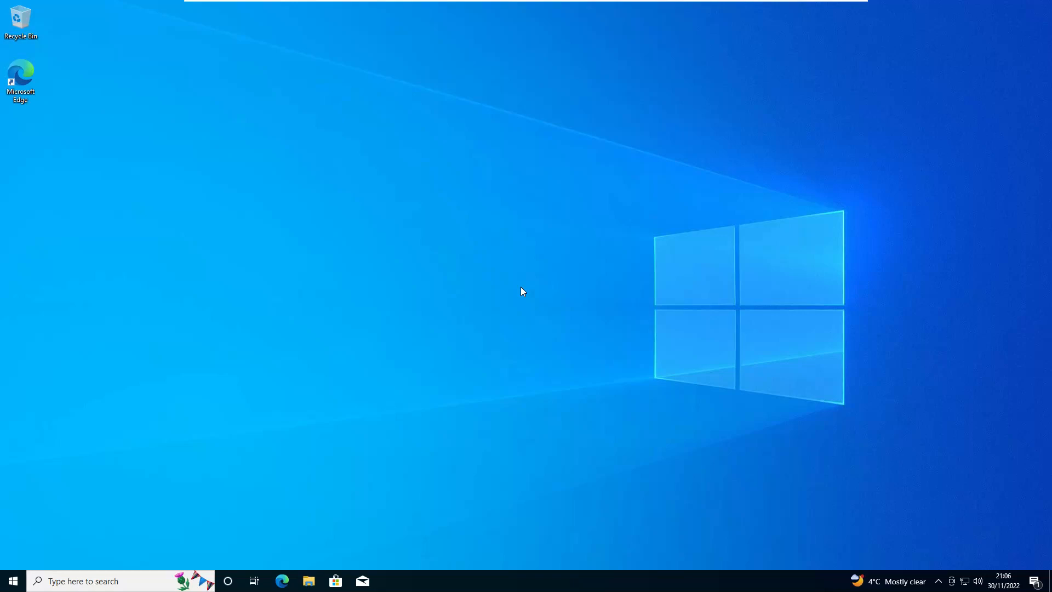
# Step: Launch Task Manager from the Ctrl+Alt+Del screen and expand it to the detailed view
pyautogui.press('ctrl+alt+delete')
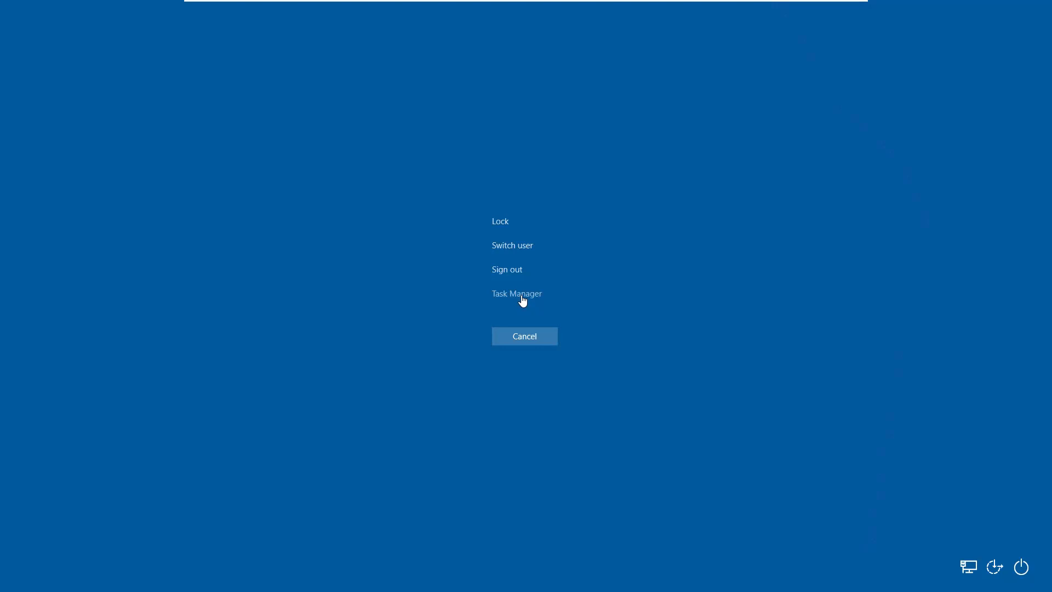
pyautogui.click(518, 293)
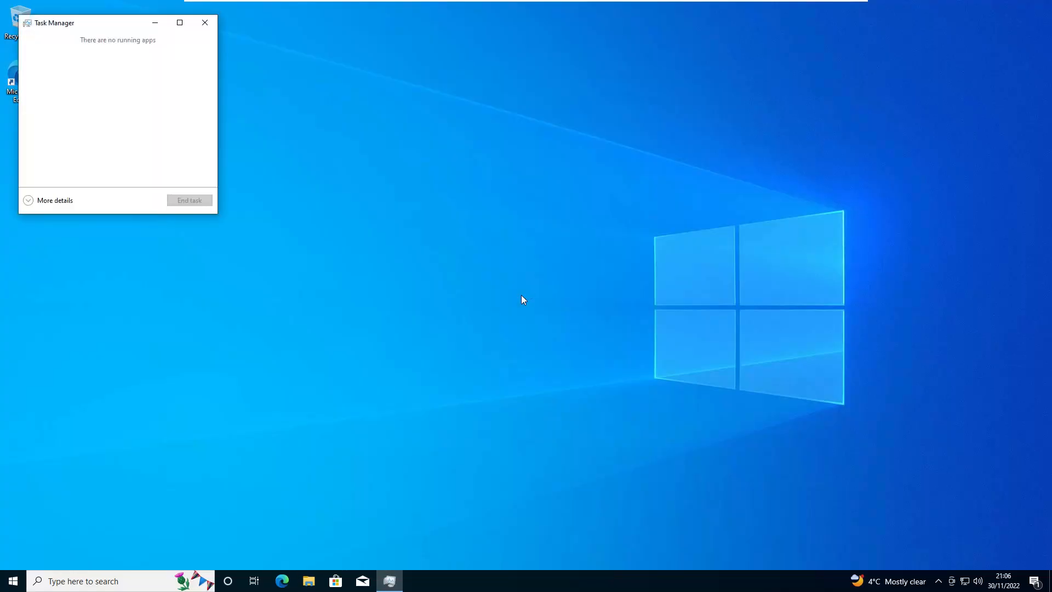
pyautogui.moveTo(80, 137)
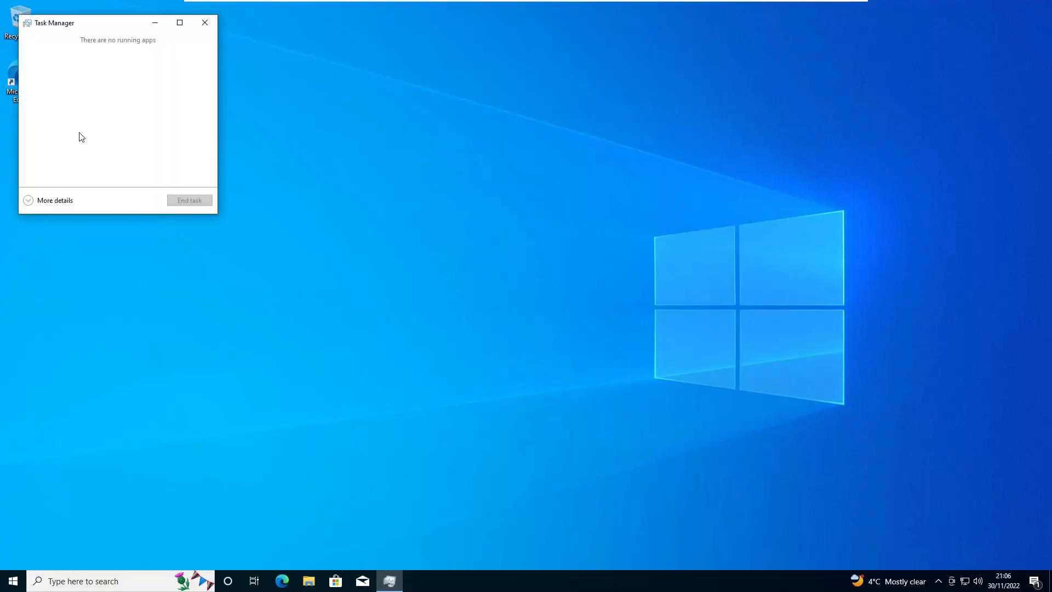
pyautogui.click(55, 199)
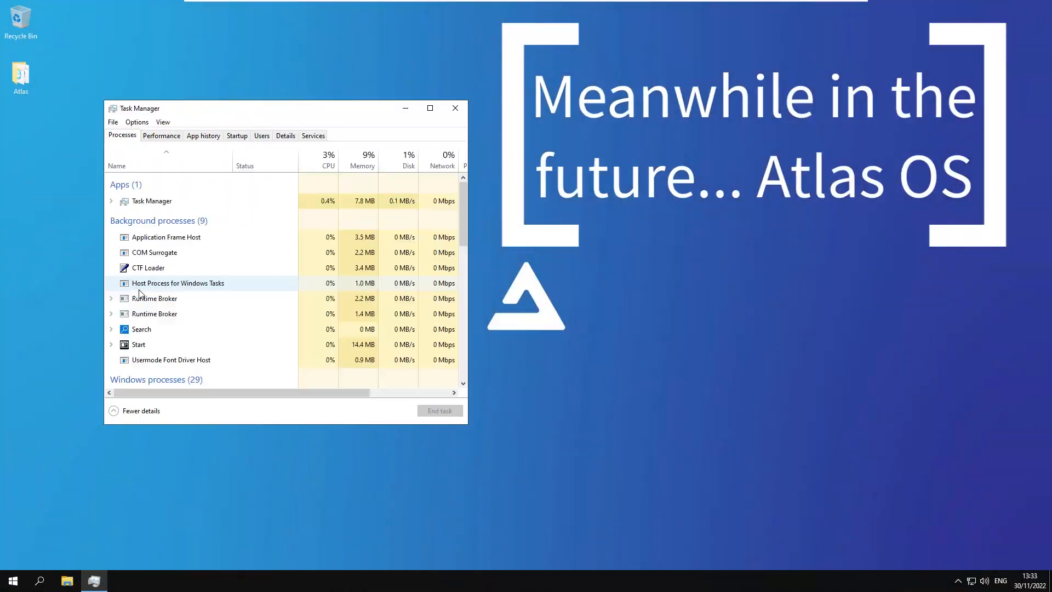
# Step: View the Performance CPU page showing 1% utilization, 40 processes and 553 threads
pyautogui.click(161, 136)
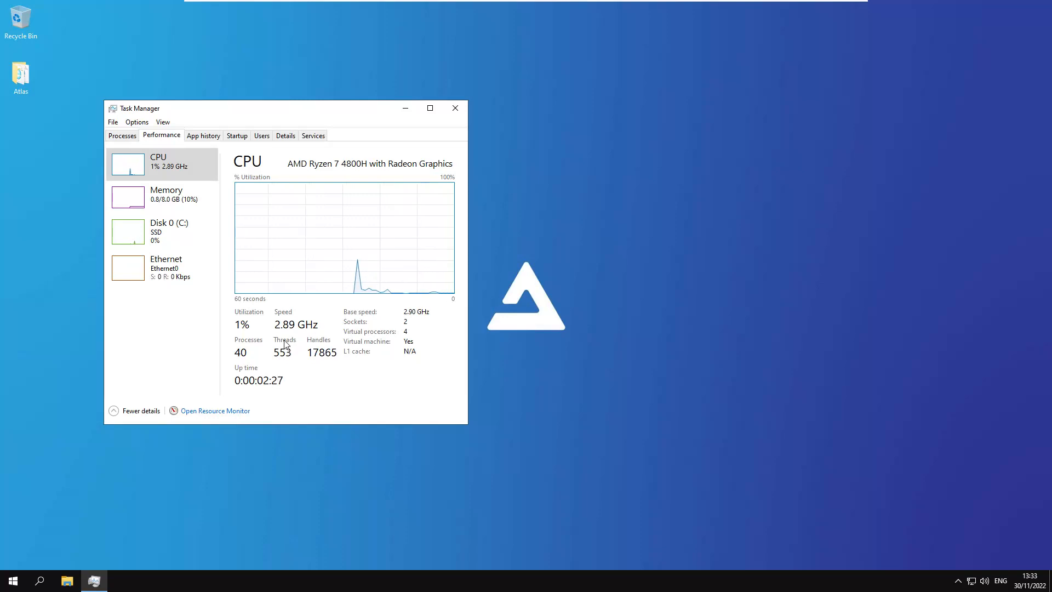
pyautogui.moveTo(251, 358)
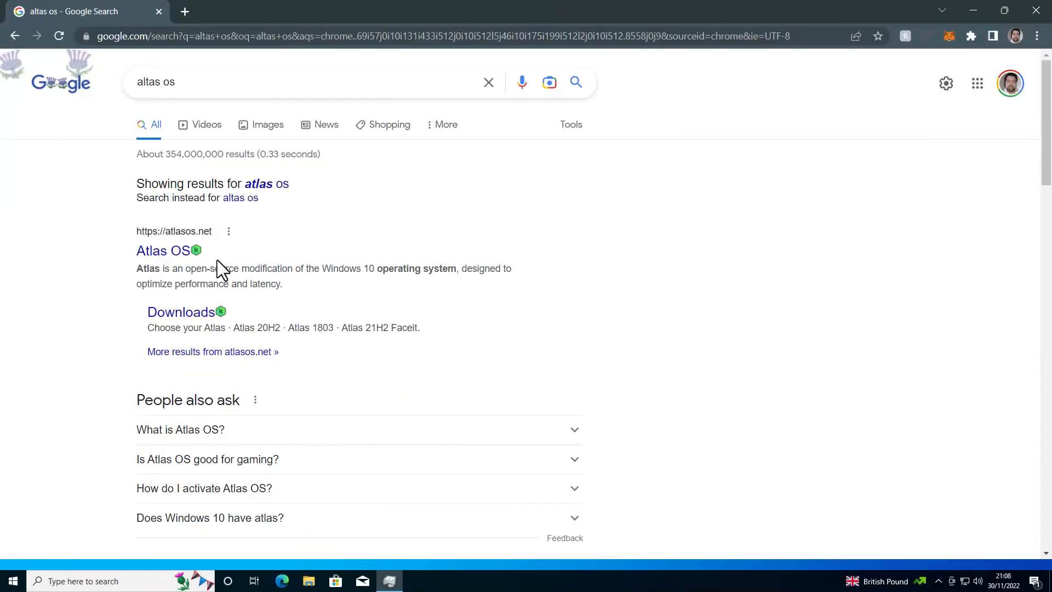
# Step: Open atlasos.net from the Google result and scroll to the Why ATLAS feature list, noting 'for secuirty reasons!!'
pyautogui.click(162, 251)
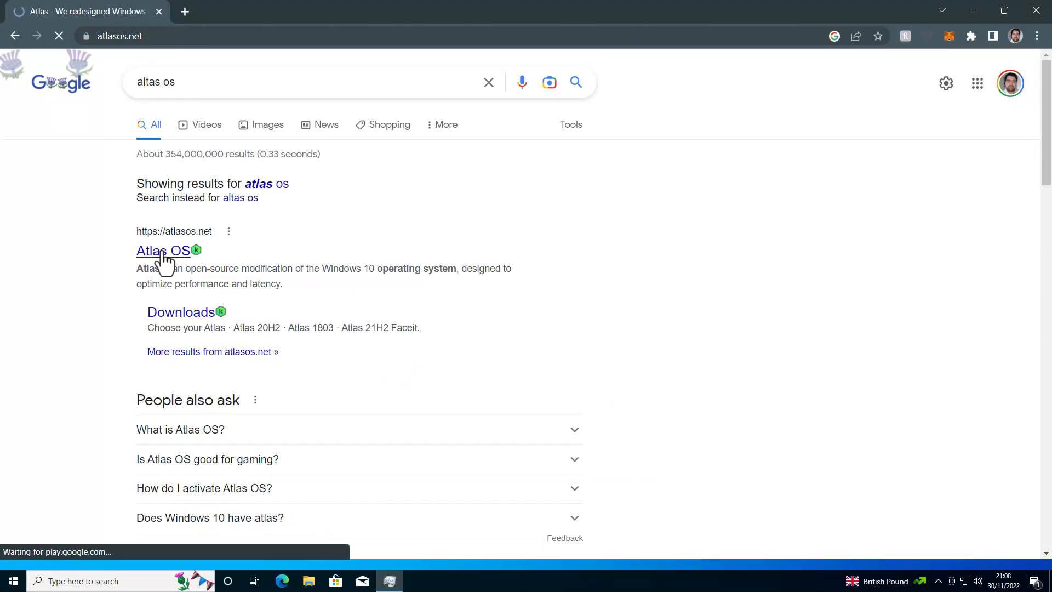
pyautogui.click(162, 250)
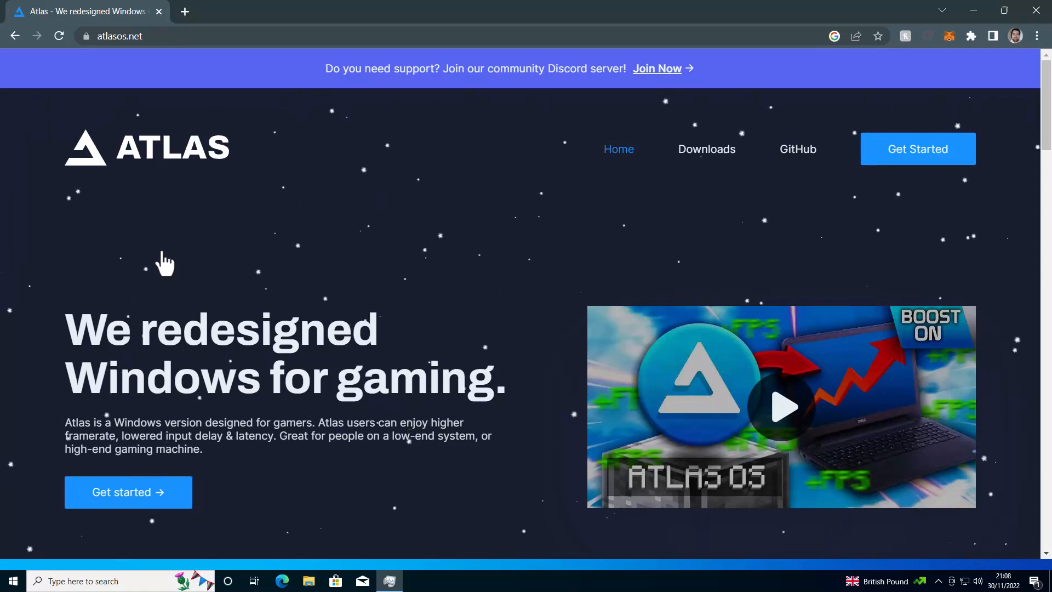
pyautogui.scroll(-3)
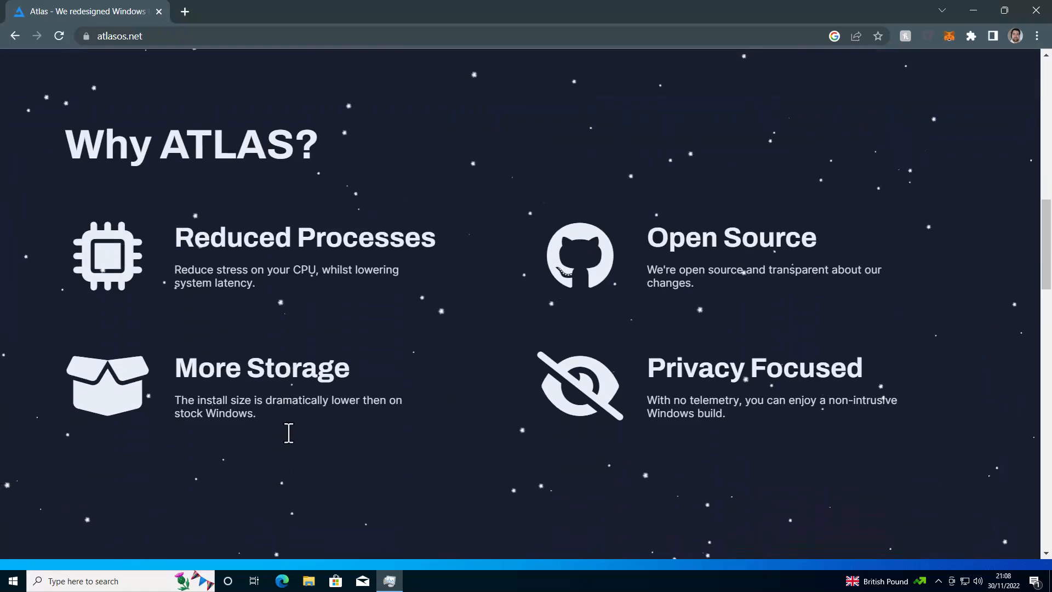
pyautogui.scroll(-3)
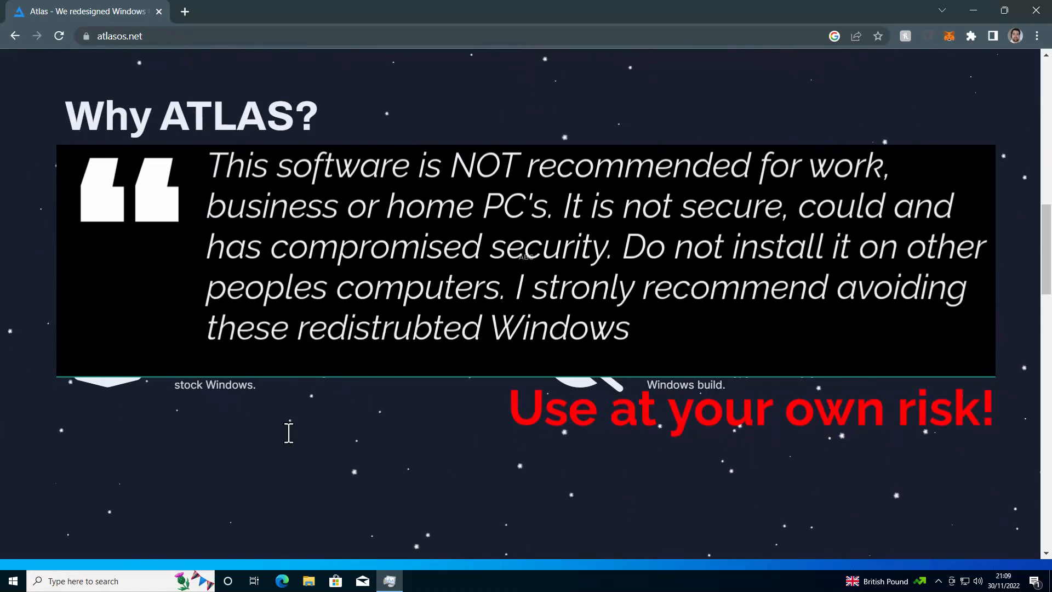
pyautogui.write('for secuirty reasons!!')
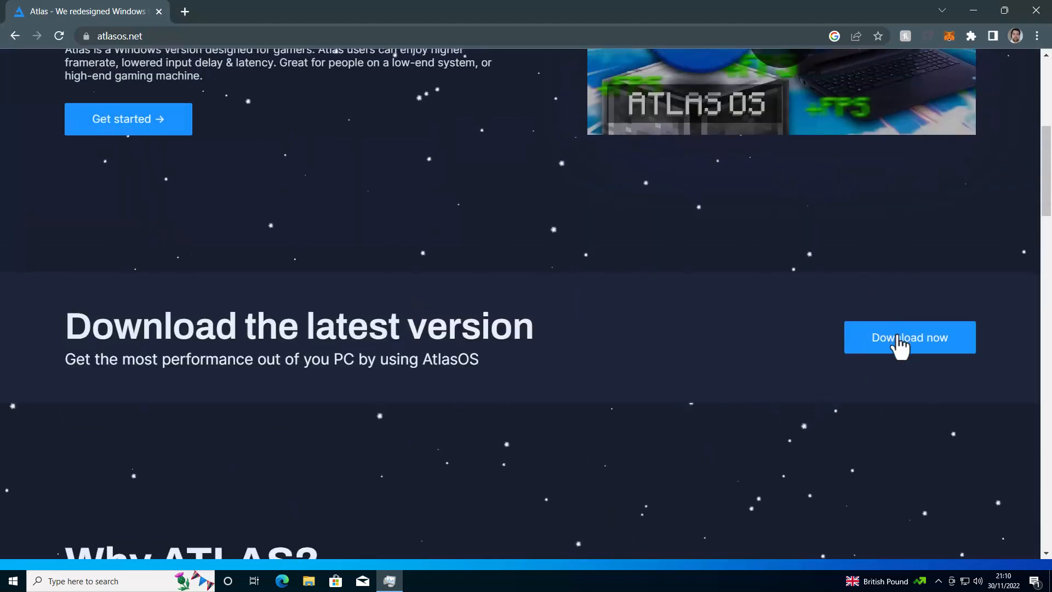
# Step: Go to the Atlas downloads page and start downloading the Atlas 20H2 ISO, Atlas_v0.5.2.iso
pyautogui.click(910, 338)
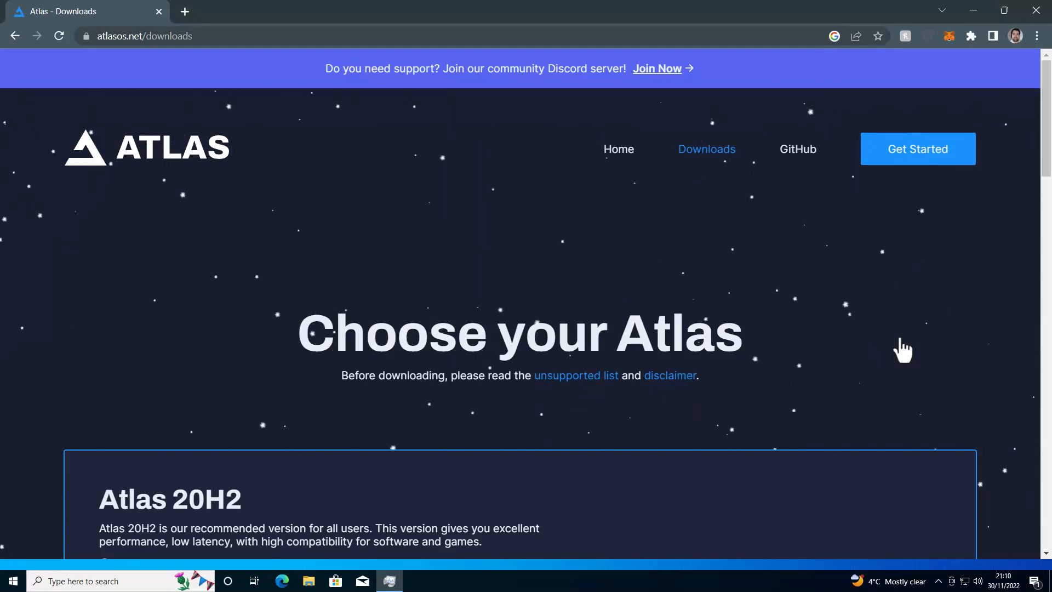
pyautogui.moveTo(730, 406)
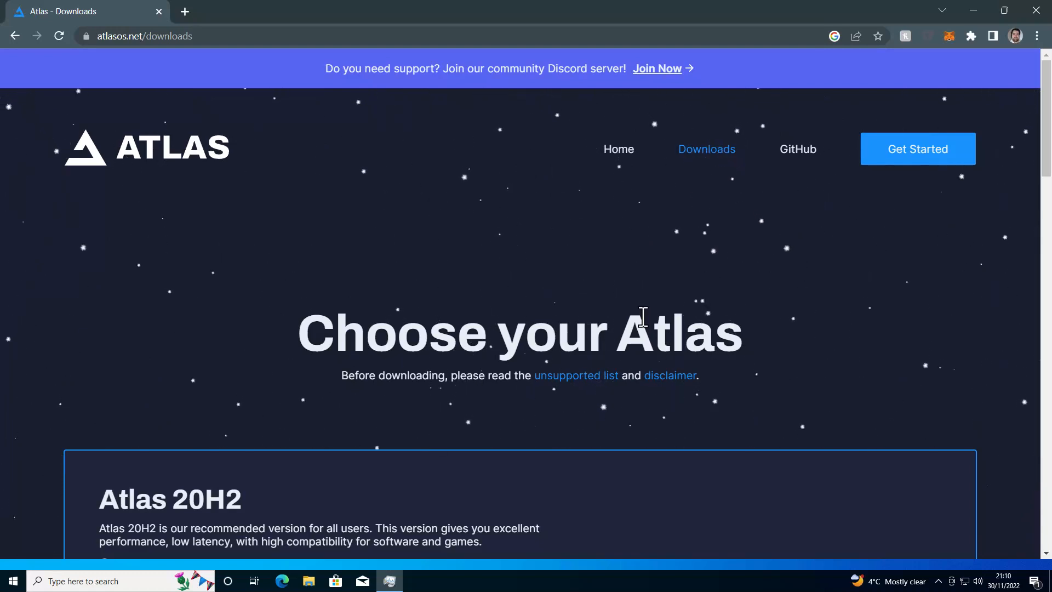
pyautogui.scroll(-3)
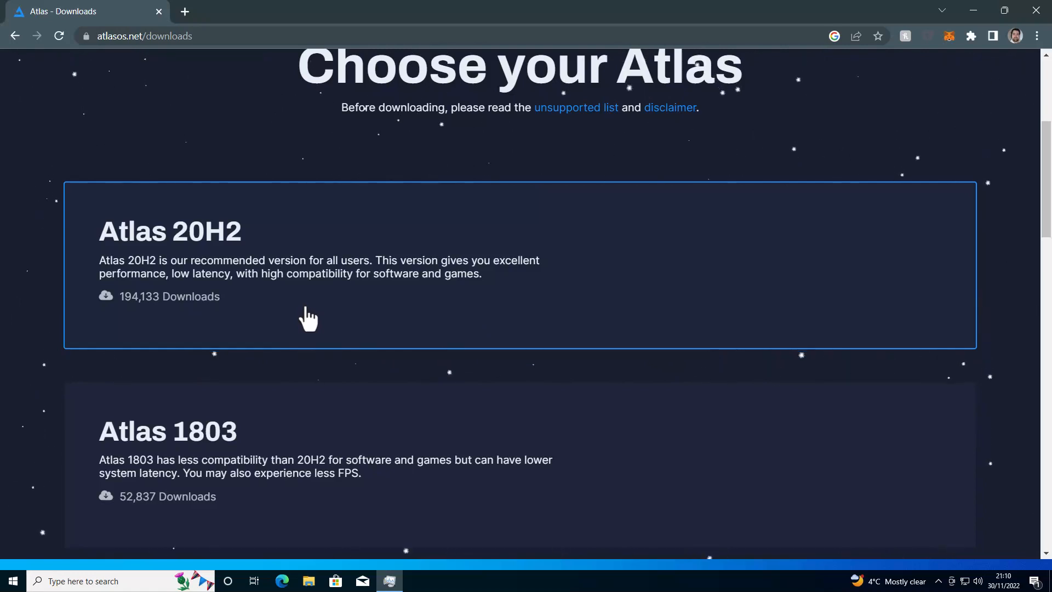
pyautogui.click(305, 316)
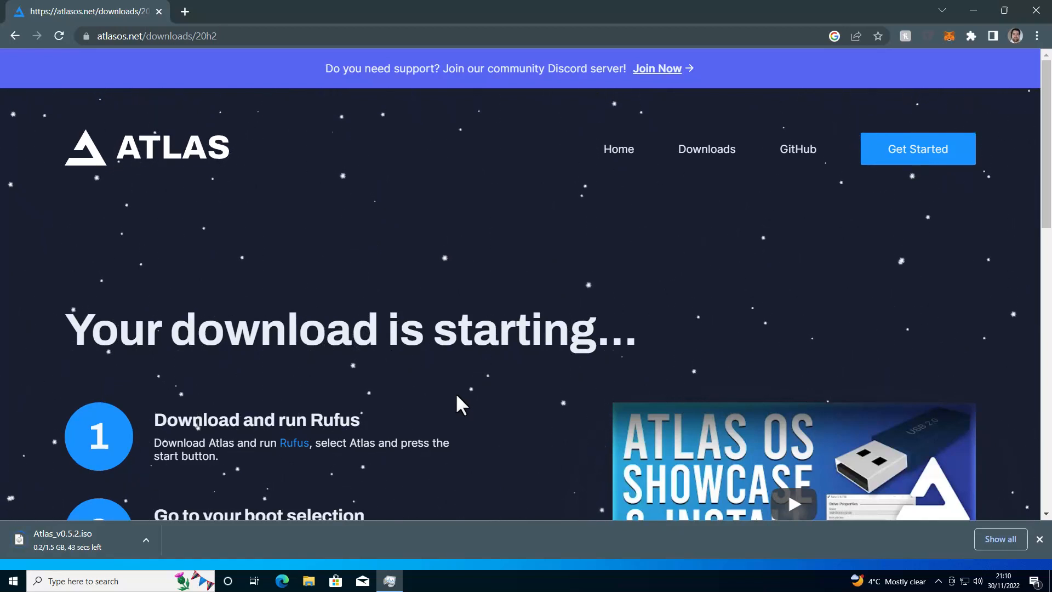
pyautogui.moveTo(452, 436)
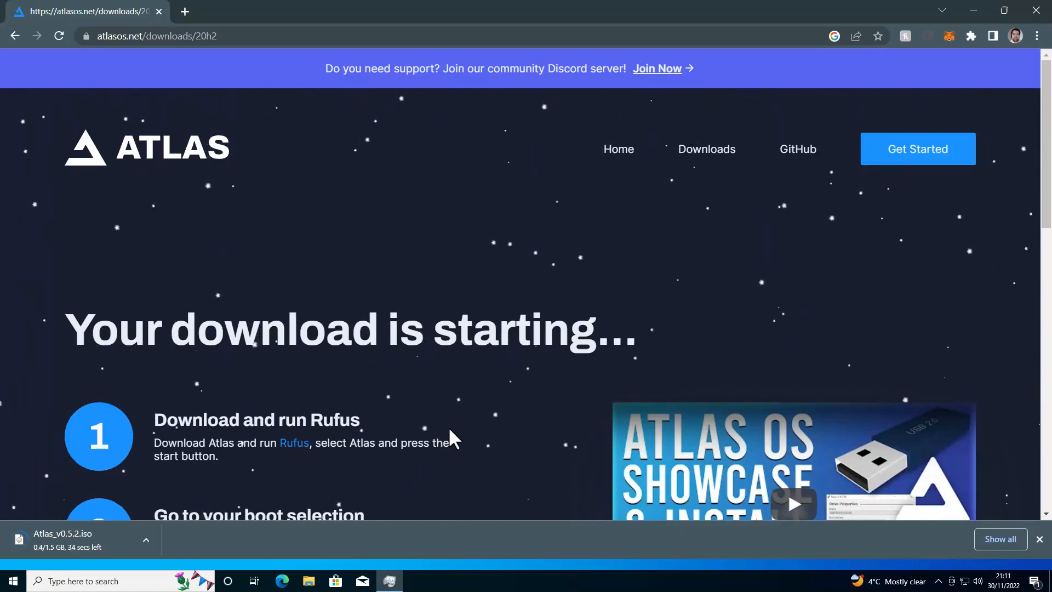
pyautogui.moveTo(465, 409)
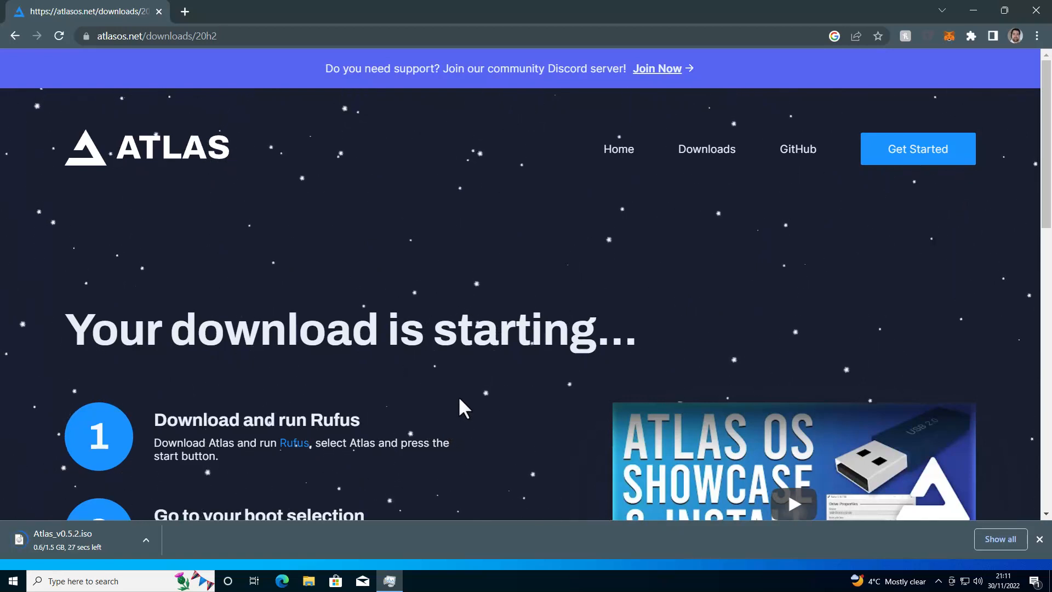
pyautogui.moveTo(302, 175)
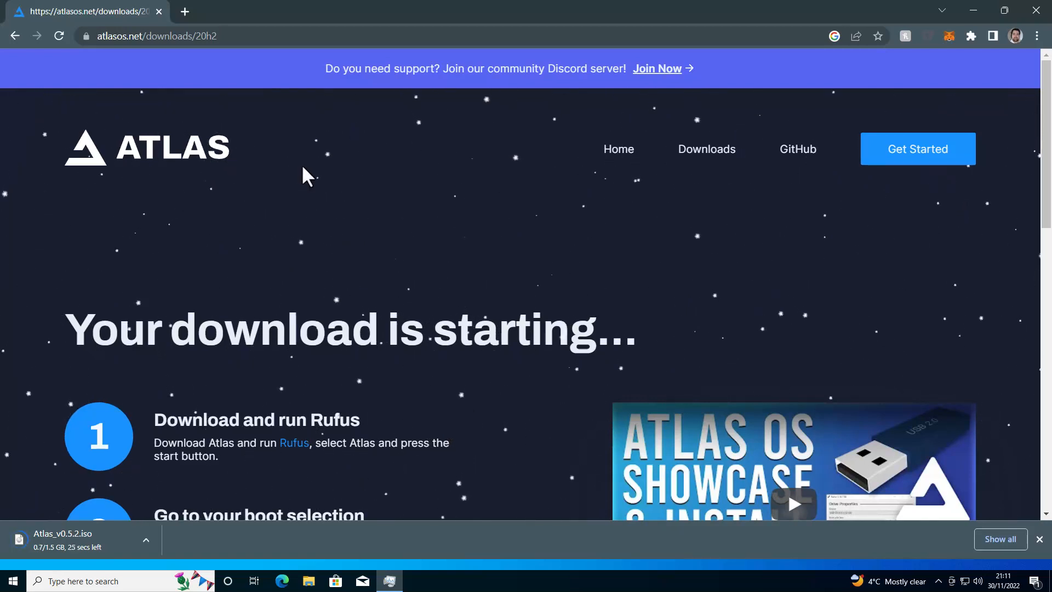
pyautogui.moveTo(186, 10)
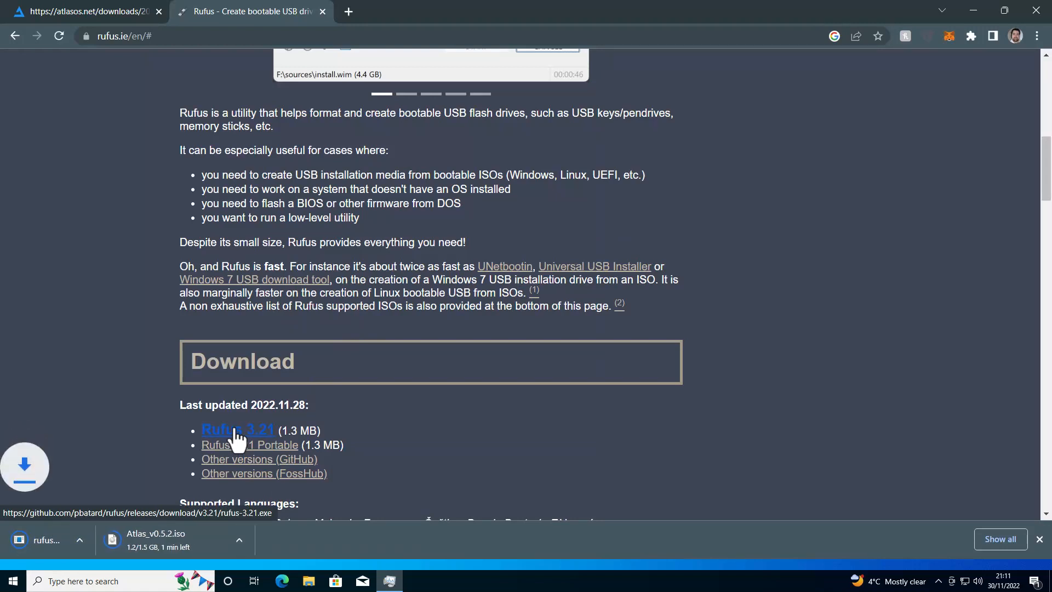
# Step: Download Rufus 3.21 from rufus.ie
pyautogui.click(237, 430)
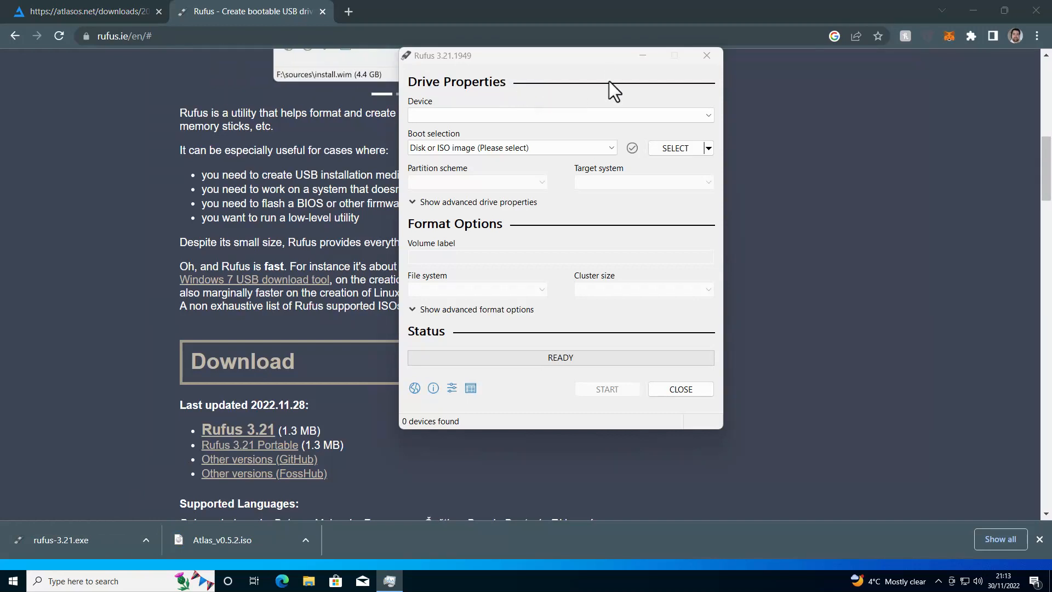
# Step: Target the 16 GB ESD-USB (E:) drive and load Atlas_v0.5.2.iso as the image
pyautogui.click(560, 115)
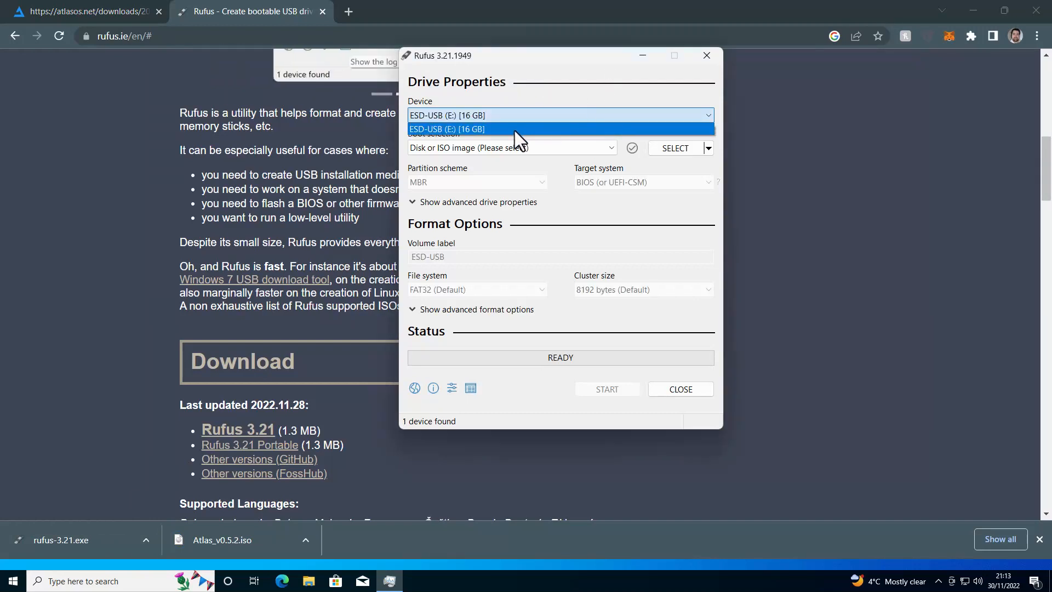
pyautogui.click(478, 129)
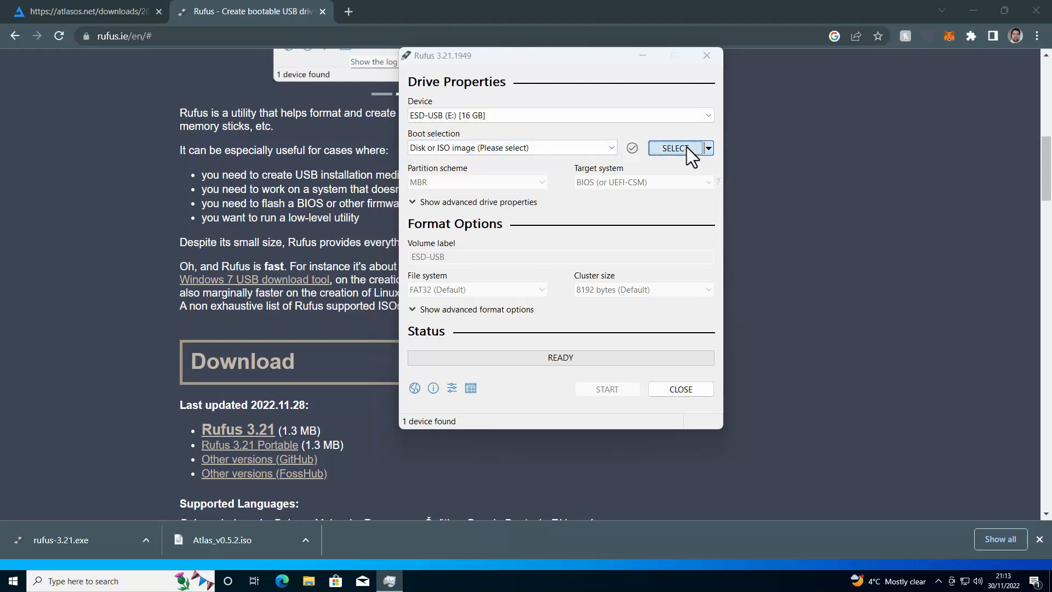
pyautogui.click(673, 148)
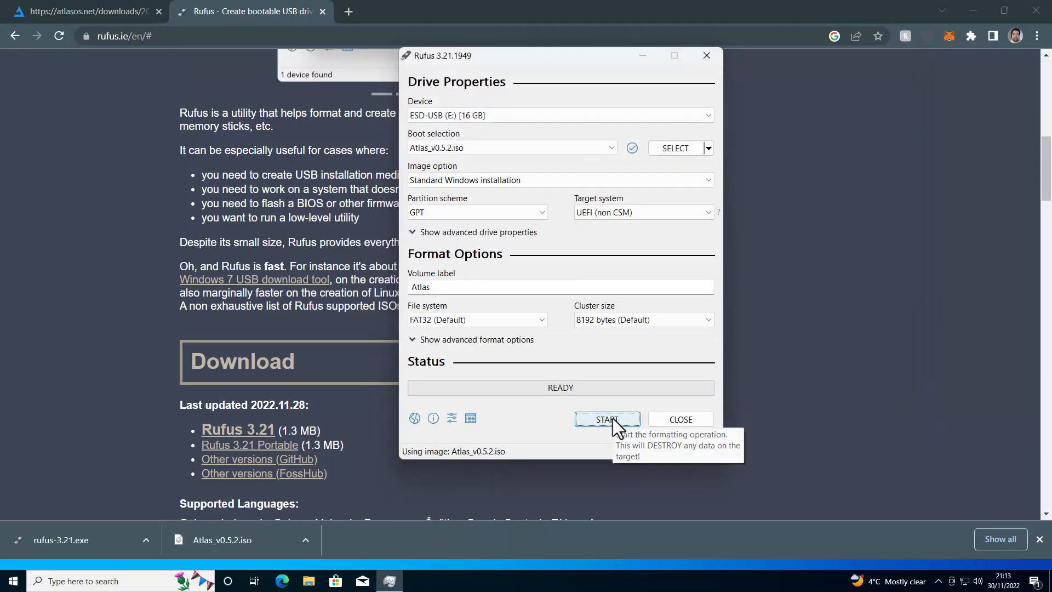
# Step: Write the image with Create a local account enabled, accepting the data destruction warning
pyautogui.click(607, 418)
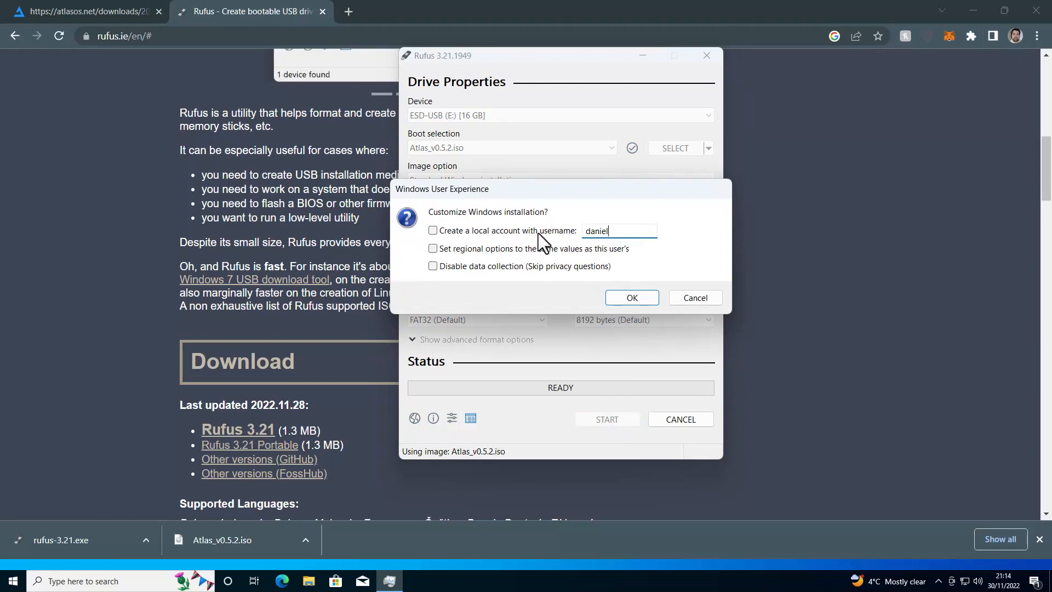
pyautogui.click(432, 230)
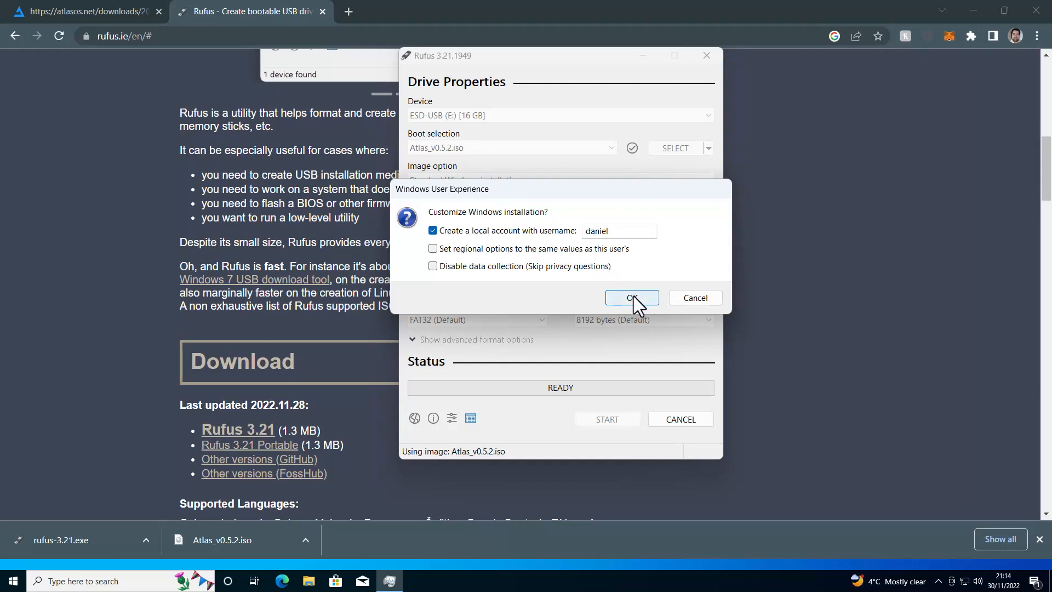
pyautogui.click(631, 298)
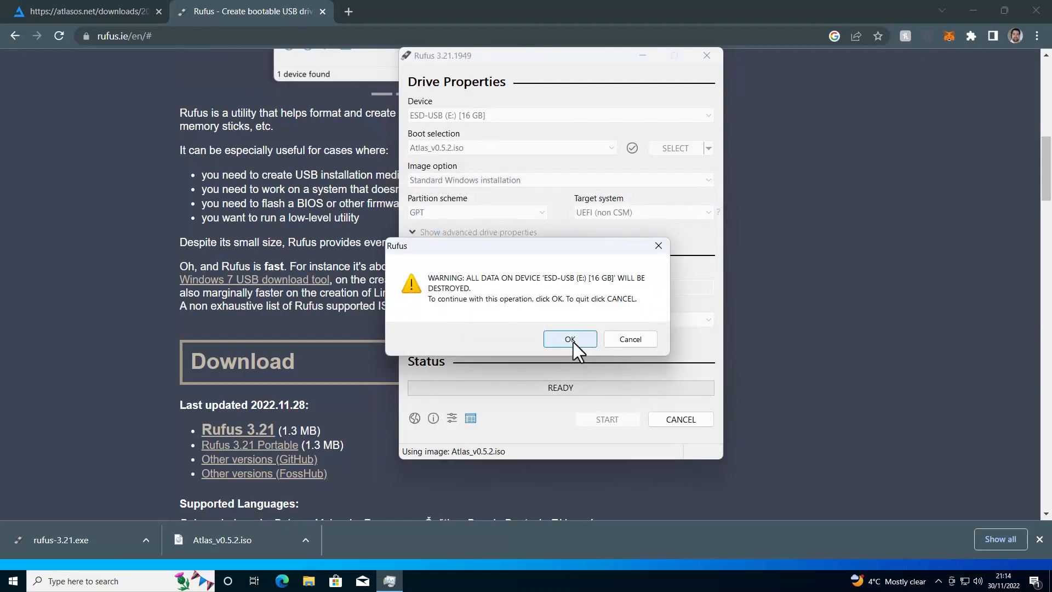
pyautogui.click(570, 340)
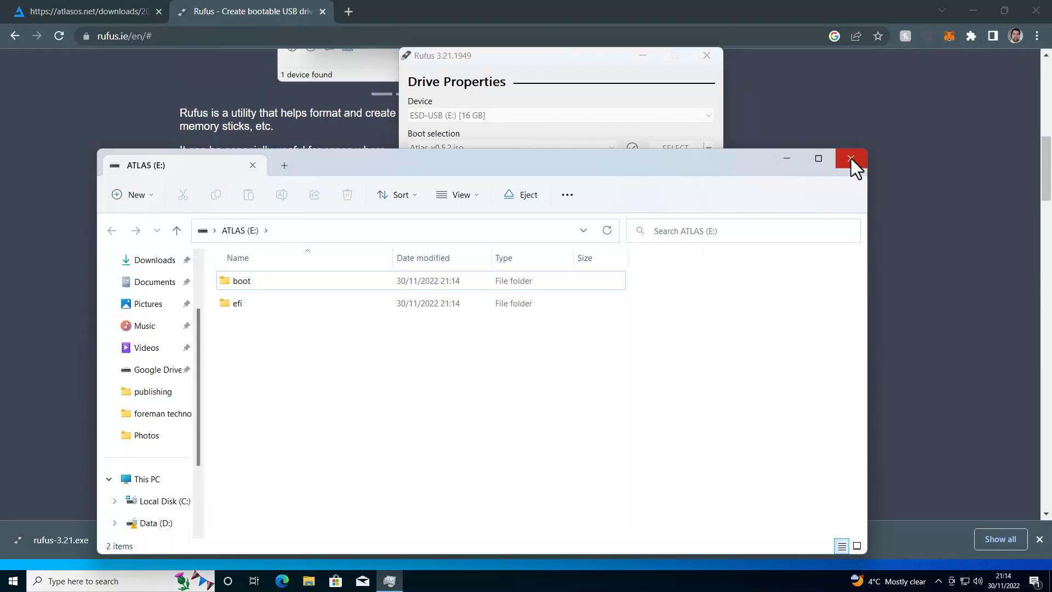
# Step: Close the ATLAS (E:) Explorer window and minimise Chrome to show the desktop
pyautogui.click(850, 157)
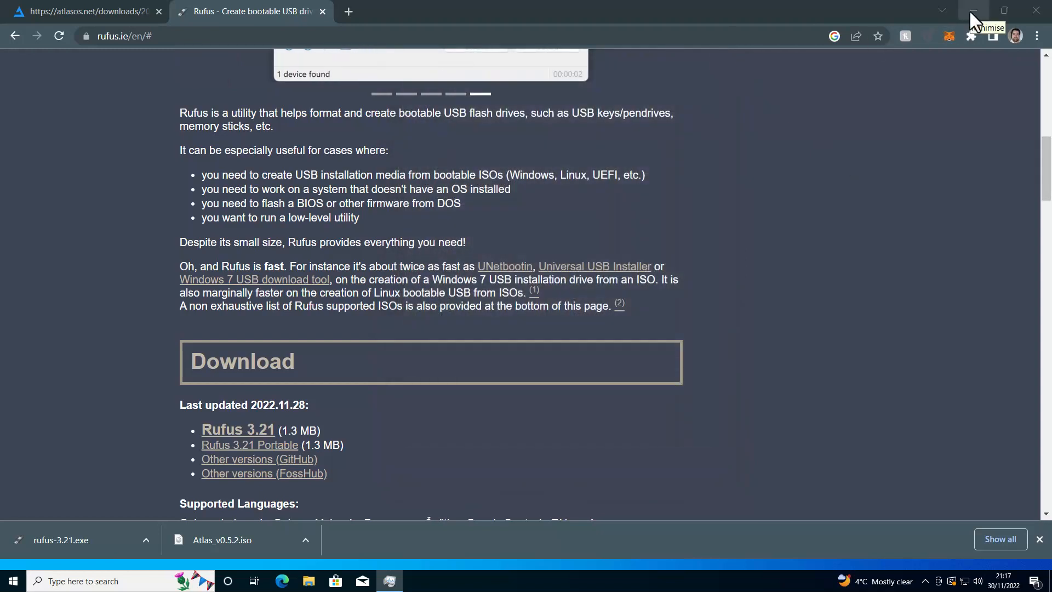
pyautogui.click(973, 10)
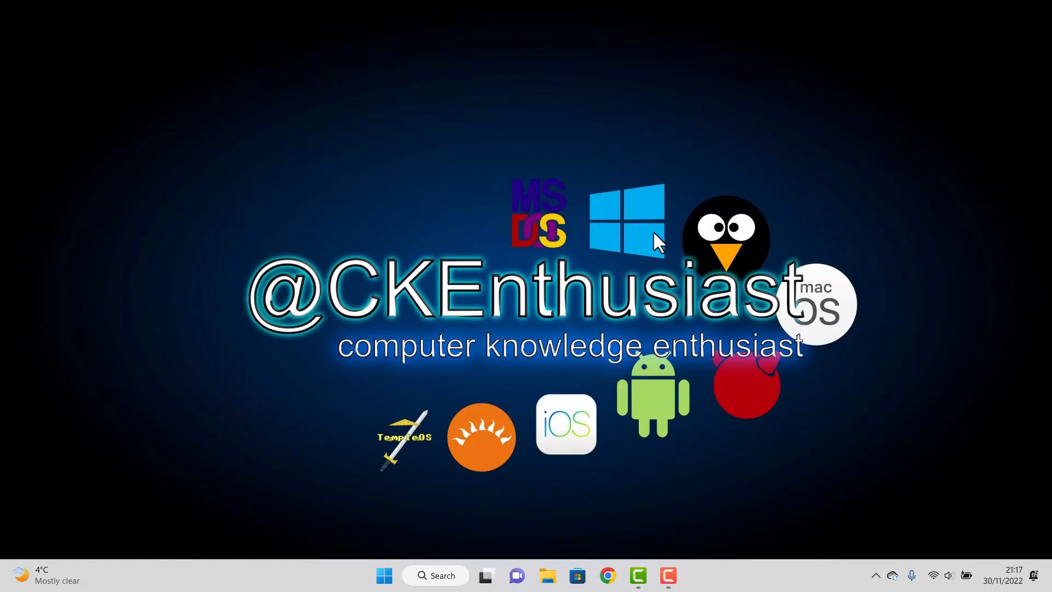
pyautogui.moveTo(745, 325)
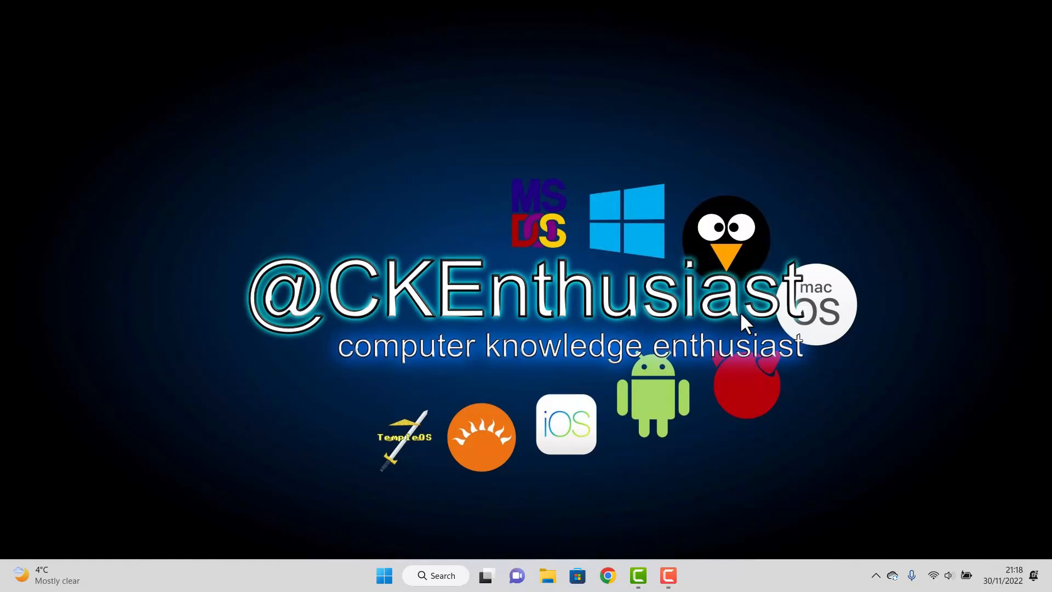
# Step: Search Windows for 'vmpla' to find VMware Workstation 17 Player
pyautogui.write('vmpla')
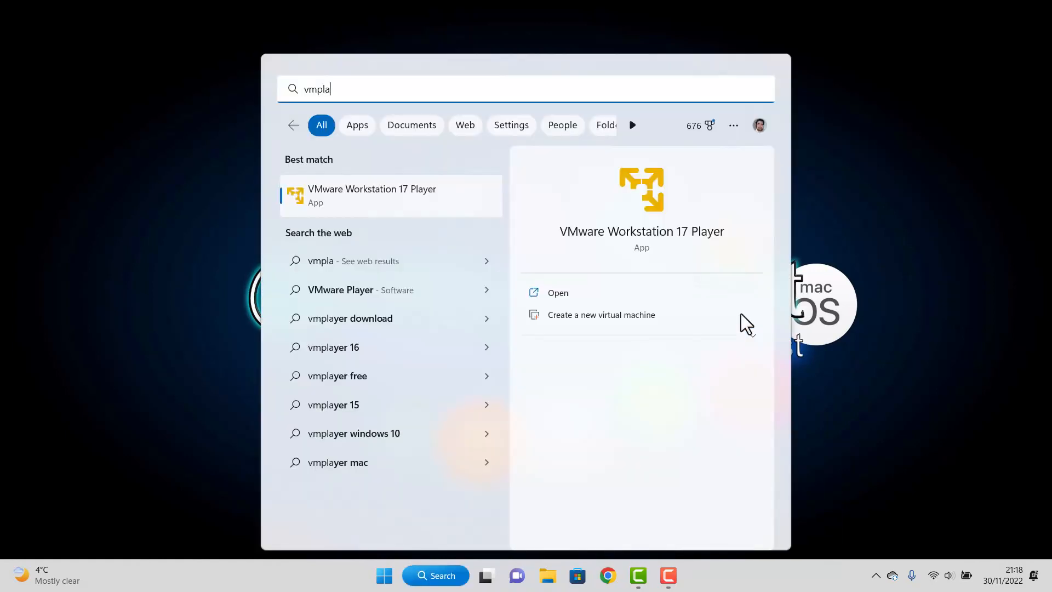
# Step: Launch VMware Workstation 17 Player from the Best match result
pyautogui.click(557, 292)
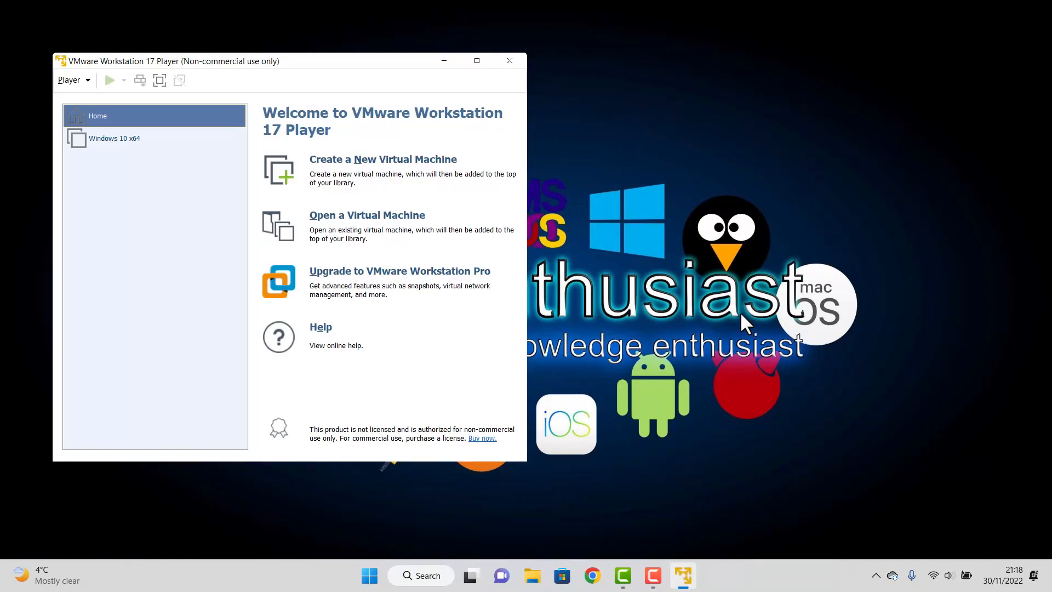
pyautogui.moveTo(705, 159)
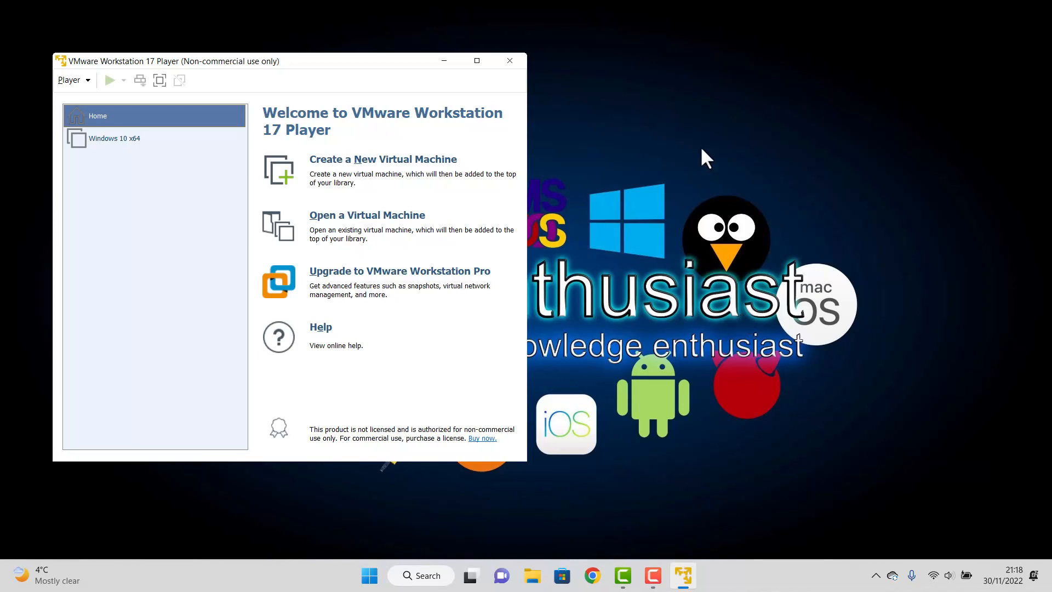
pyautogui.moveTo(409, 175)
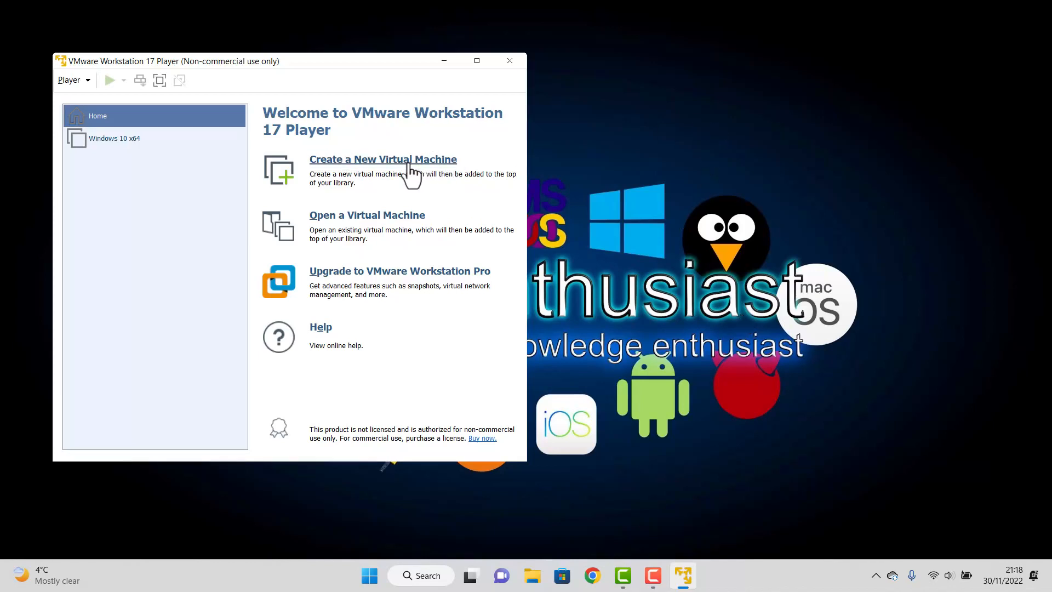
# Step: Start a new virtual machine with the OS installed later and Windows 10 x64 as the guest
pyautogui.click(383, 160)
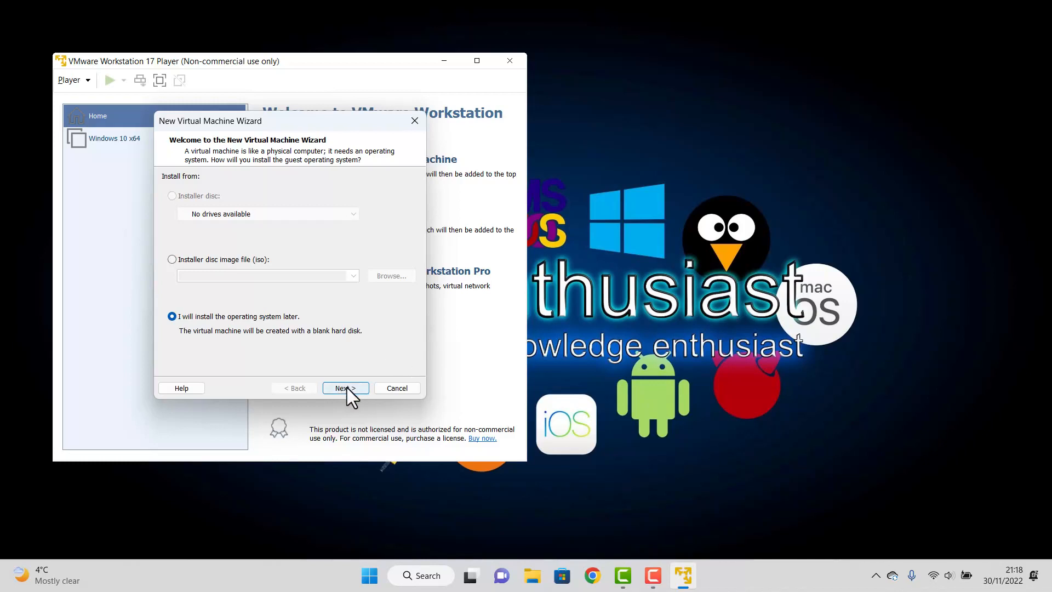
pyautogui.click(345, 388)
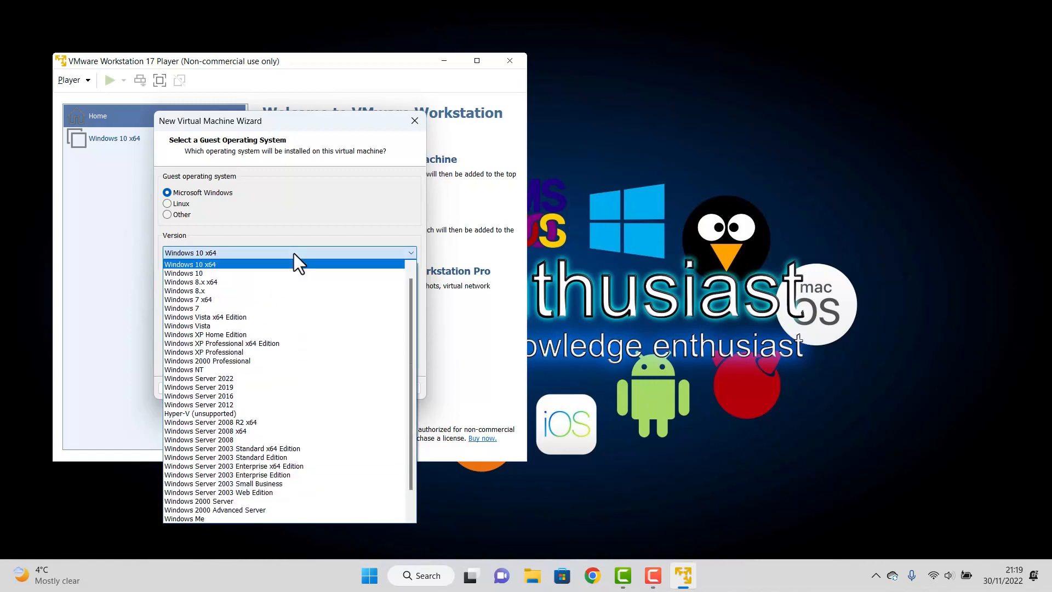
pyautogui.click(190, 264)
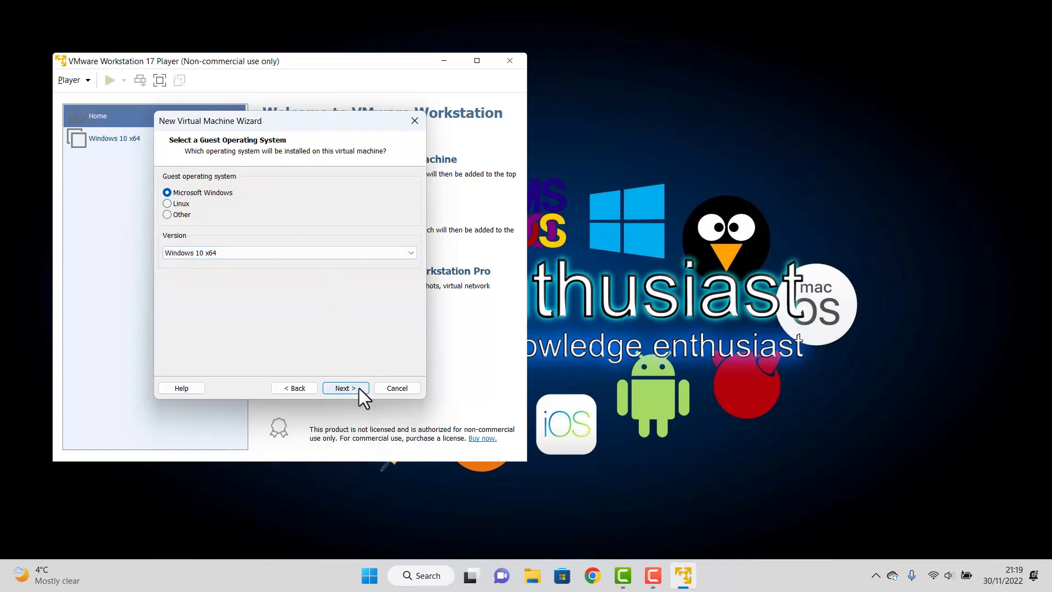
pyautogui.click(345, 388)
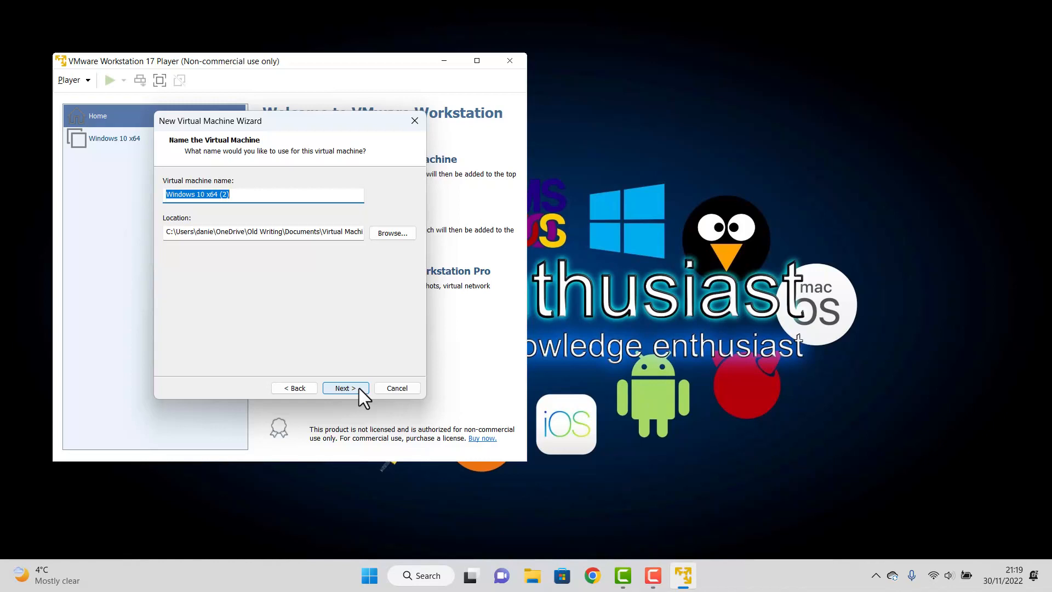
# Step: Name the VM AltasOS and keep its 60 GB disk as a single file, reaching the summary
pyautogui.write('A')
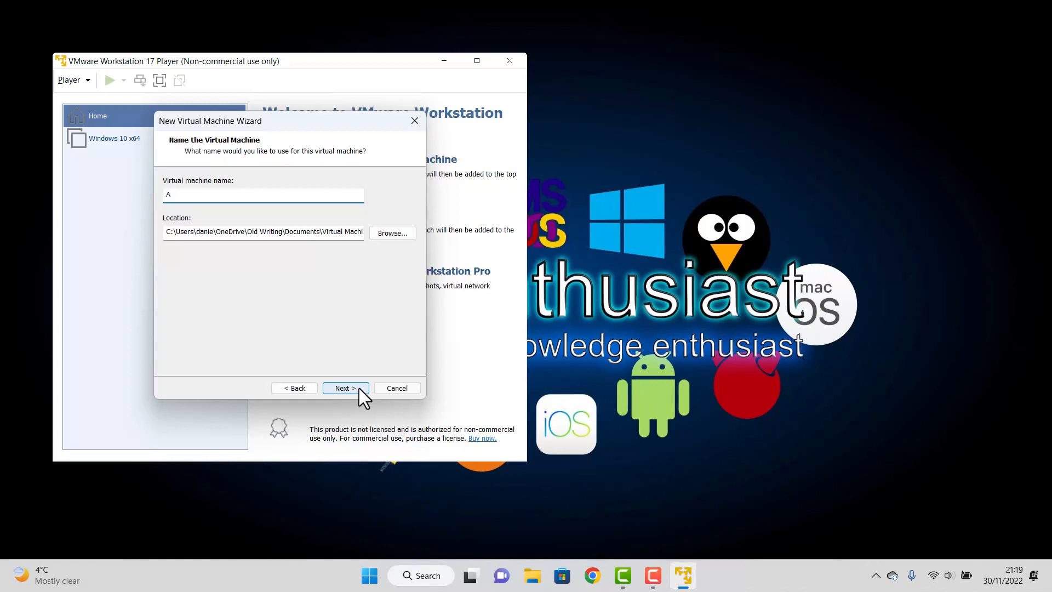
pyautogui.click(345, 388)
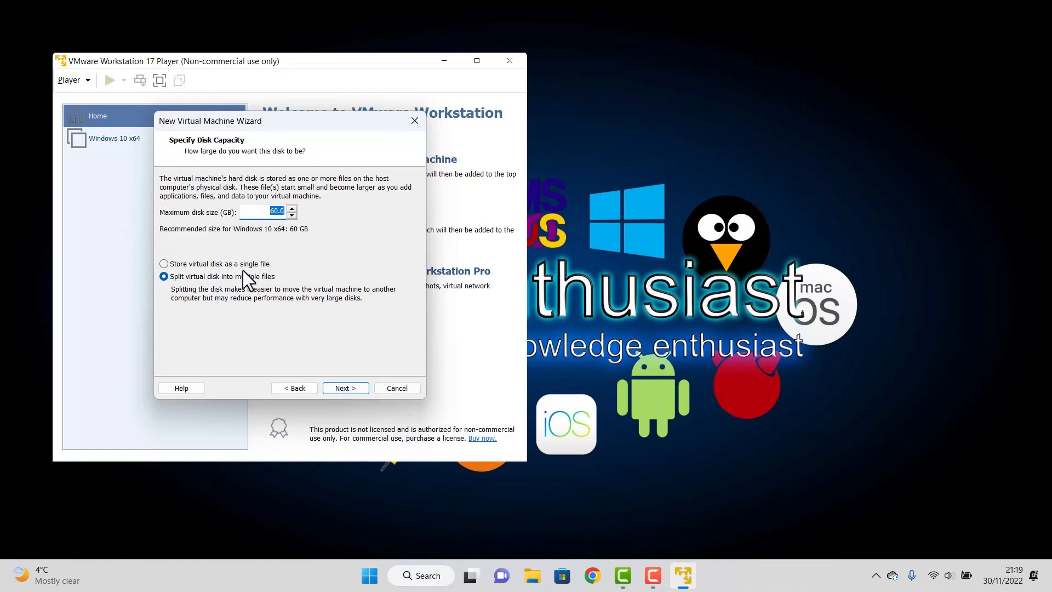
pyautogui.click(163, 263)
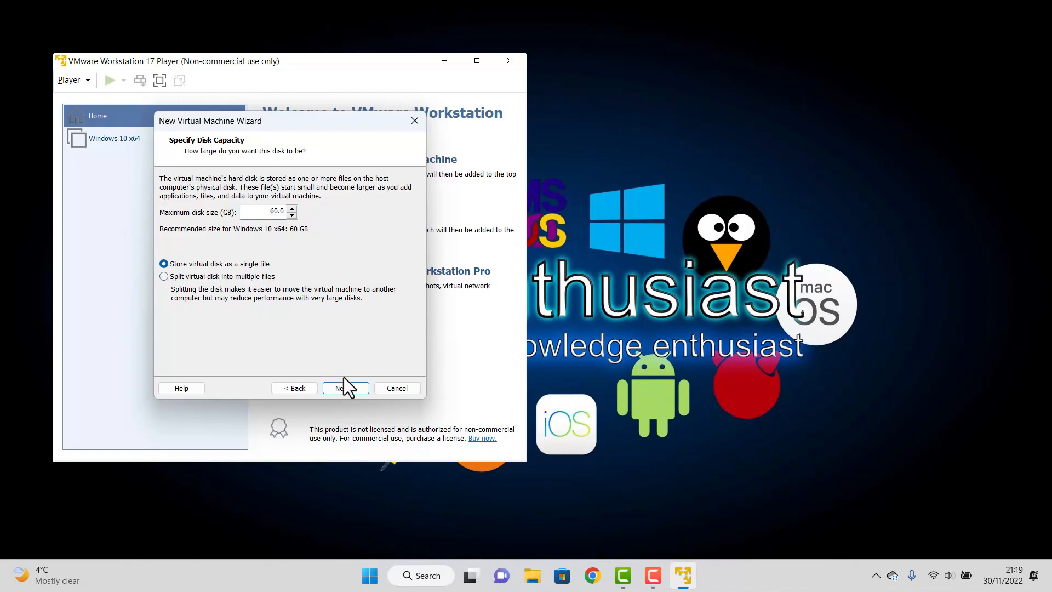
pyautogui.click(345, 388)
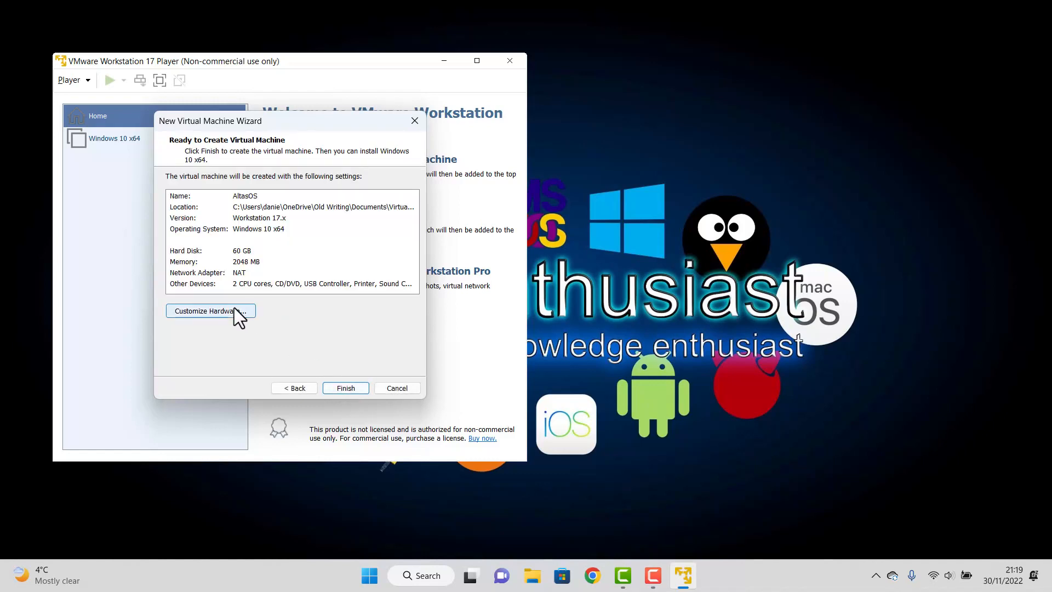
# Step: Customize the hardware to 8192 MB memory and 8 processor cores
pyautogui.click(210, 311)
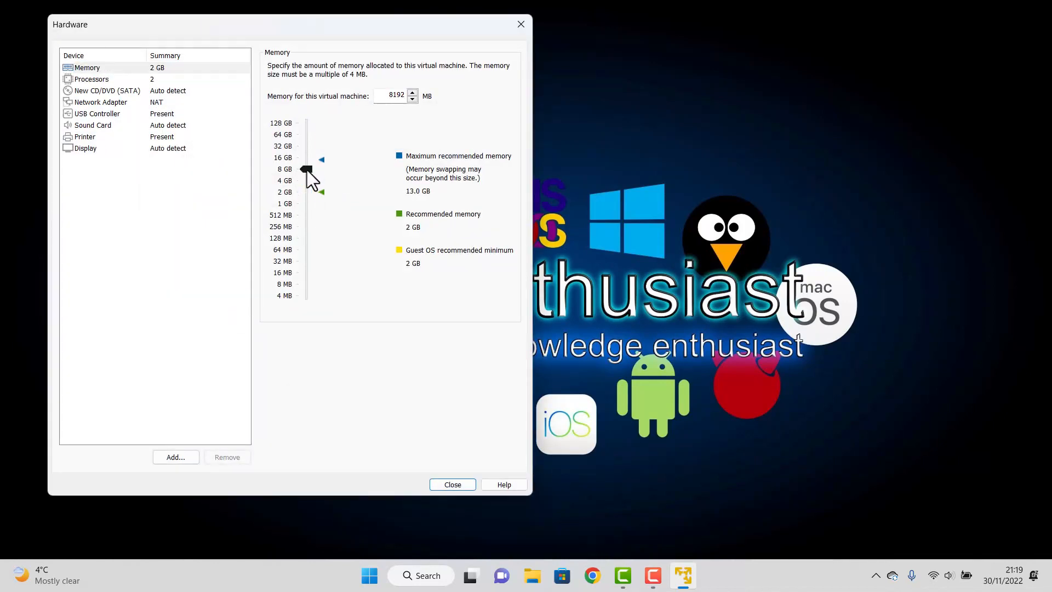
pyautogui.click(92, 79)
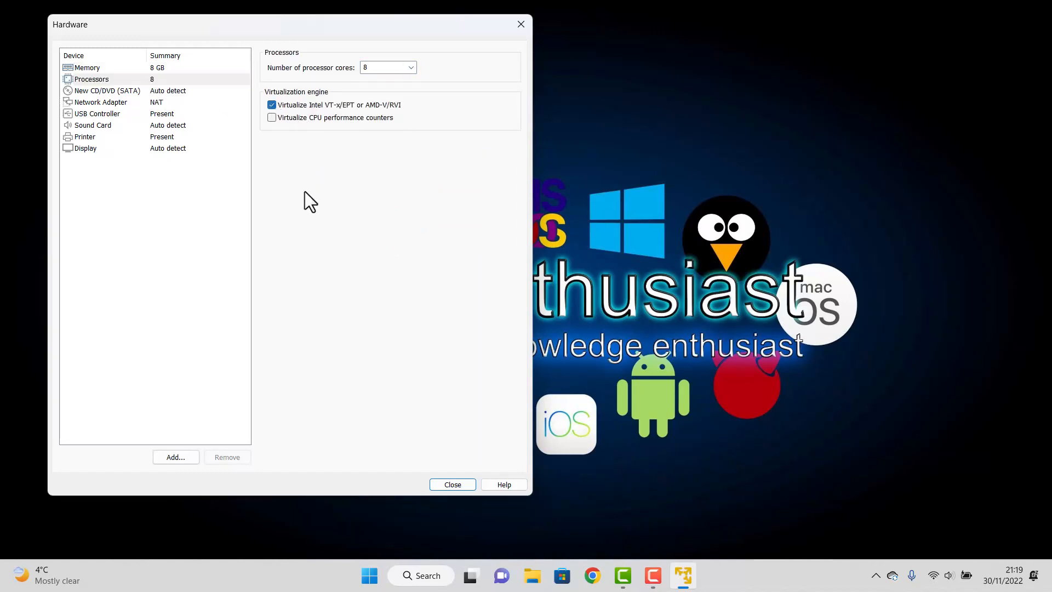
pyautogui.moveTo(329, 221)
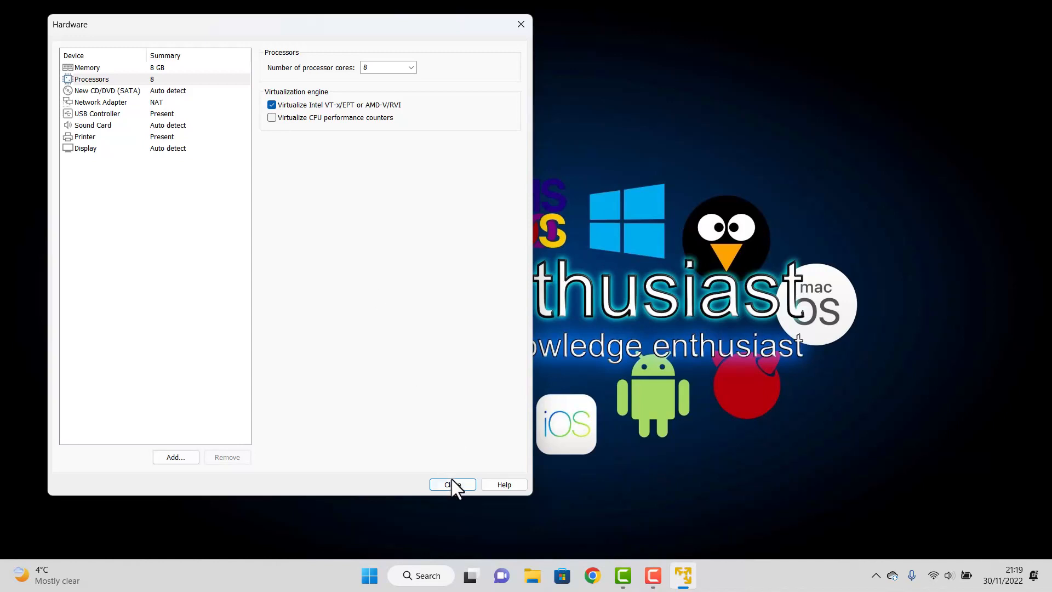
pyautogui.click(452, 485)
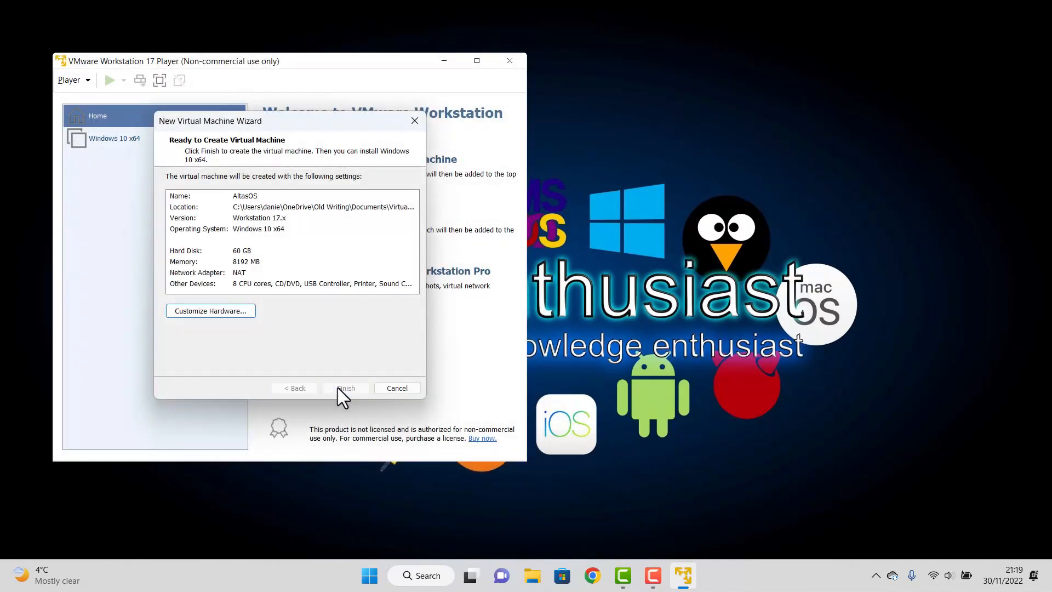
# Step: Finish the wizard, power on AltasOS and answer No to reconnecting the sata0:1 drive
pyautogui.click(346, 388)
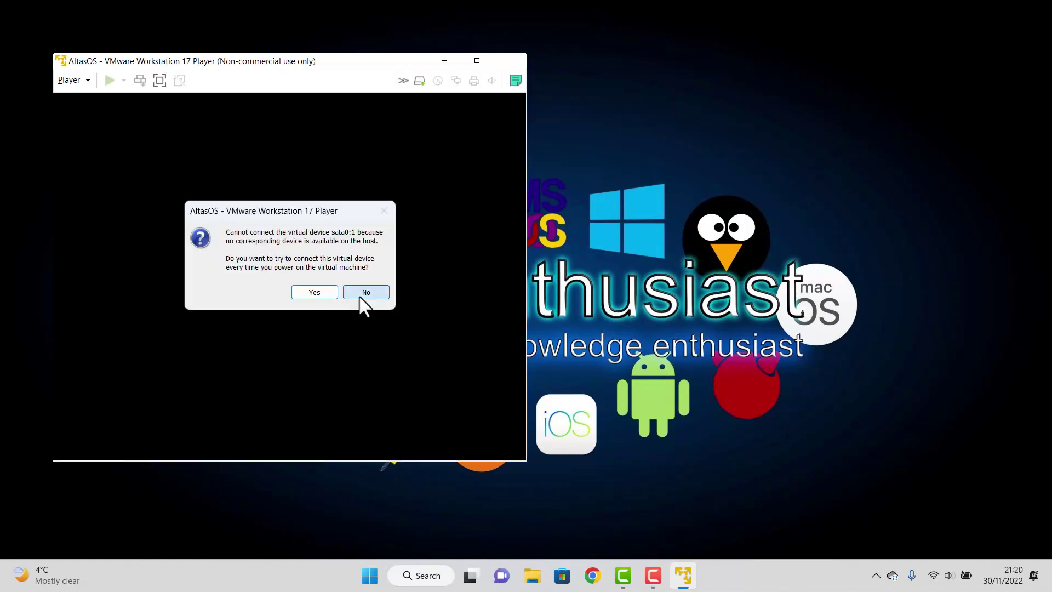
pyautogui.click(366, 292)
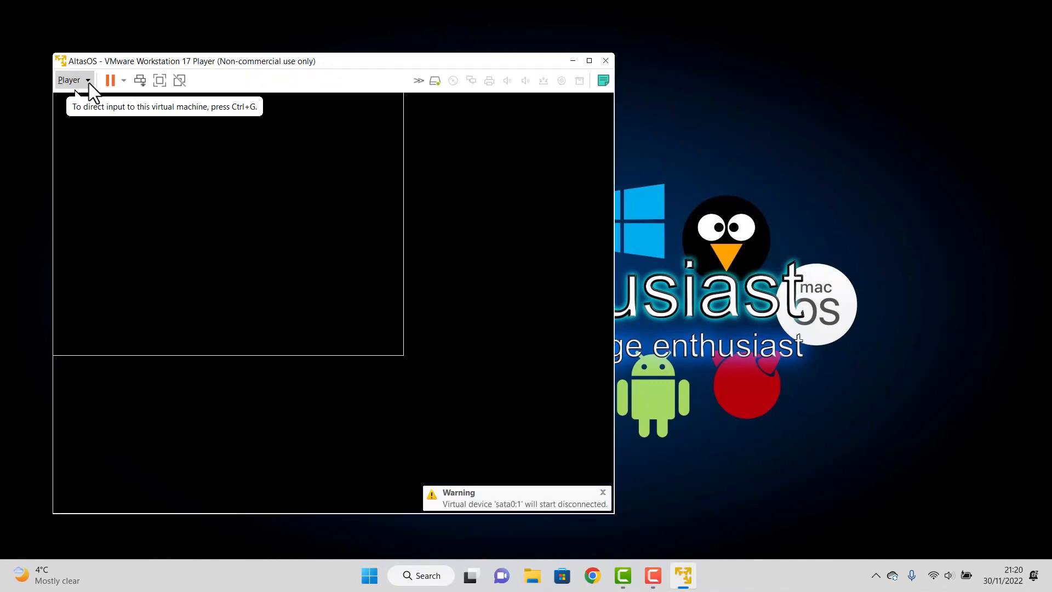
pyautogui.click(72, 80)
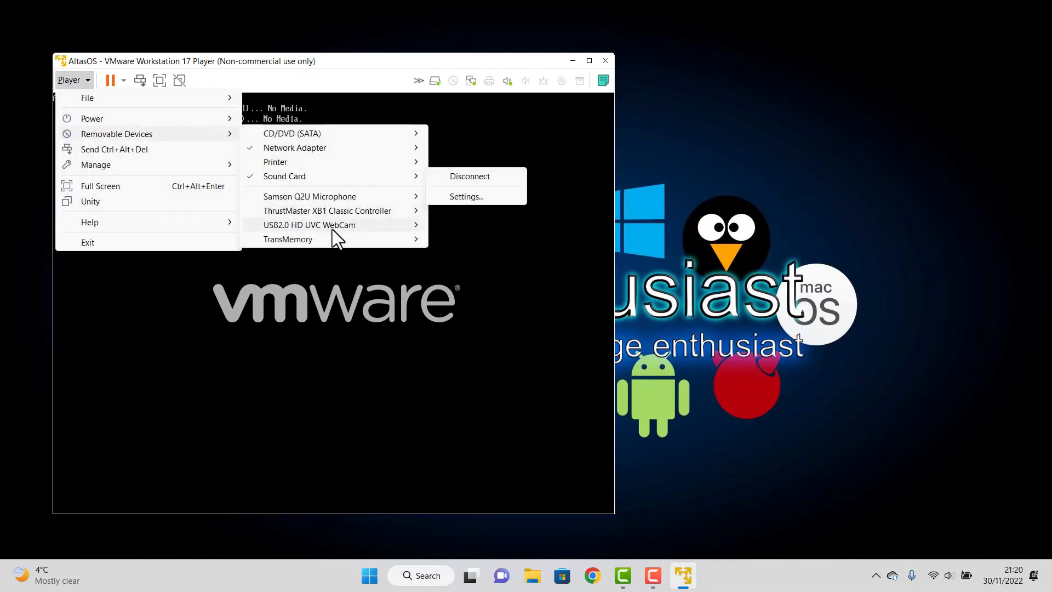
pyautogui.moveTo(288, 238)
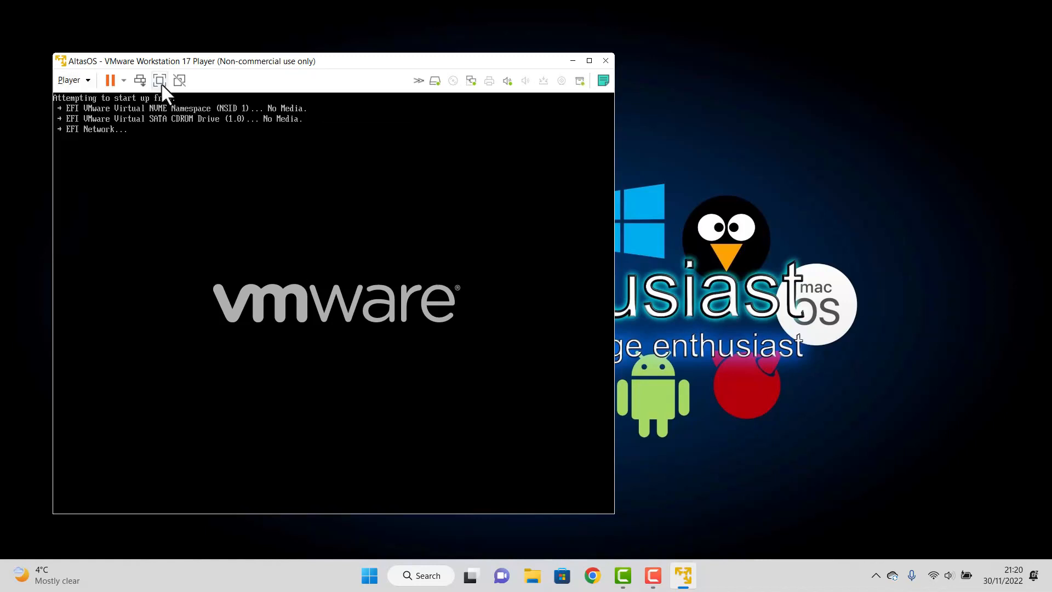
# Step: Go full screen and boot from EFI USB Device in Boot Manager into Windows Setup
pyautogui.click(159, 80)
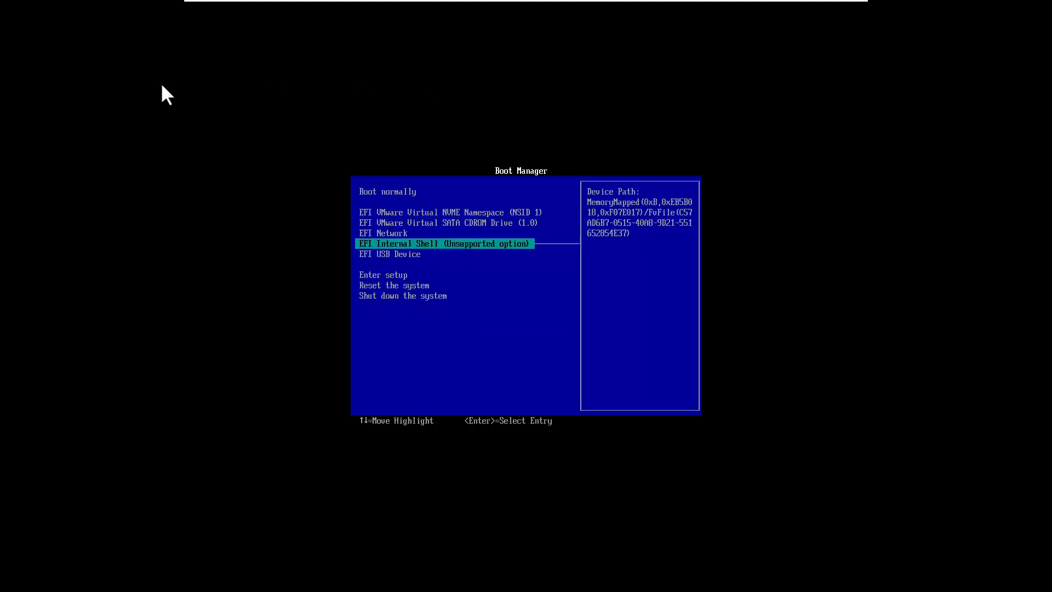
pyautogui.press('Down')
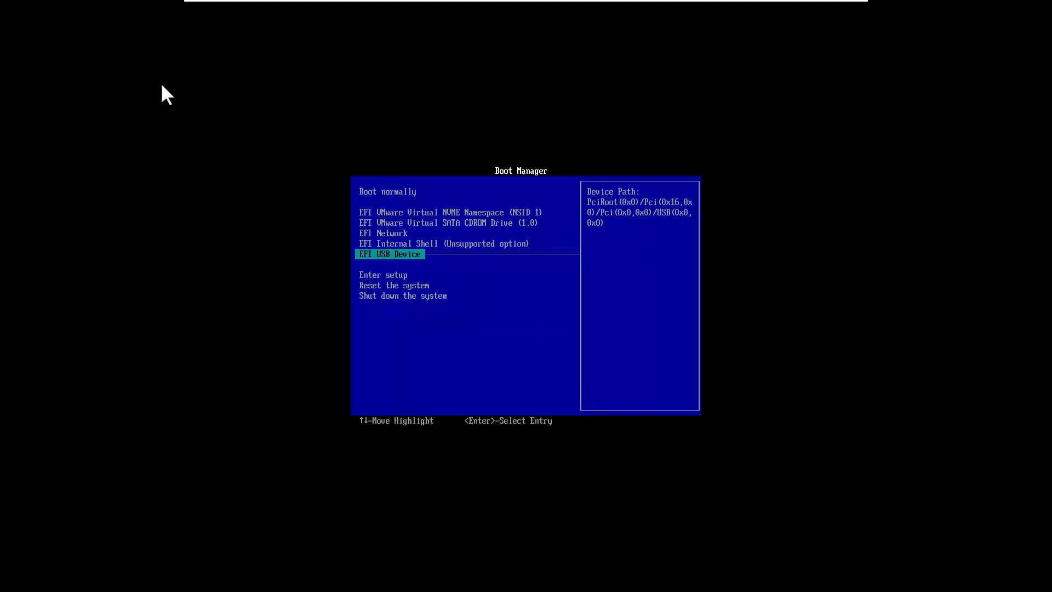
pyautogui.press('Enter')
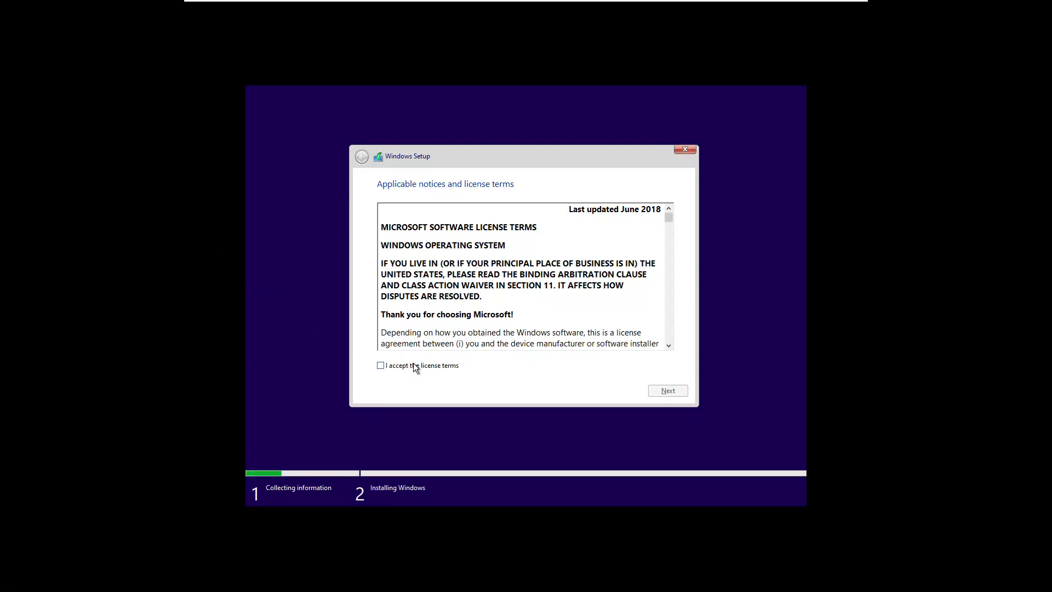
# Step: Accept the license terms and install Windows onto Drive 0's 60 GB unallocated space
pyautogui.click(380, 366)
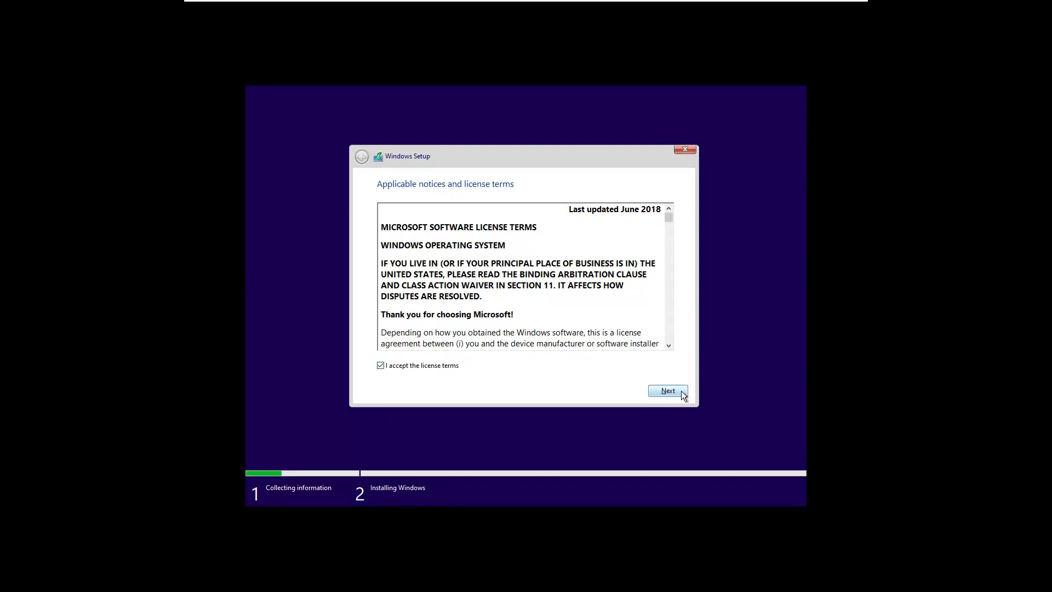
pyautogui.click(667, 390)
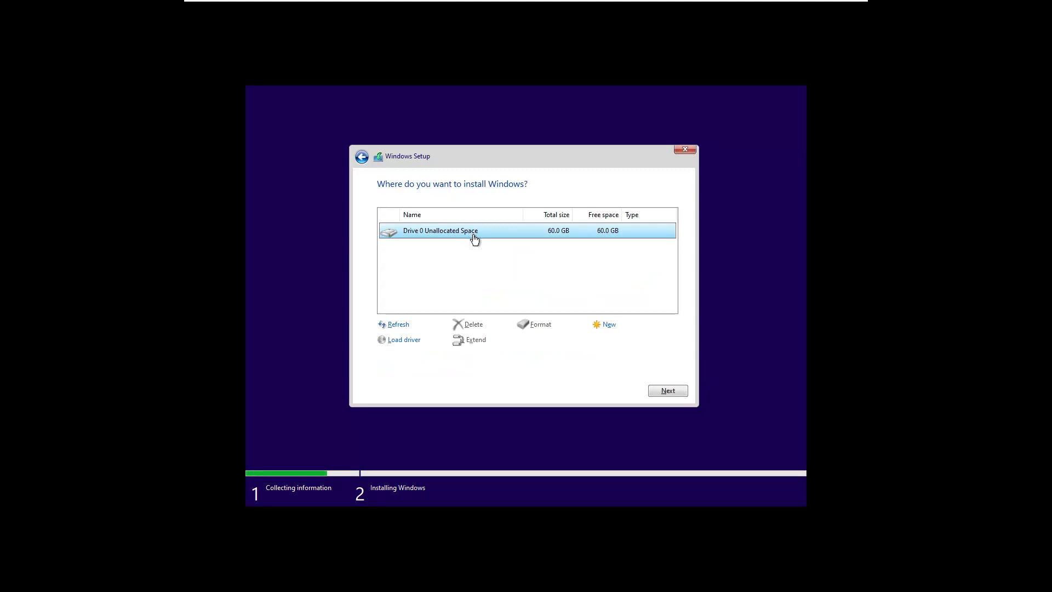
pyautogui.click(667, 390)
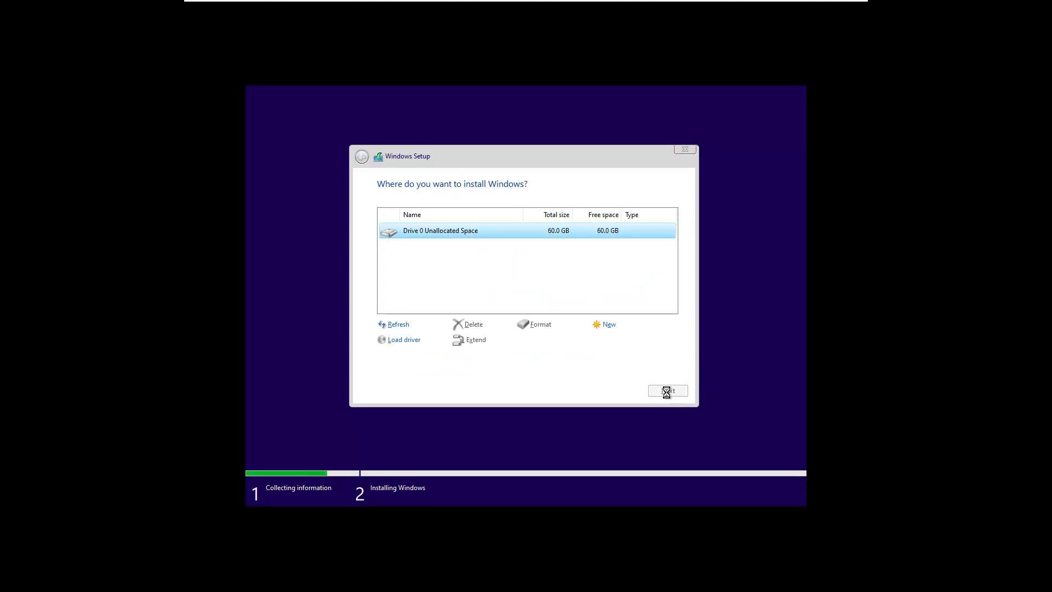
pyautogui.click(668, 390)
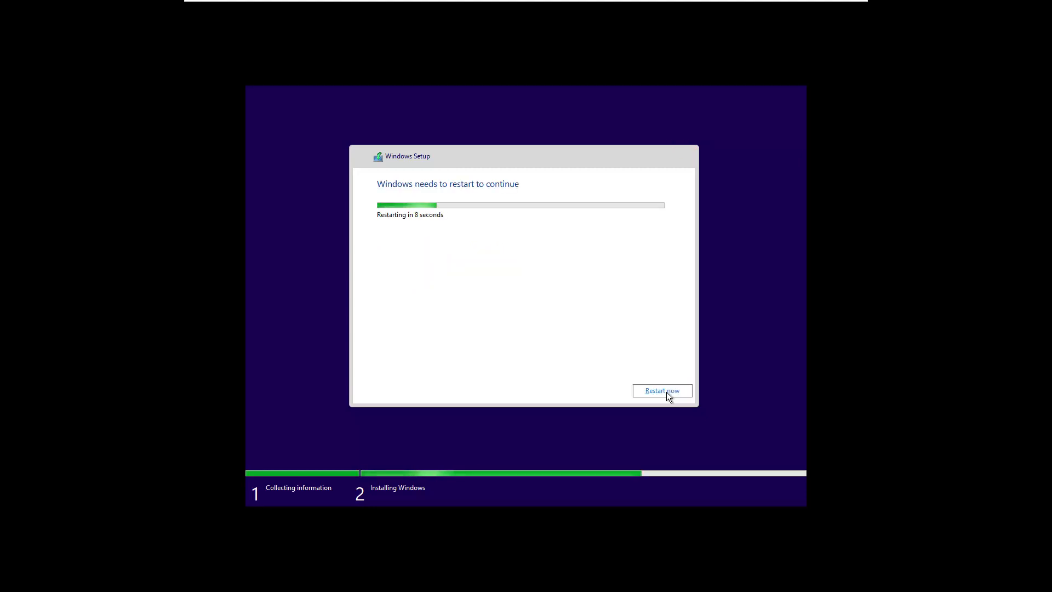
# Step: Restart now rather than waiting for the countdown
pyautogui.click(661, 390)
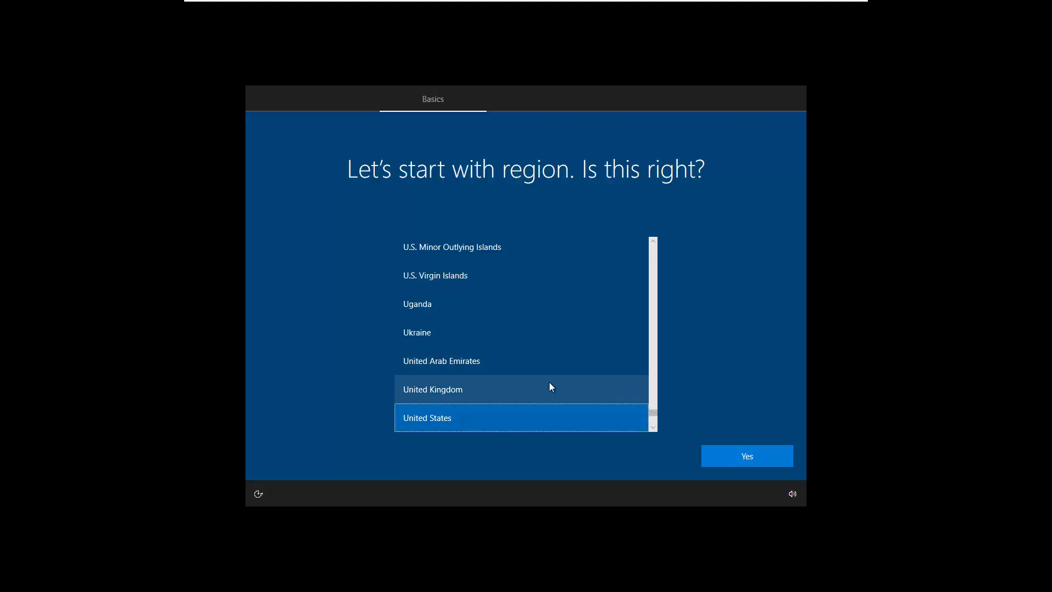
# Step: Choose United Kingdom as the region and skip the second keyboard layout
pyautogui.click(453, 389)
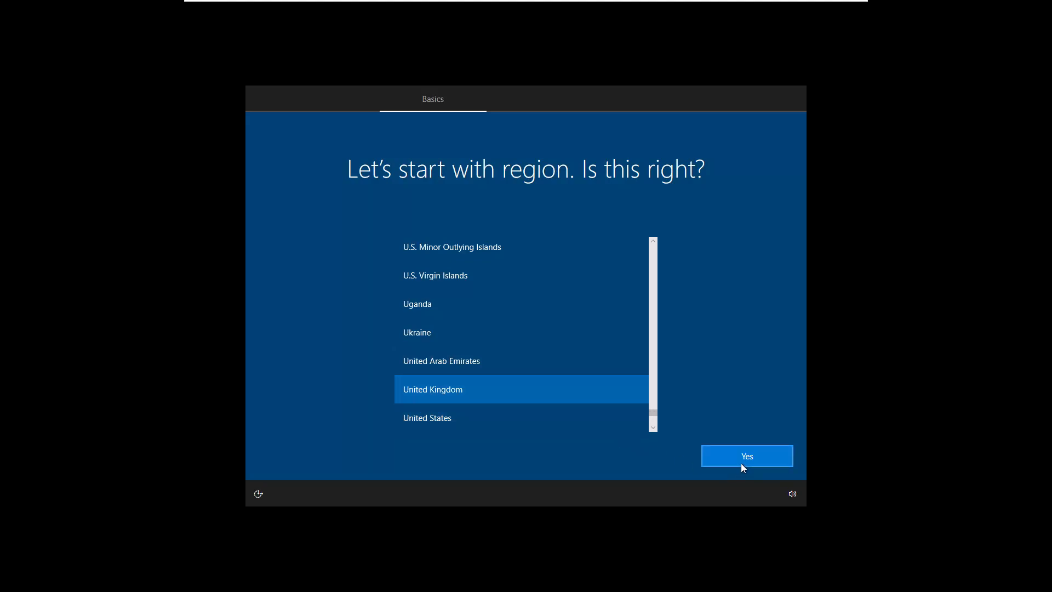
pyautogui.click(747, 455)
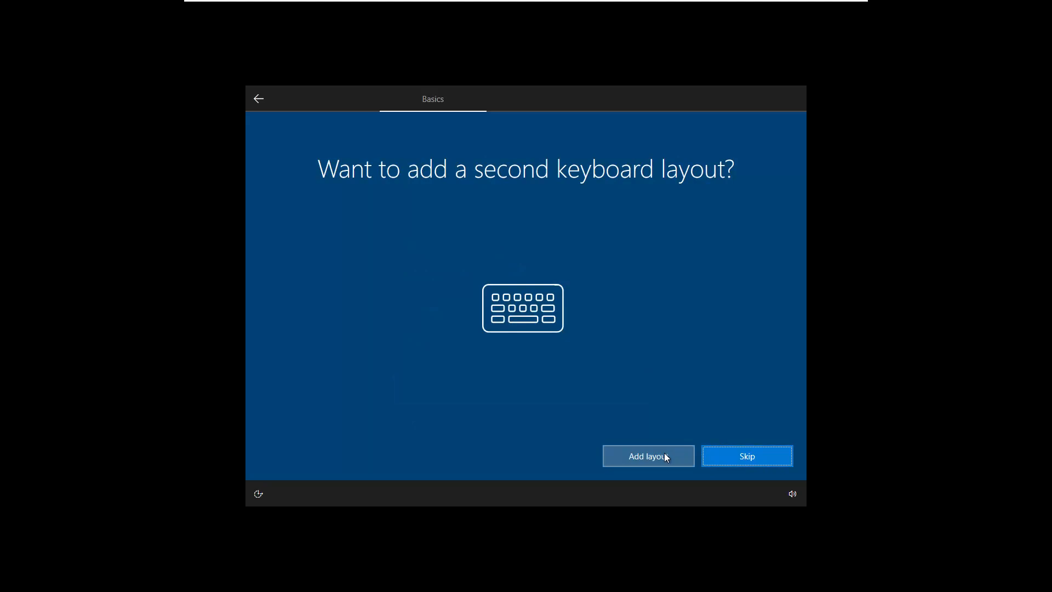
pyautogui.click(747, 456)
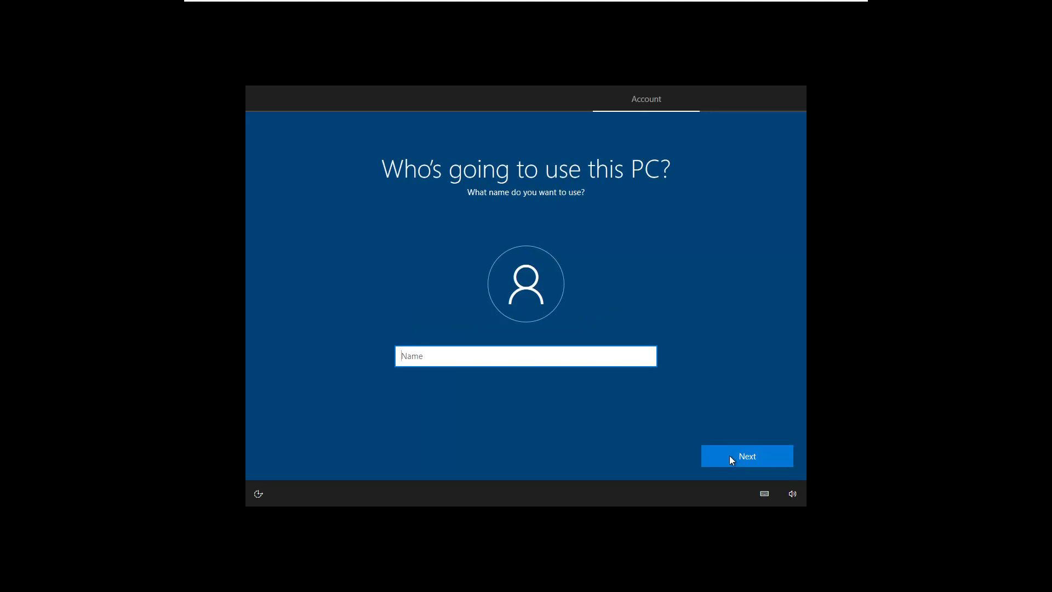
# Step: Enter the local account name and confirm its password
pyautogui.write('ck')
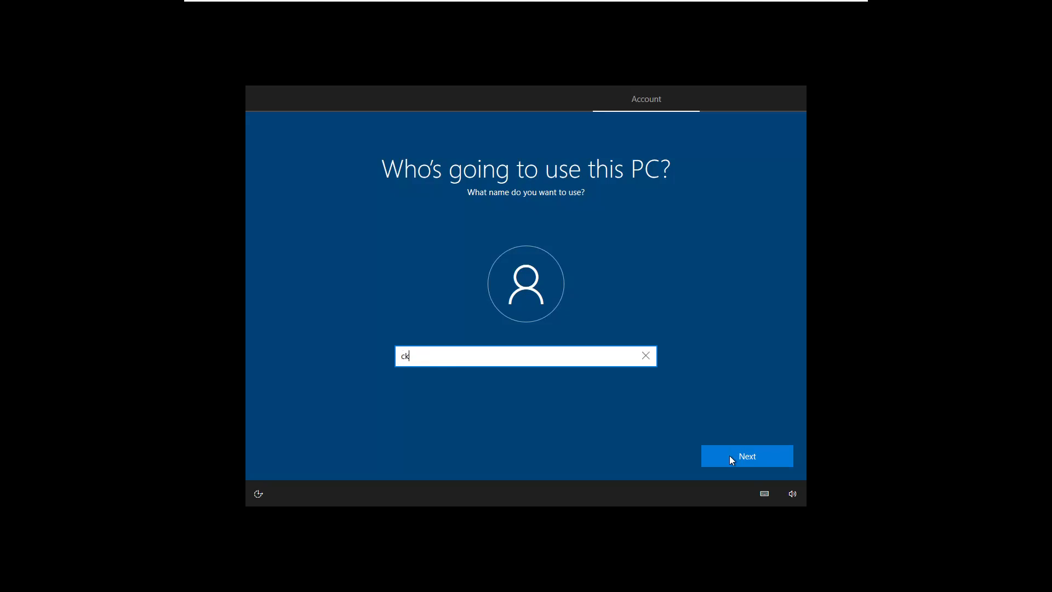
pyautogui.write('enthu')
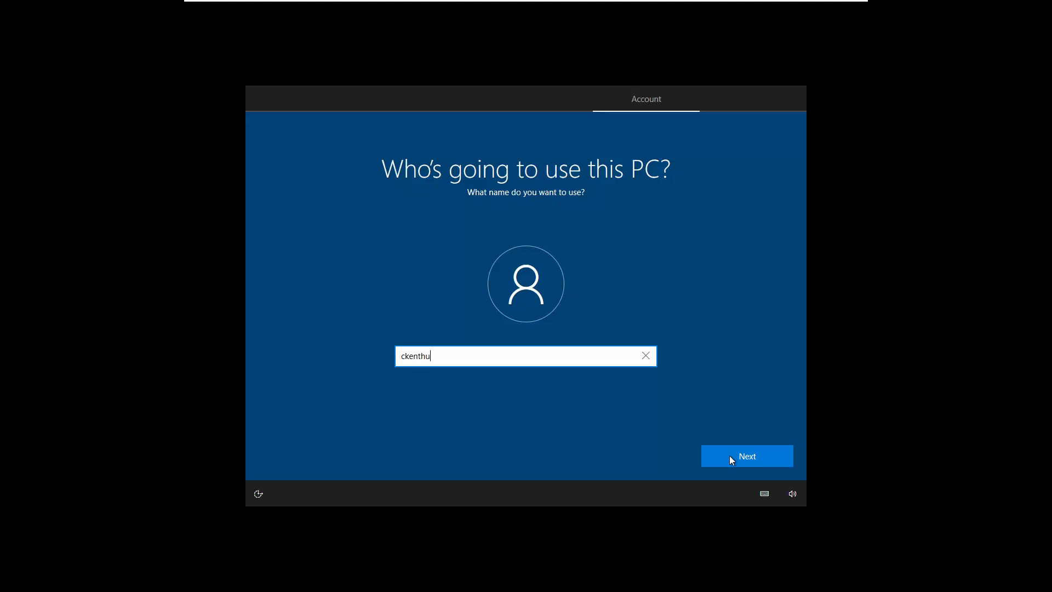
pyautogui.click(747, 456)
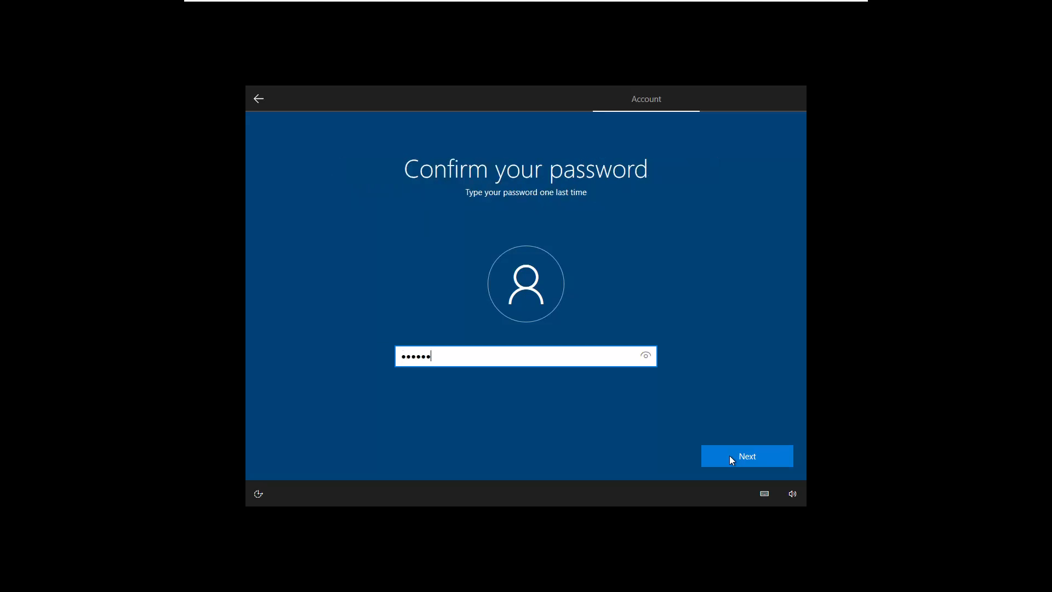
pyautogui.click(747, 456)
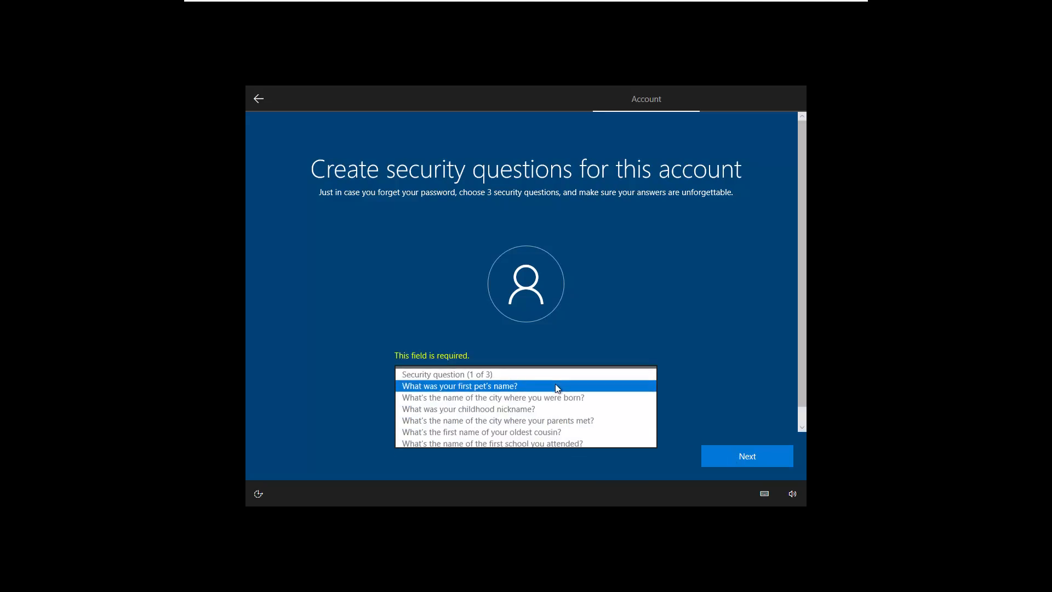
# Step: Answer the security questions, starting with first pet's name, and finish to the Atlas desktop
pyautogui.click(458, 386)
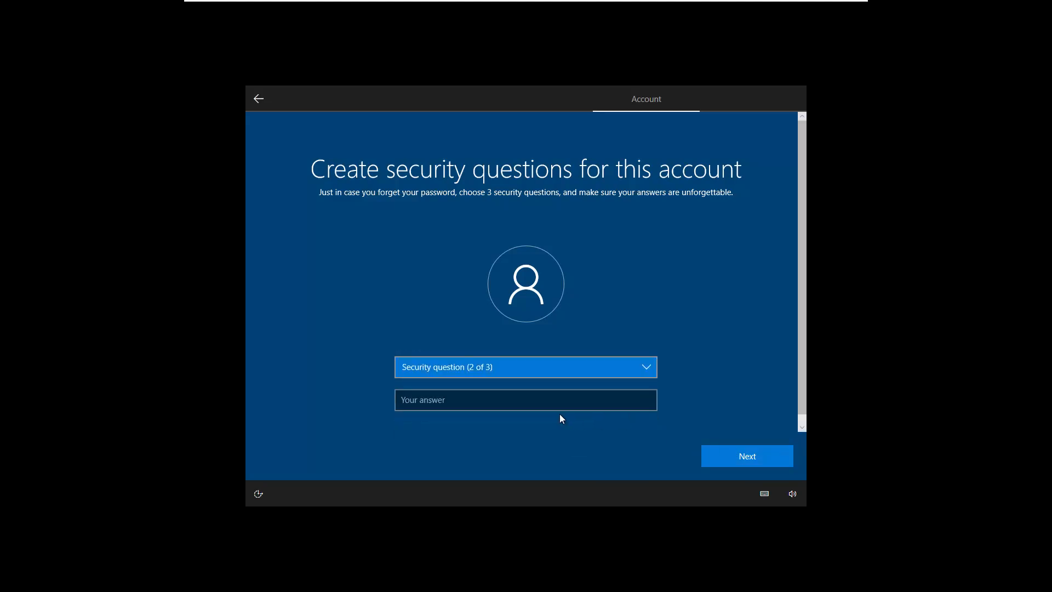
pyautogui.click(526, 366)
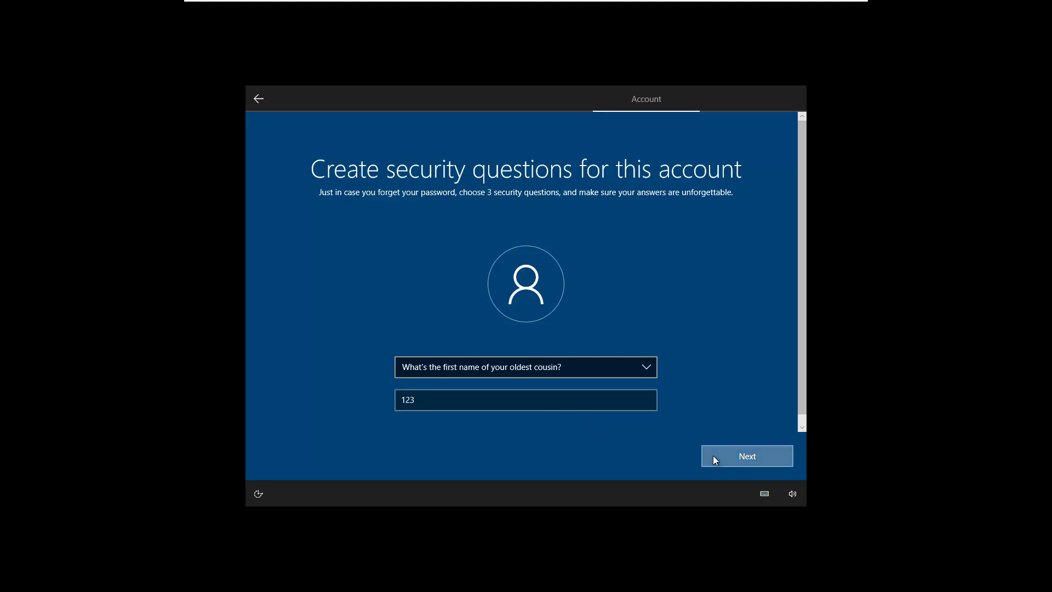
pyautogui.click(747, 456)
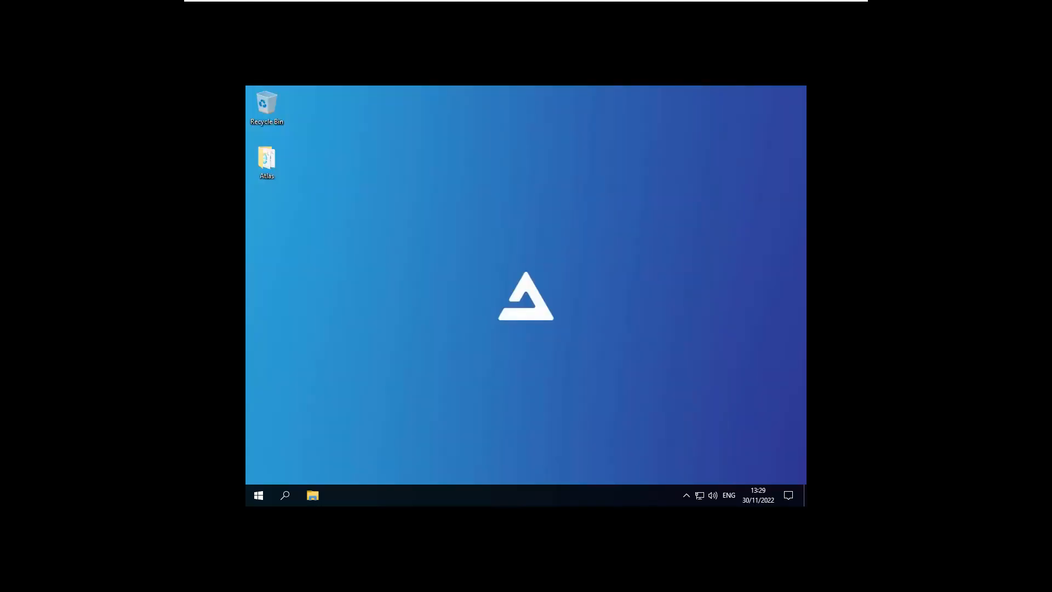
pyautogui.moveTo(498, 206)
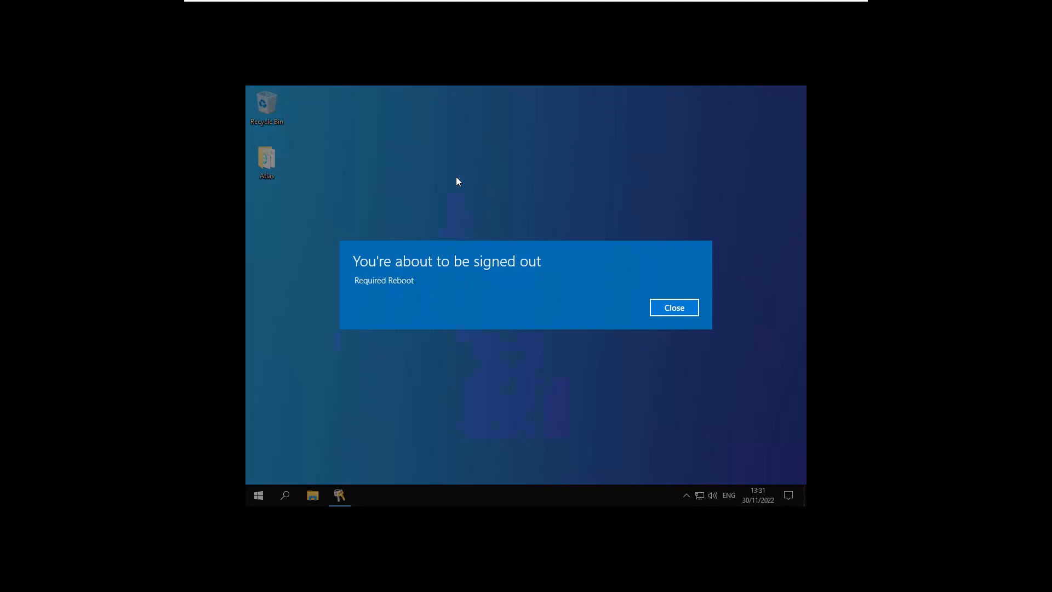
# Step: Close the sign-out notice so Atlas reboots back to its desktop
pyautogui.click(674, 306)
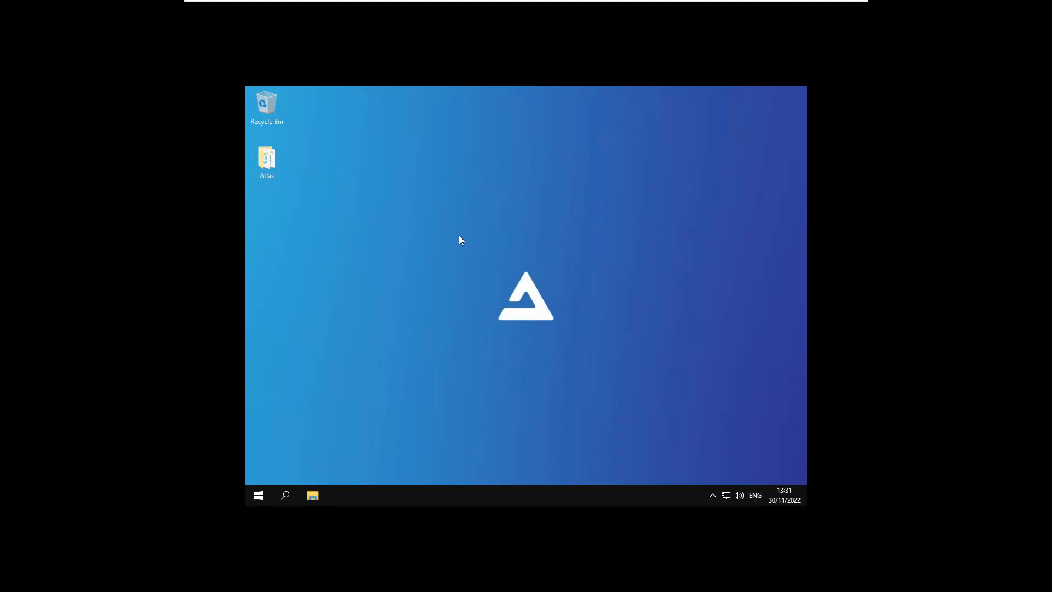
# Step: Set the Atlas VM's display resolution to 1920 × 1080 via Display settings and close it
pyautogui.rightClick(461, 240)
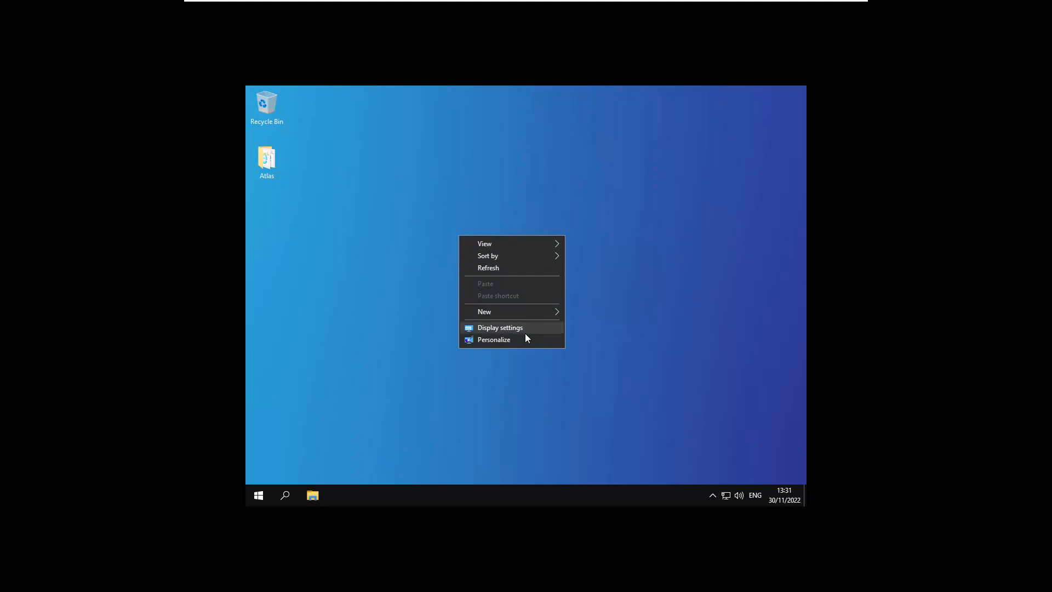
pyautogui.click(499, 327)
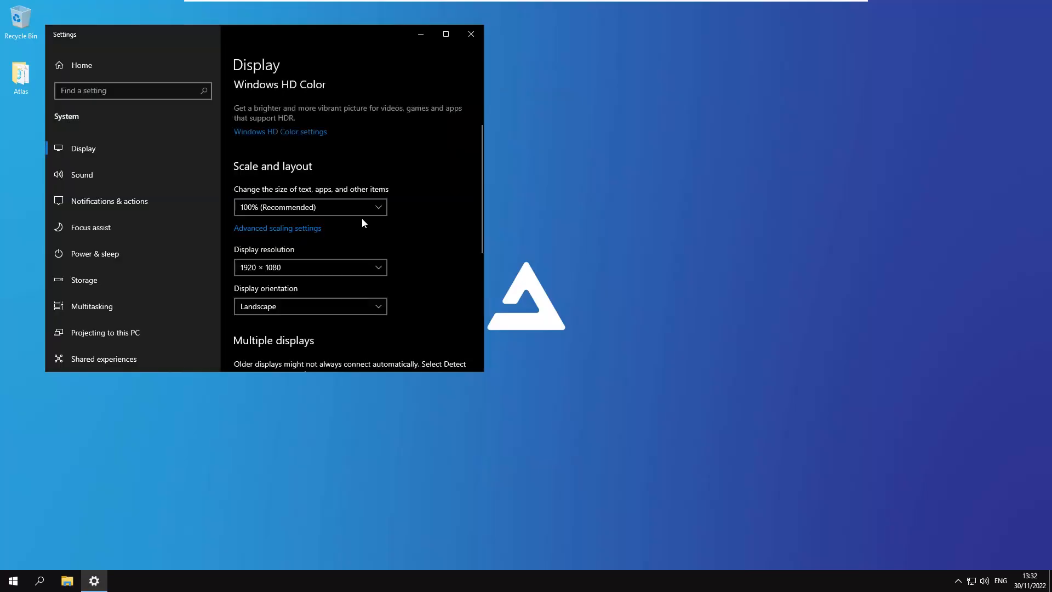
pyautogui.click(471, 34)
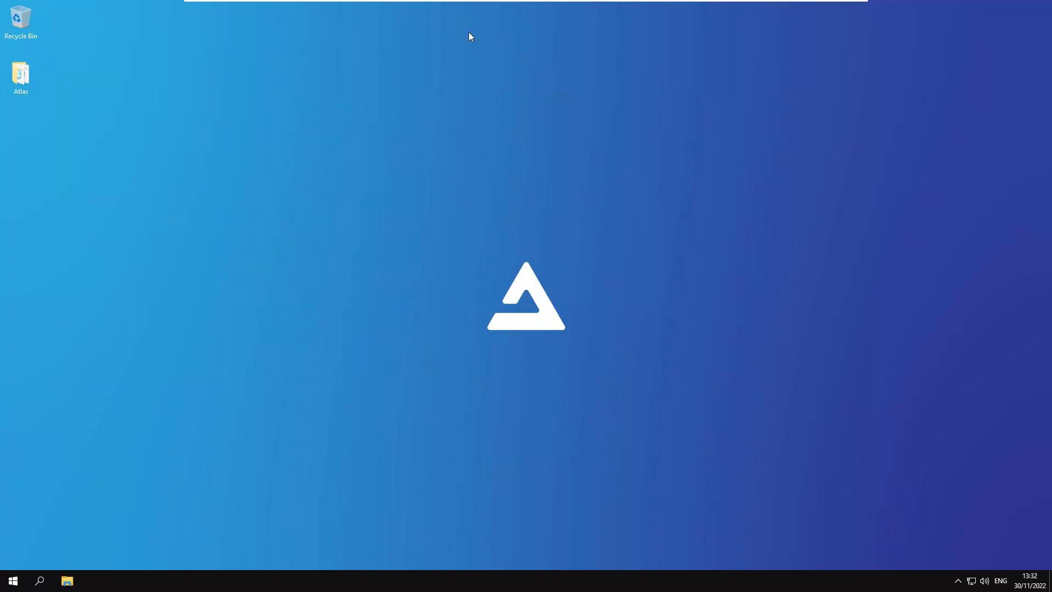
pyautogui.click(21, 77)
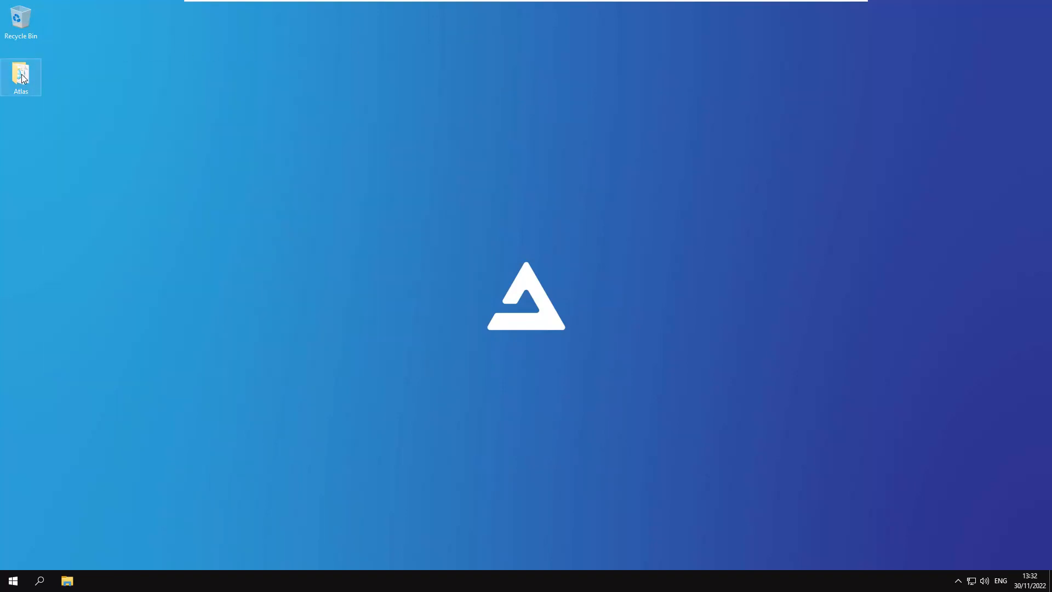
# Step: Browse the Atlas folder's 1. Install Software, Links and 2. Install Drivers subfolders
pyautogui.doubleClick(21, 75)
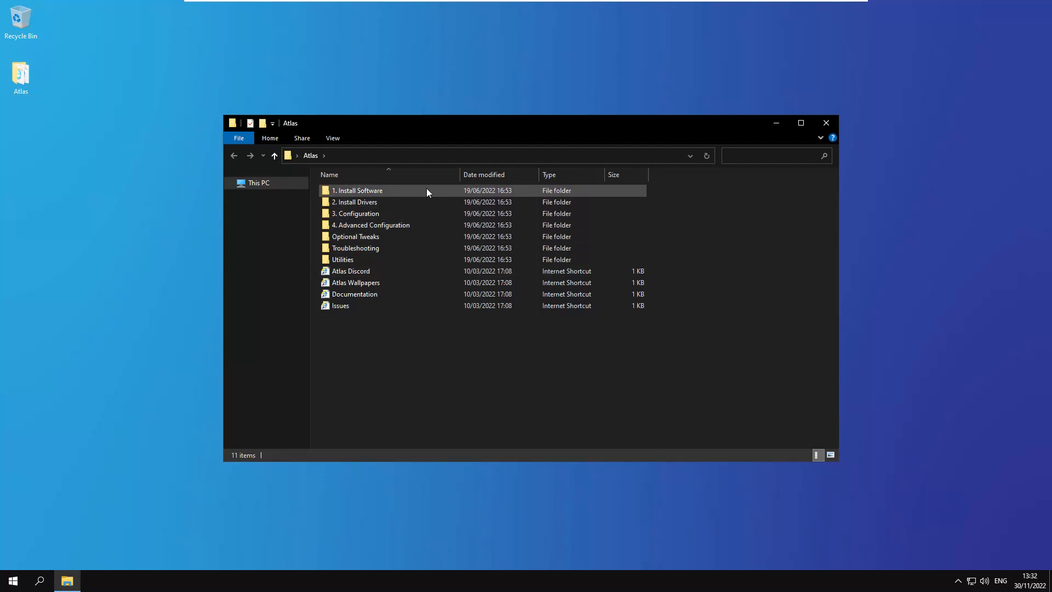
pyautogui.doubleClick(357, 191)
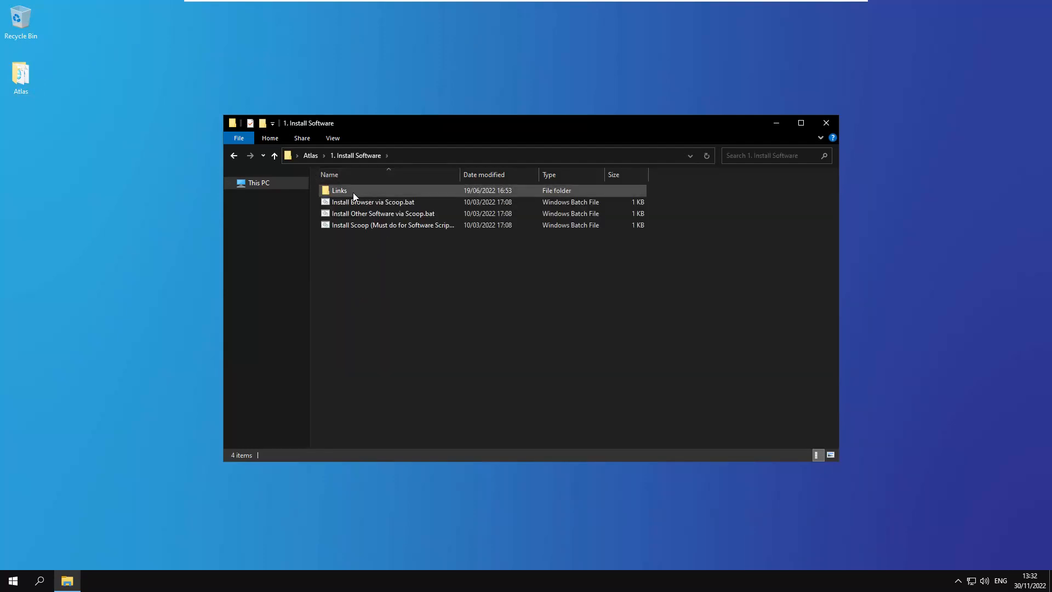
pyautogui.doubleClick(340, 190)
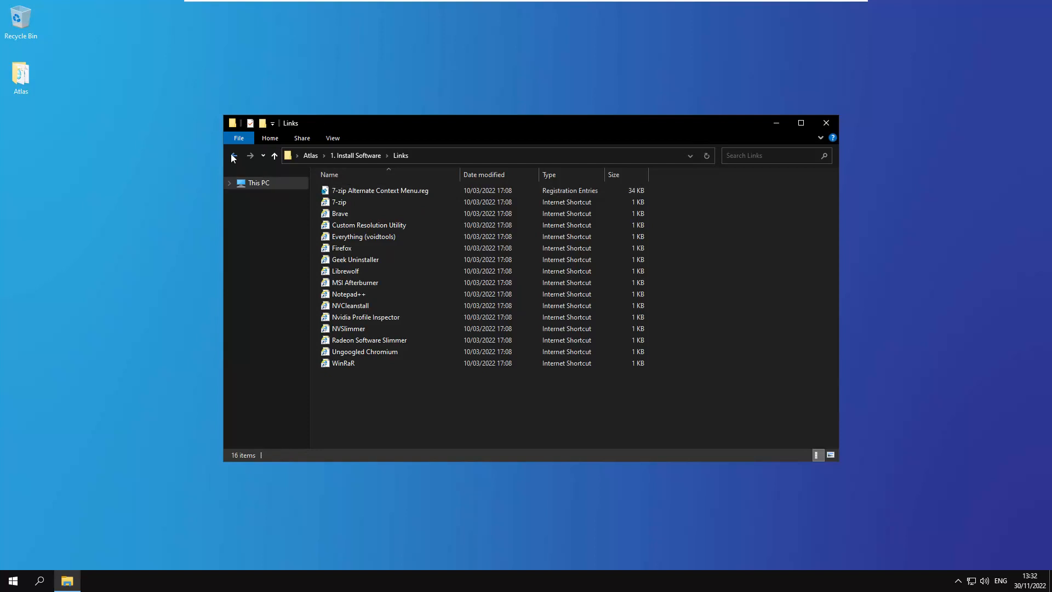
pyautogui.click(234, 155)
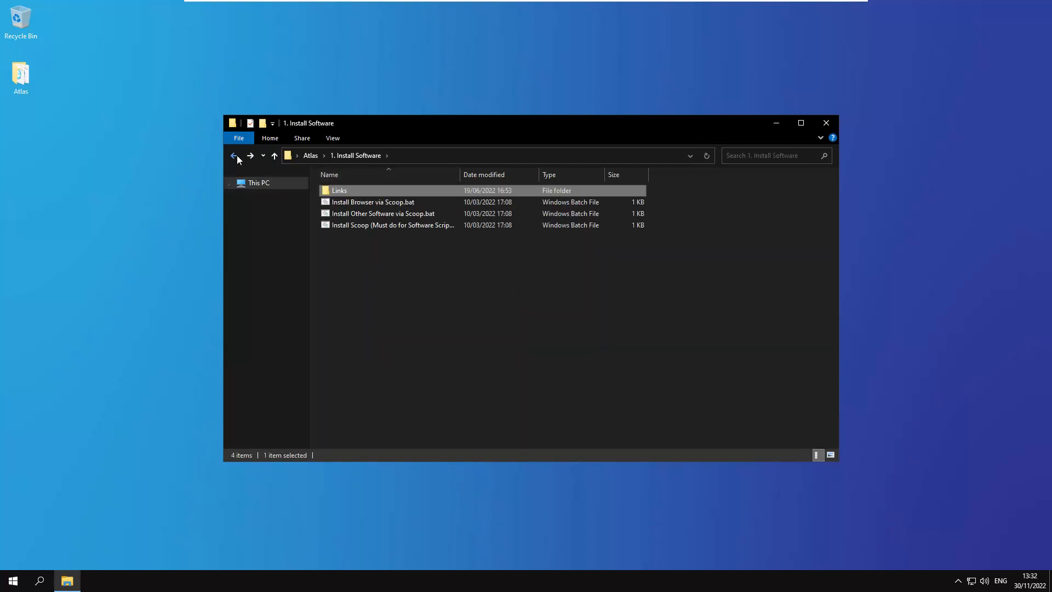
pyautogui.click(233, 155)
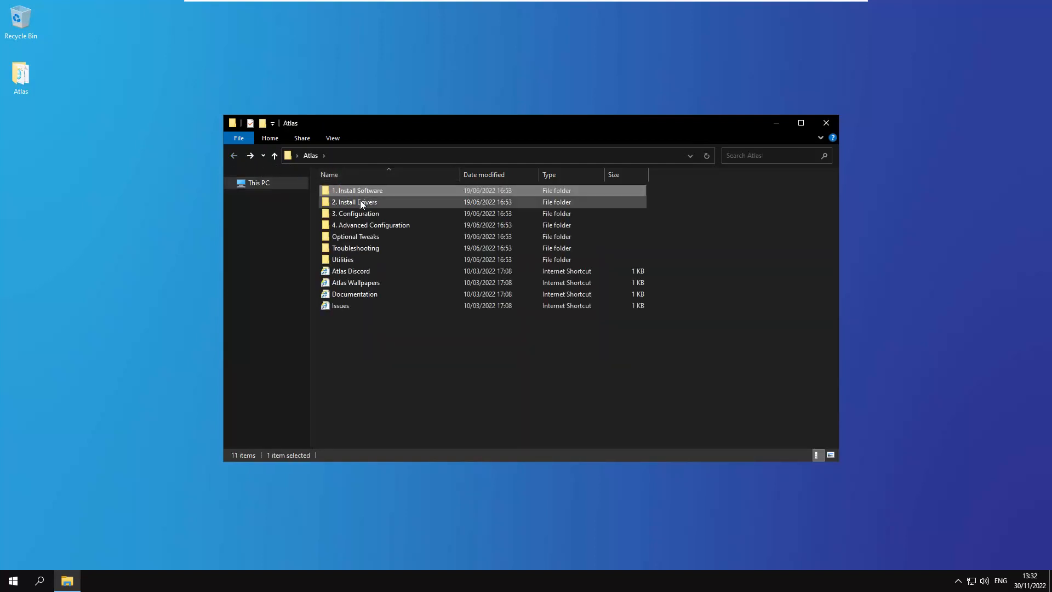
pyautogui.doubleClick(354, 202)
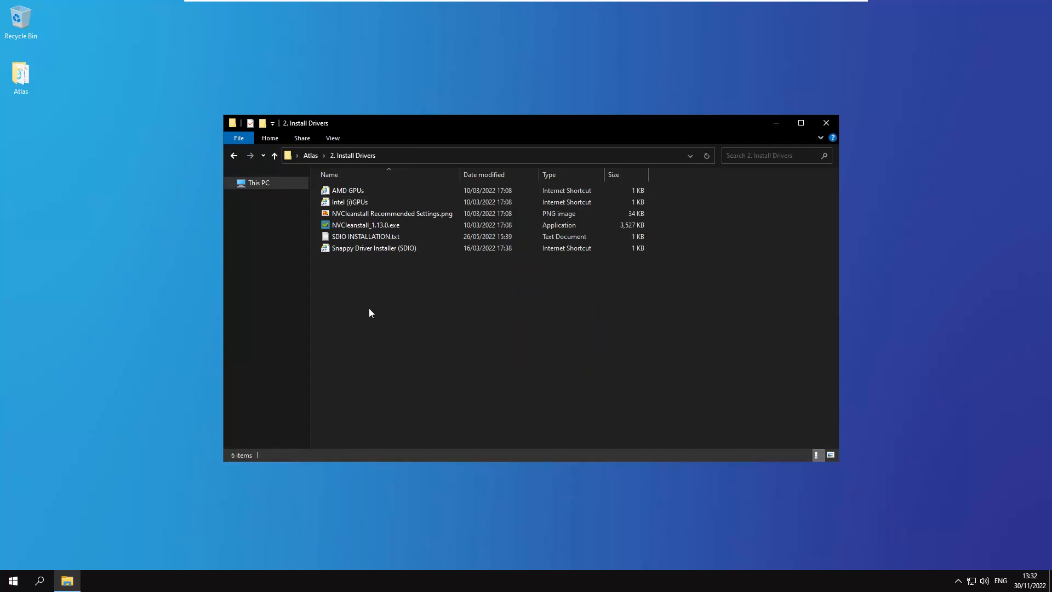
pyautogui.click(233, 155)
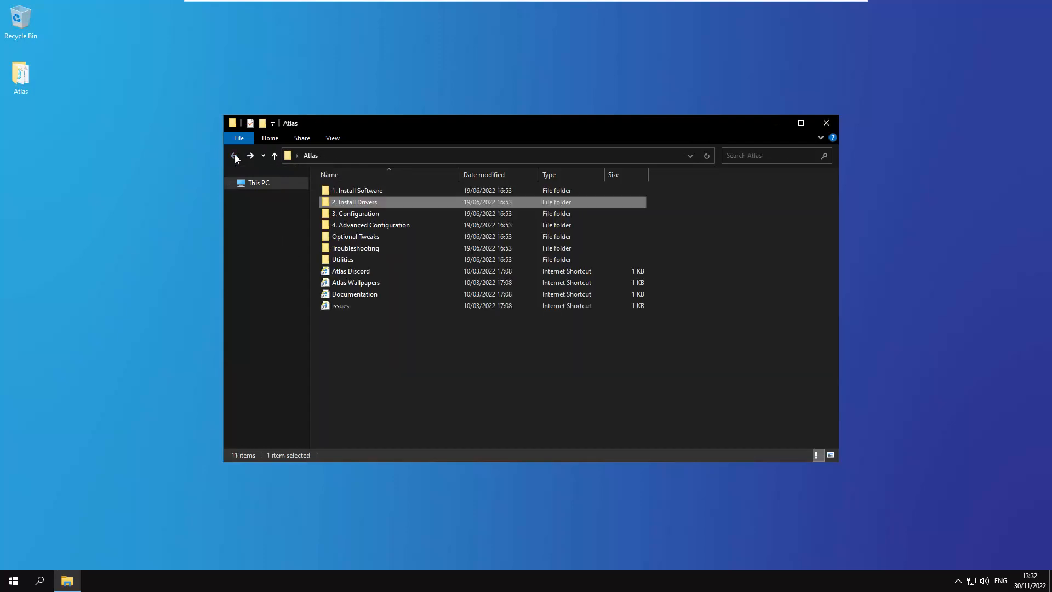
# Step: Browse 3. Configuration, 4. Advanced Configuration, Affinity, Optional Tweaks and Troubleshooting, ending on the Atlas listing
pyautogui.doubleClick(355, 212)
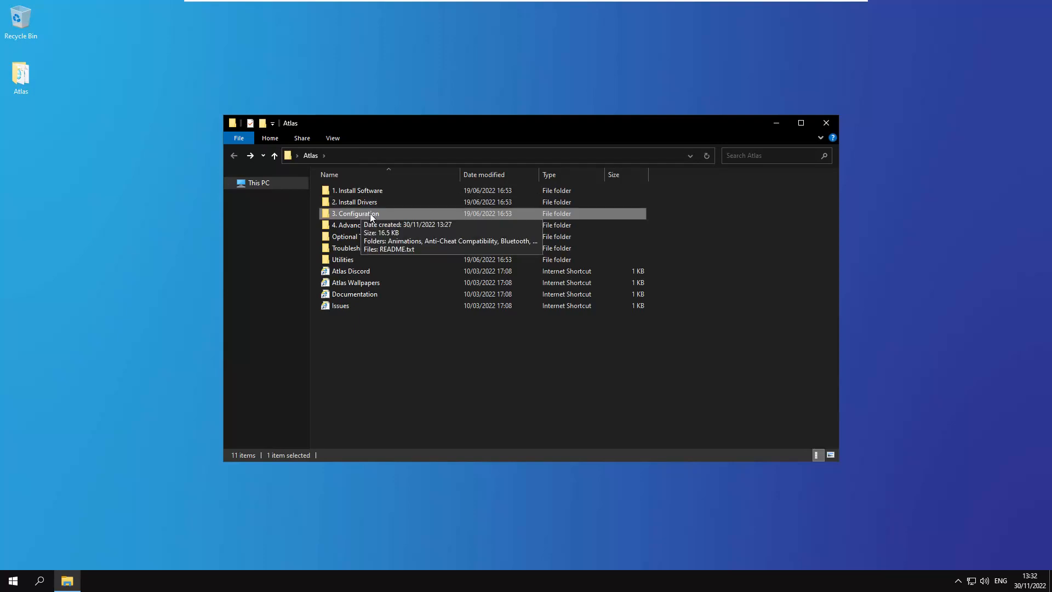
pyautogui.doubleClick(353, 225)
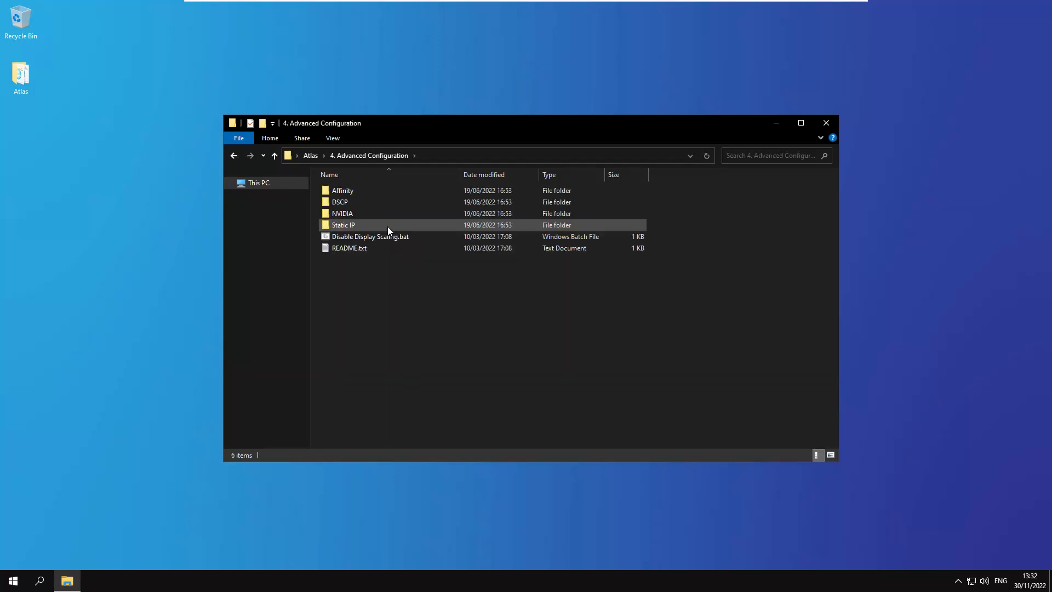
pyautogui.moveTo(368, 213)
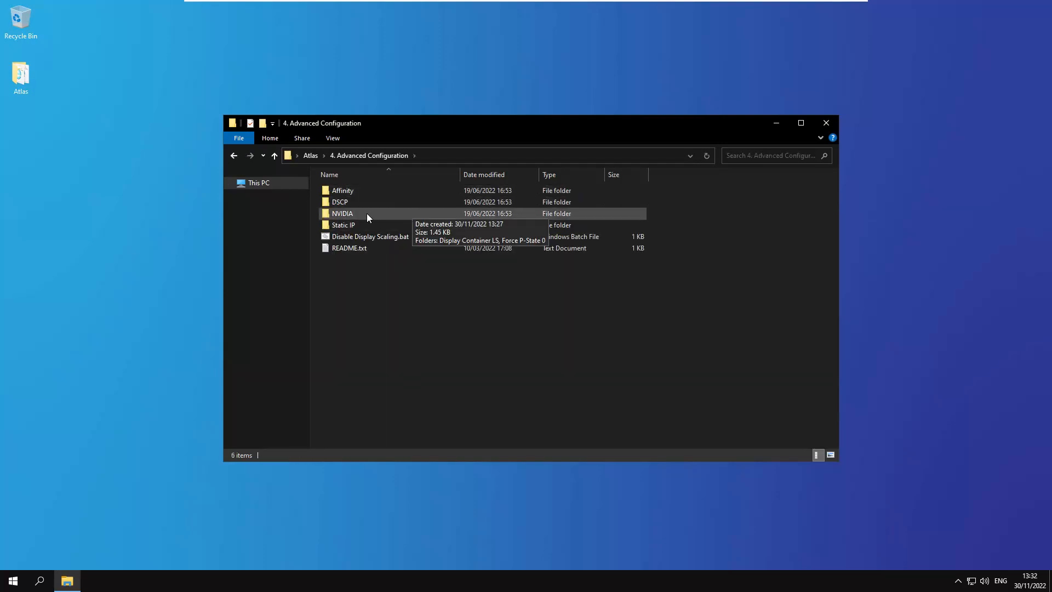
pyautogui.moveTo(248, 169)
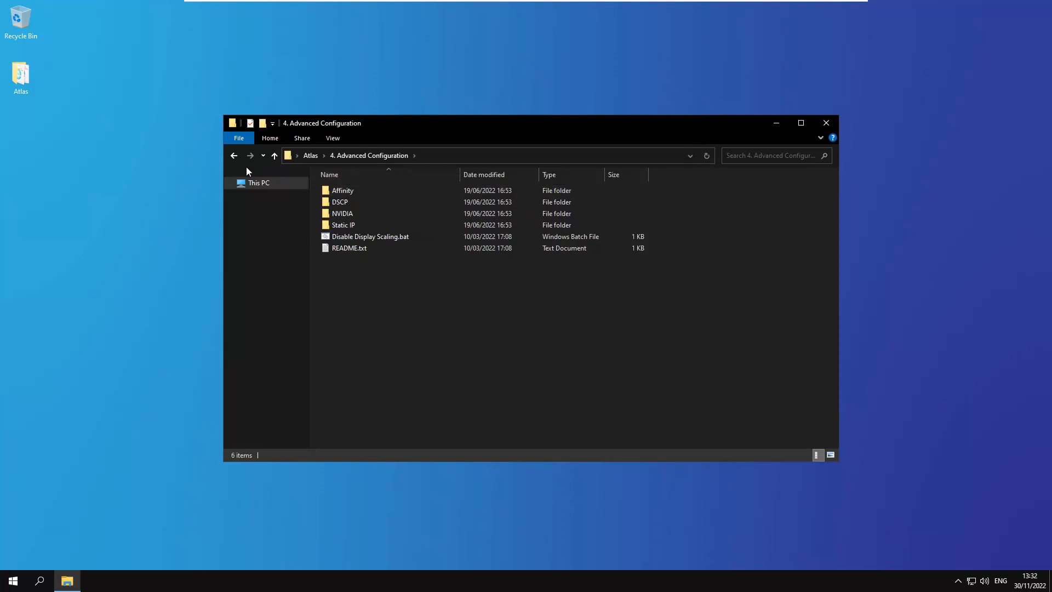
pyautogui.doubleClick(341, 191)
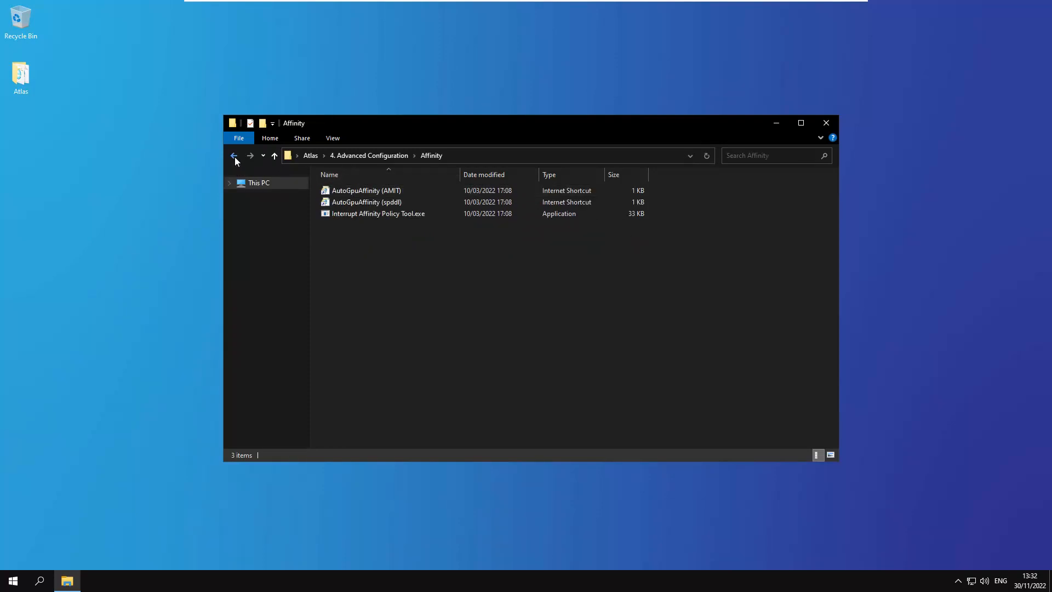
pyautogui.click(234, 156)
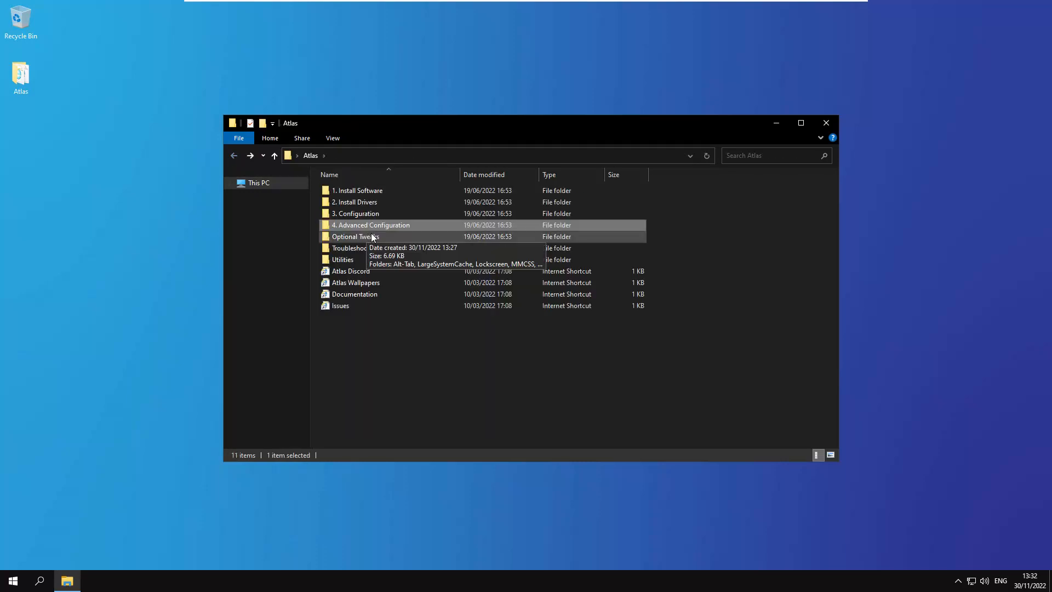
pyautogui.doubleClick(355, 237)
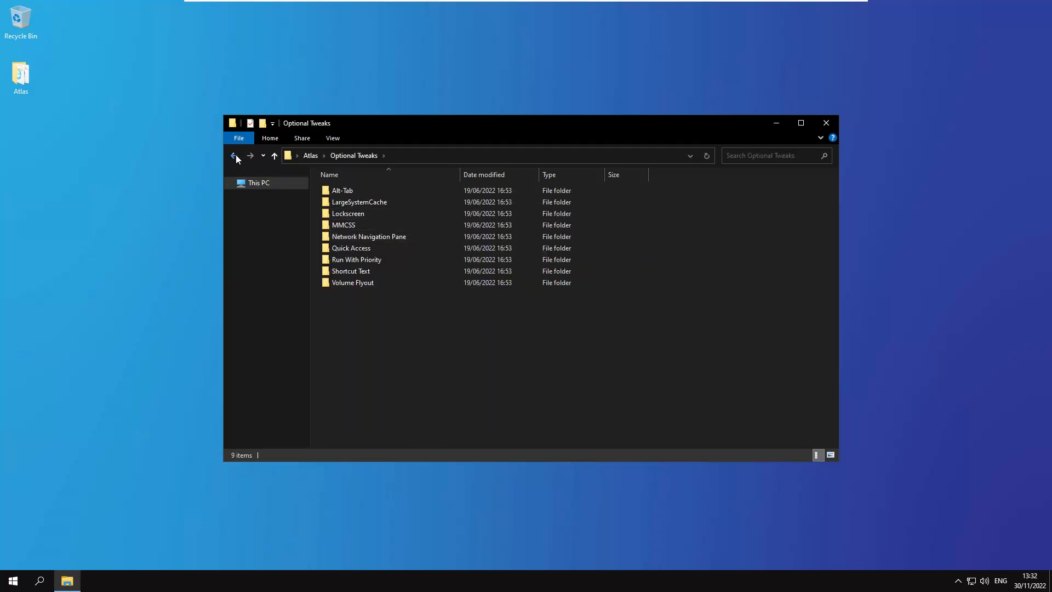
pyautogui.click(233, 155)
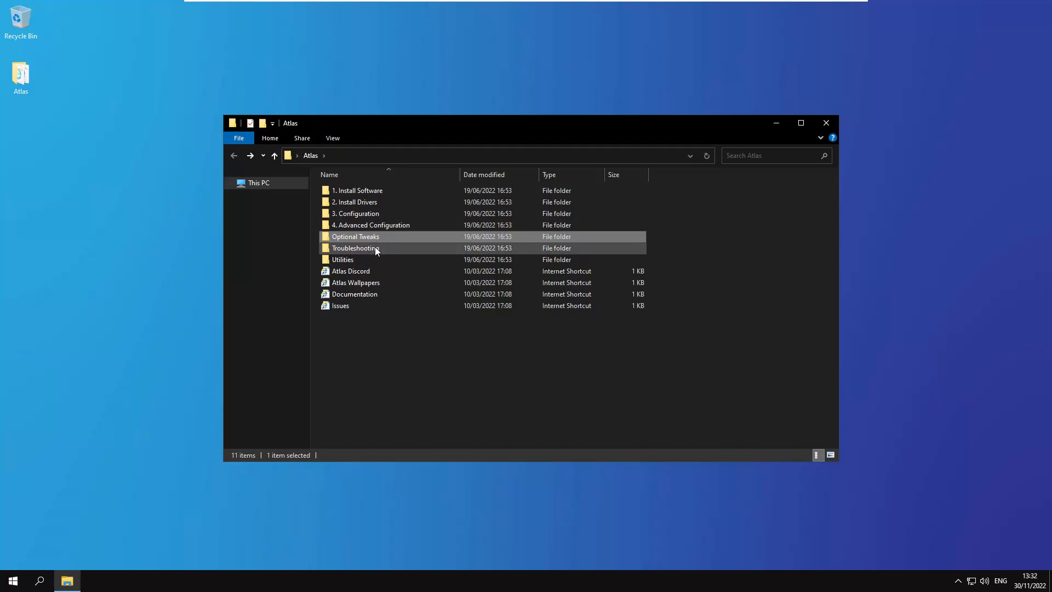
pyautogui.doubleClick(355, 248)
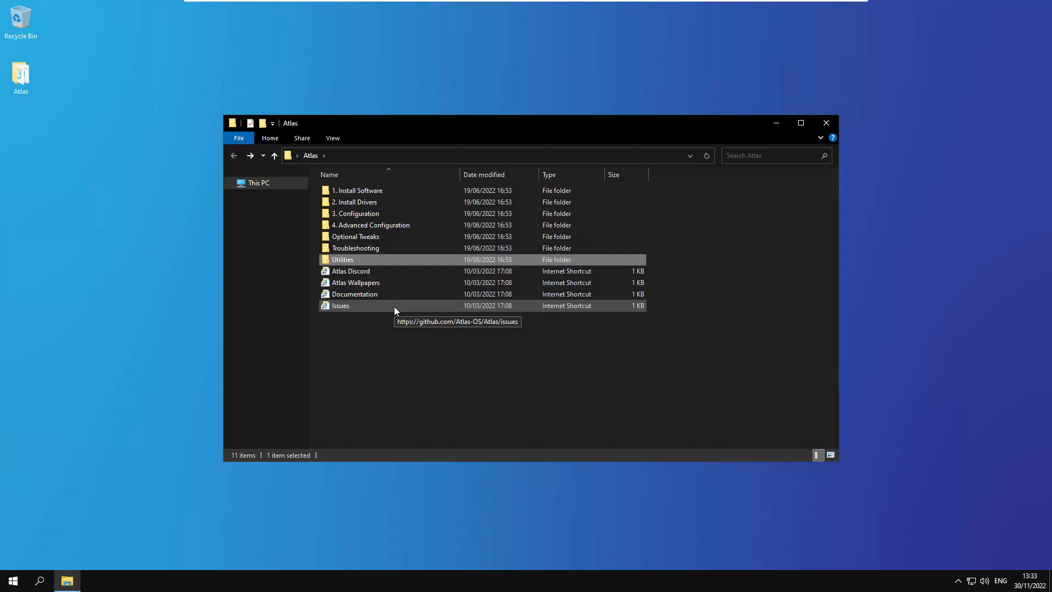
pyautogui.moveTo(876, 67)
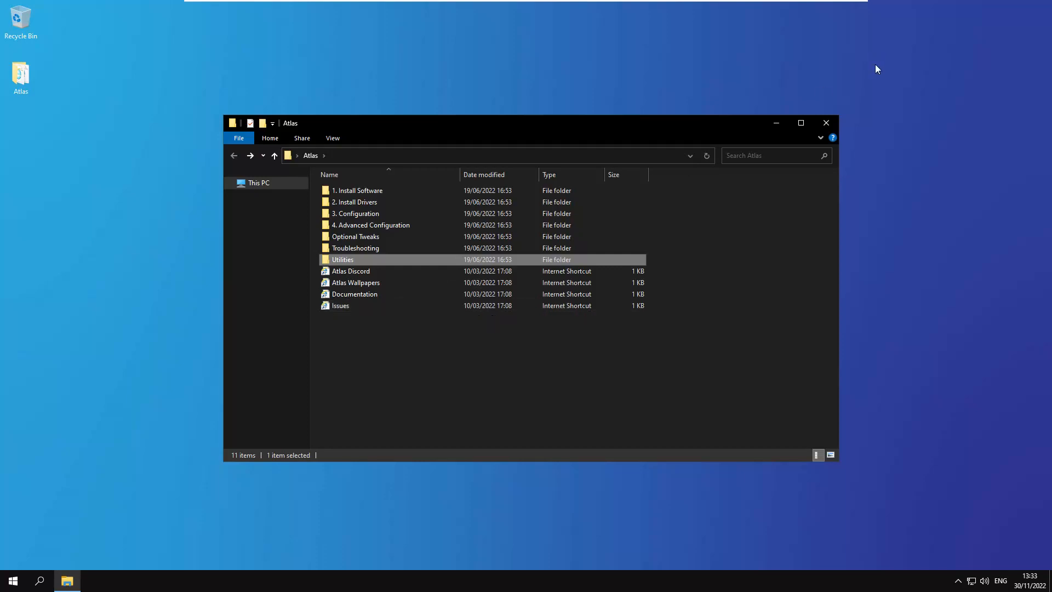
pyautogui.click(826, 122)
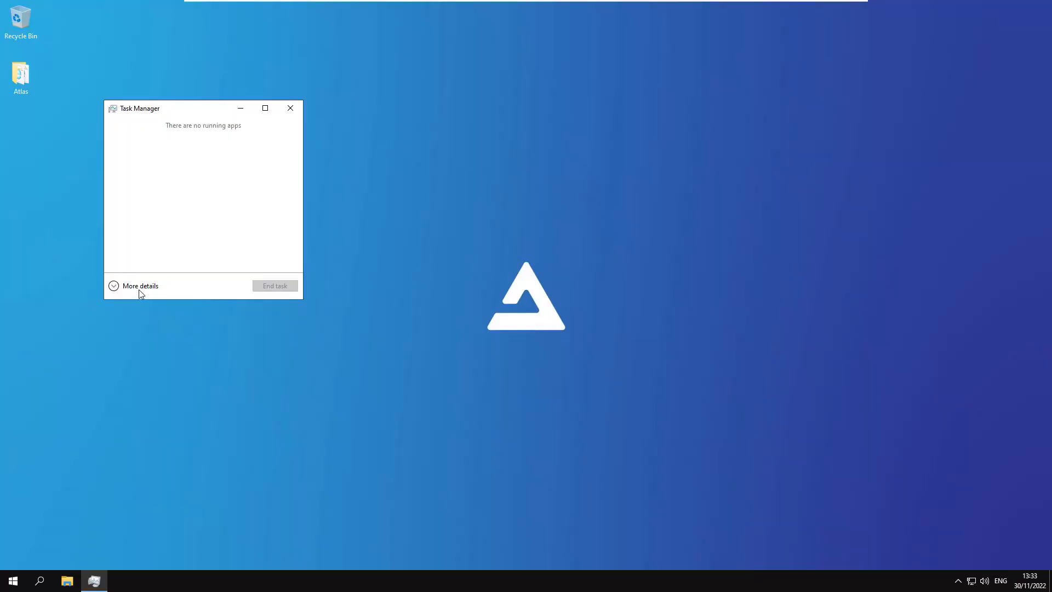
# Step: Expand Task Manager to full details and show the Atlas VM's CPU performance graph
pyautogui.click(140, 285)
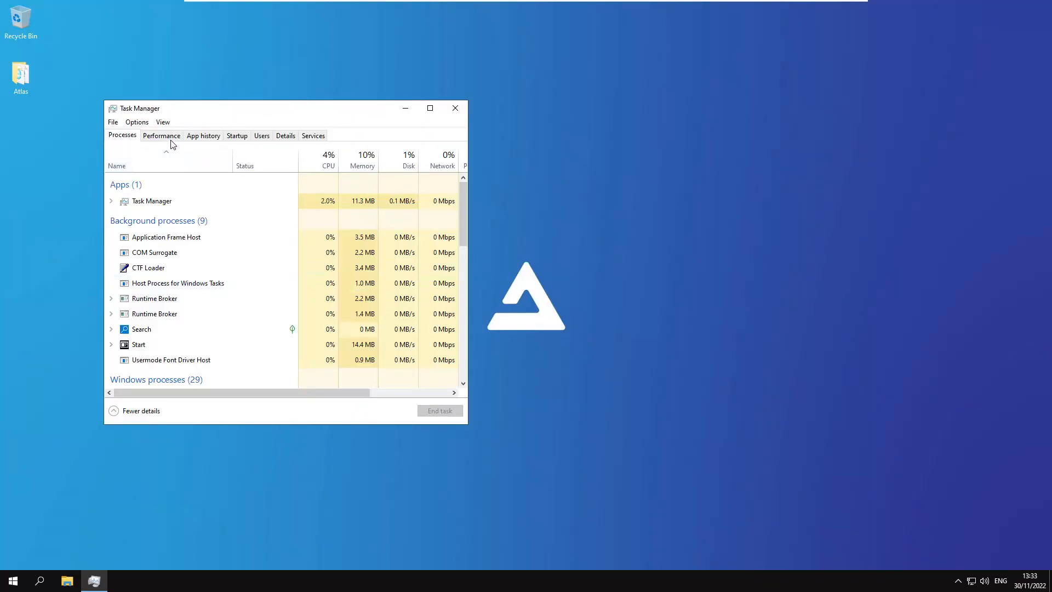
pyautogui.click(161, 135)
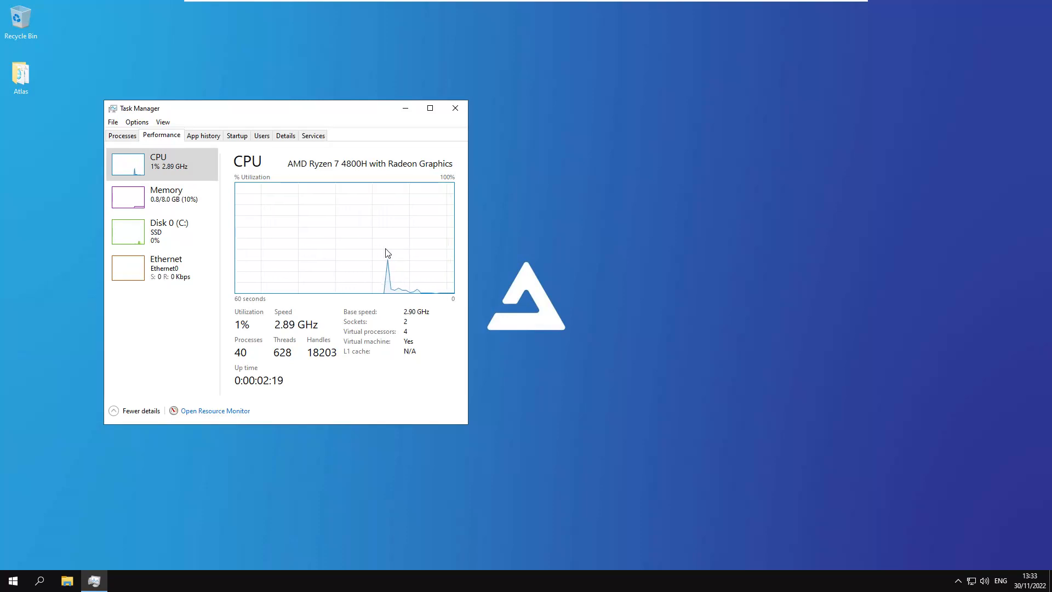
pyautogui.moveTo(452, 309)
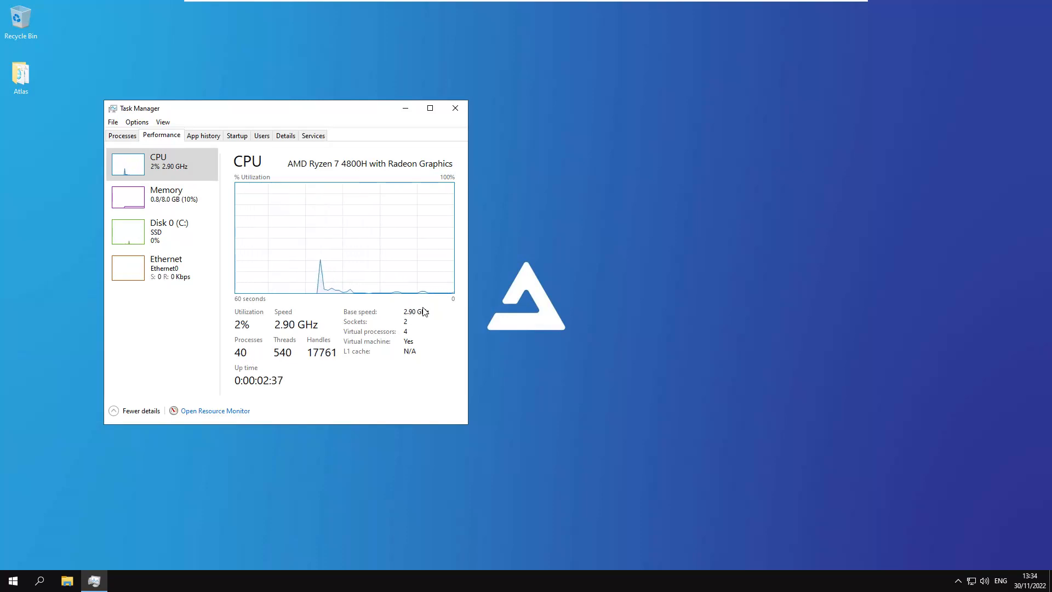
pyautogui.moveTo(633, 202)
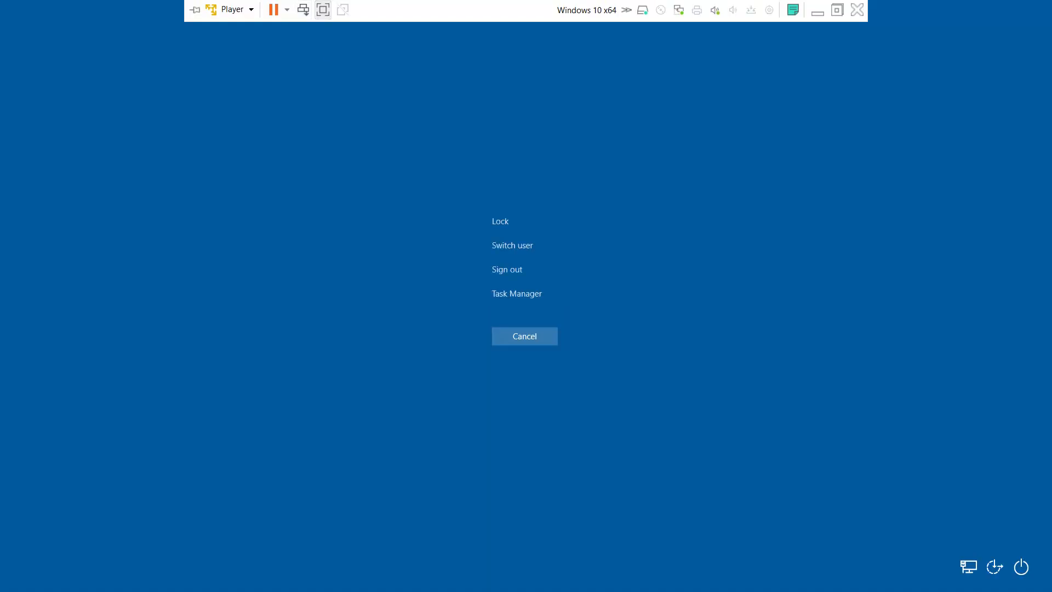
# Step: Launch Task Manager from the security options screen on the Windows 10 VM
pyautogui.click(517, 294)
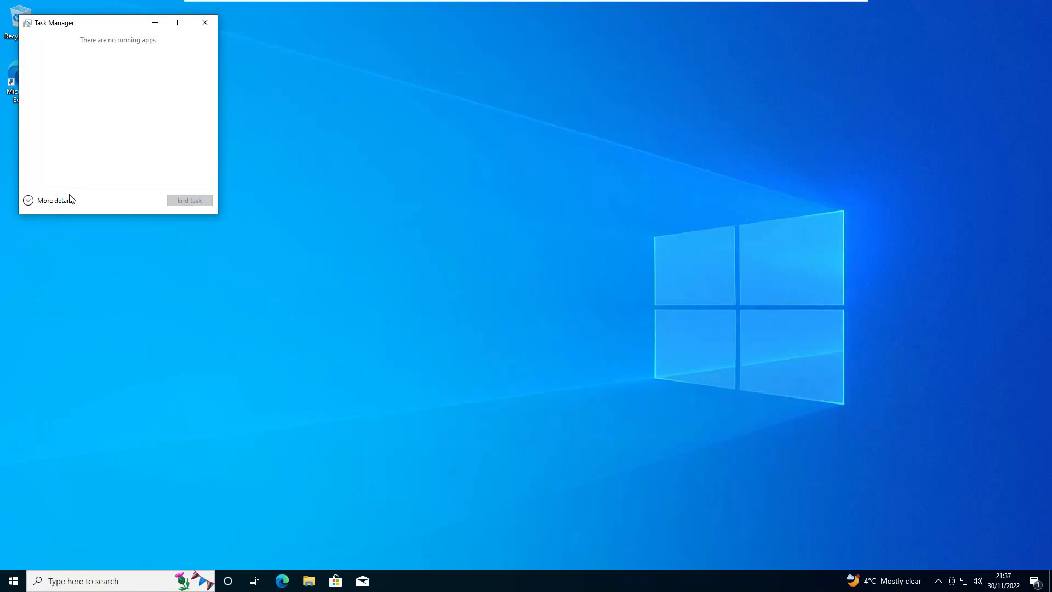
# Step: Expand Task Manager to the full details view on the Windows 10 machine
pyautogui.click(53, 199)
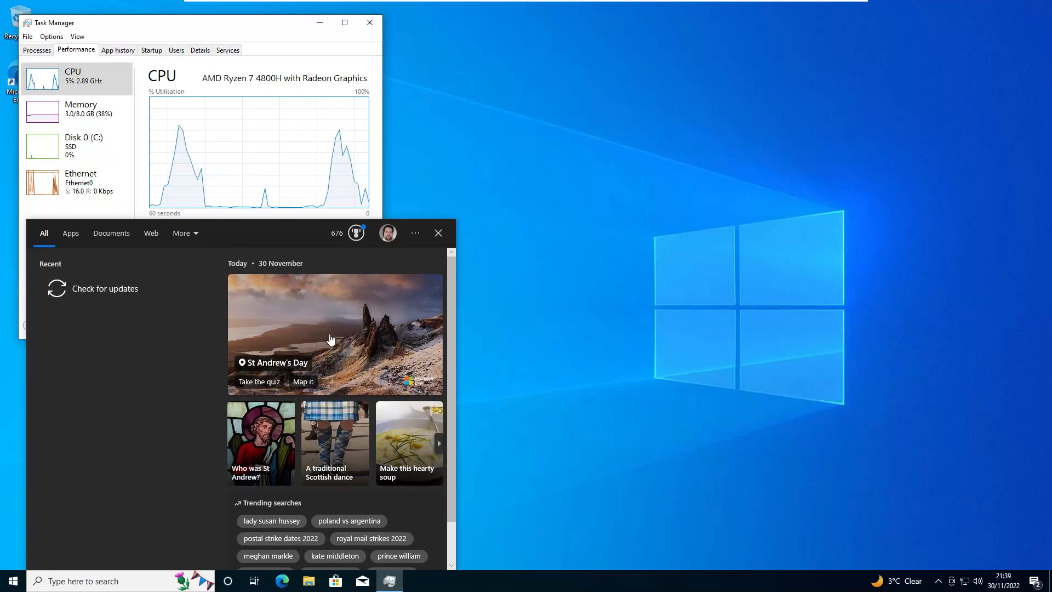
pyautogui.moveTo(336, 447)
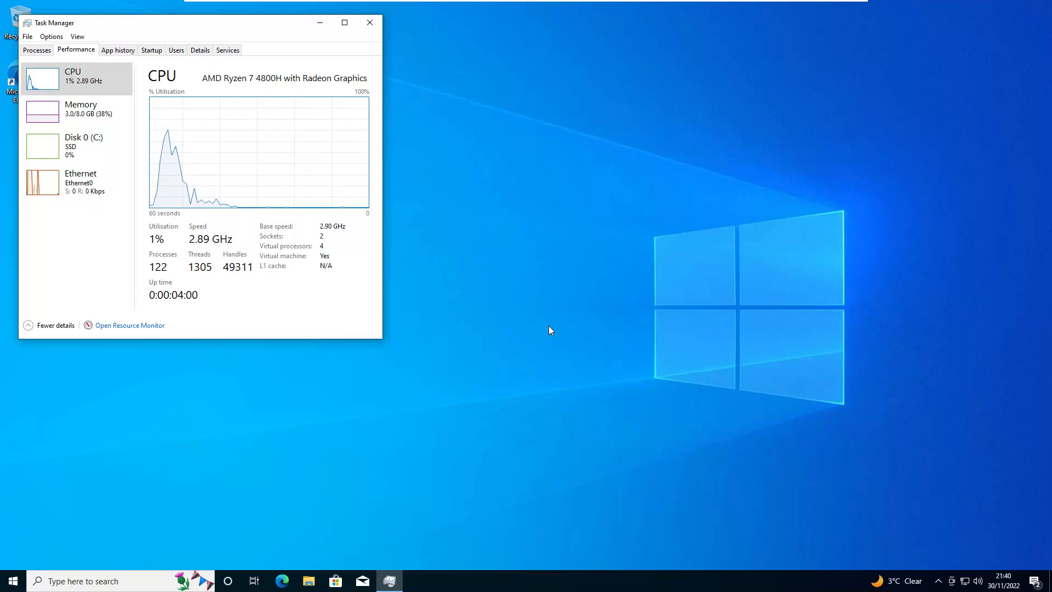
# Step: Launch Resource Monitor from Task Manager's Performance tab on Windows 10
pyautogui.click(129, 324)
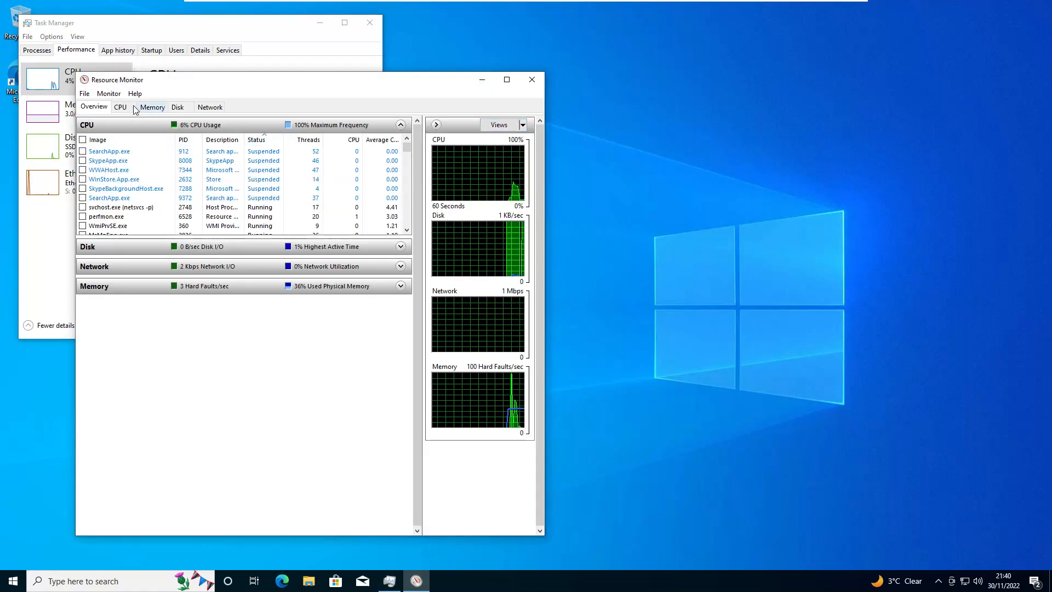
# Step: Review the Windows 10 per-core CPU breakdown, then close Resource Monitor and Task Manager
pyautogui.click(121, 107)
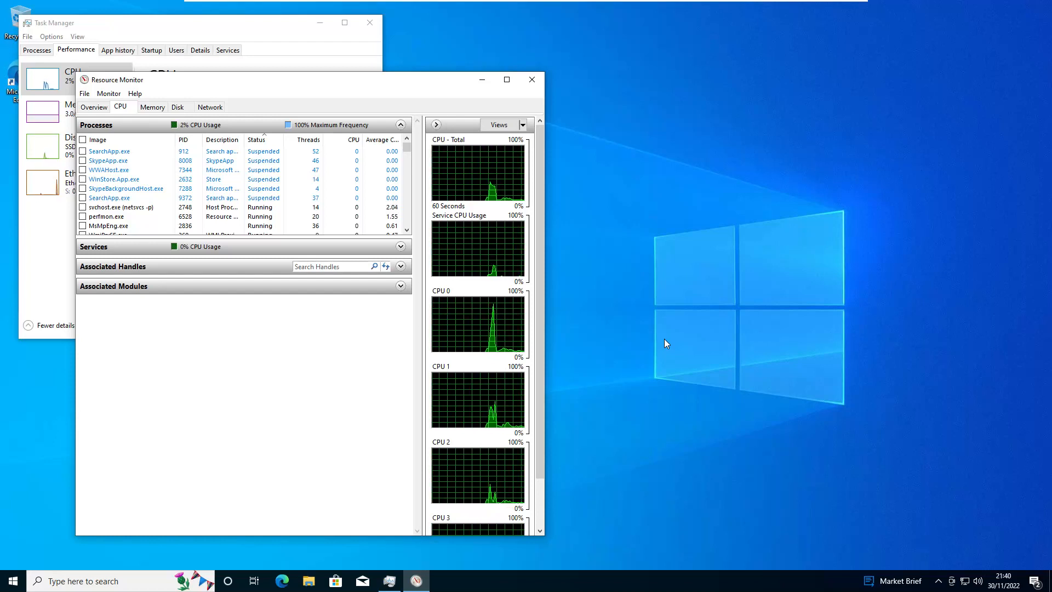
pyautogui.click(533, 79)
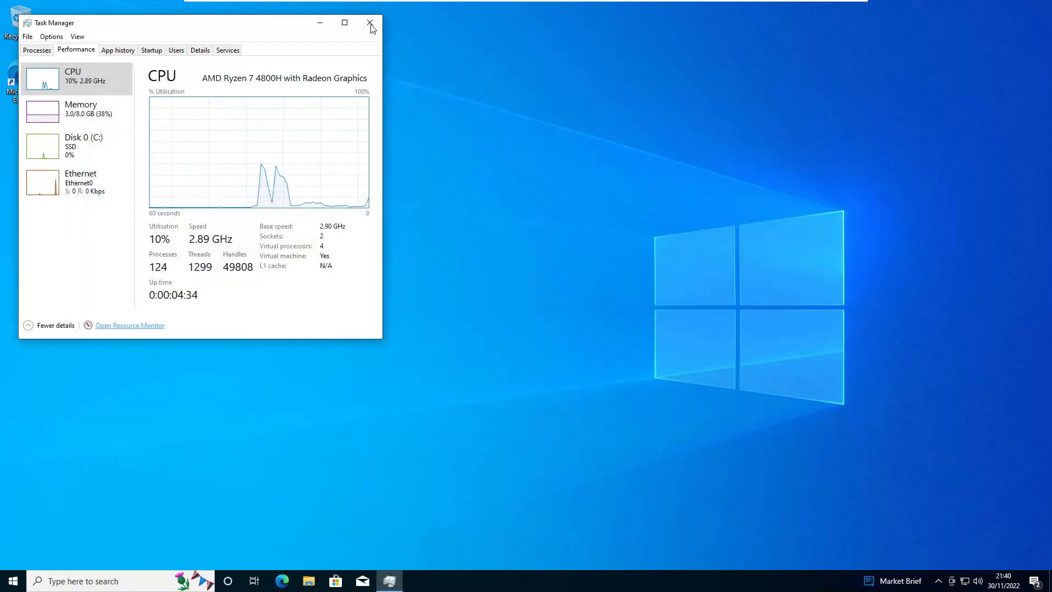
pyautogui.click(365, 22)
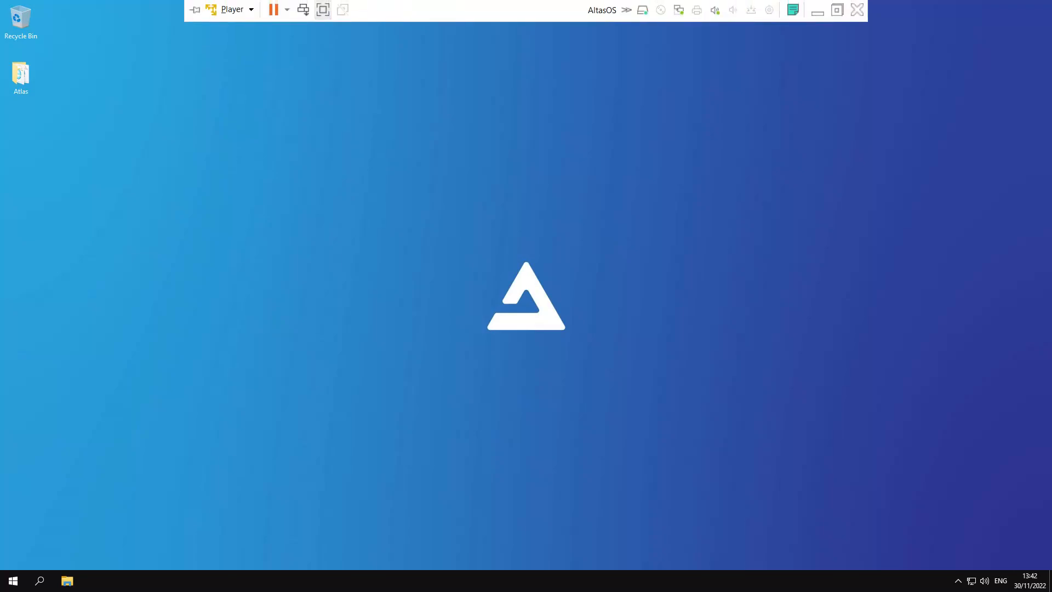
# Step: Launch Task Manager via Ctrl+Alt+Delete on AtlasOS and show its CPU performance graphs
pyautogui.press('Ctrl+Alt+Delete')
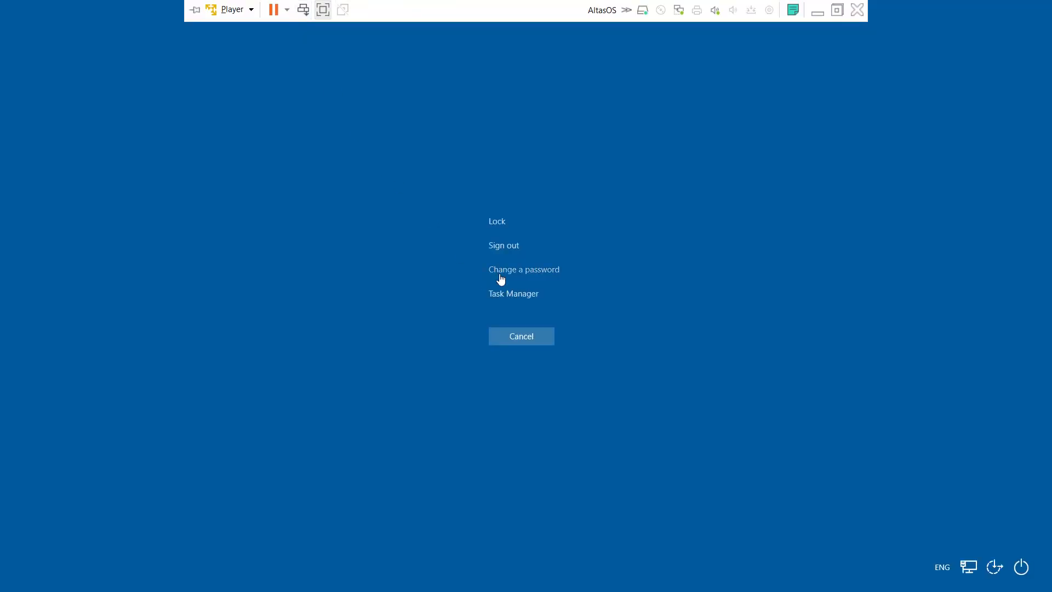
pyautogui.click(513, 293)
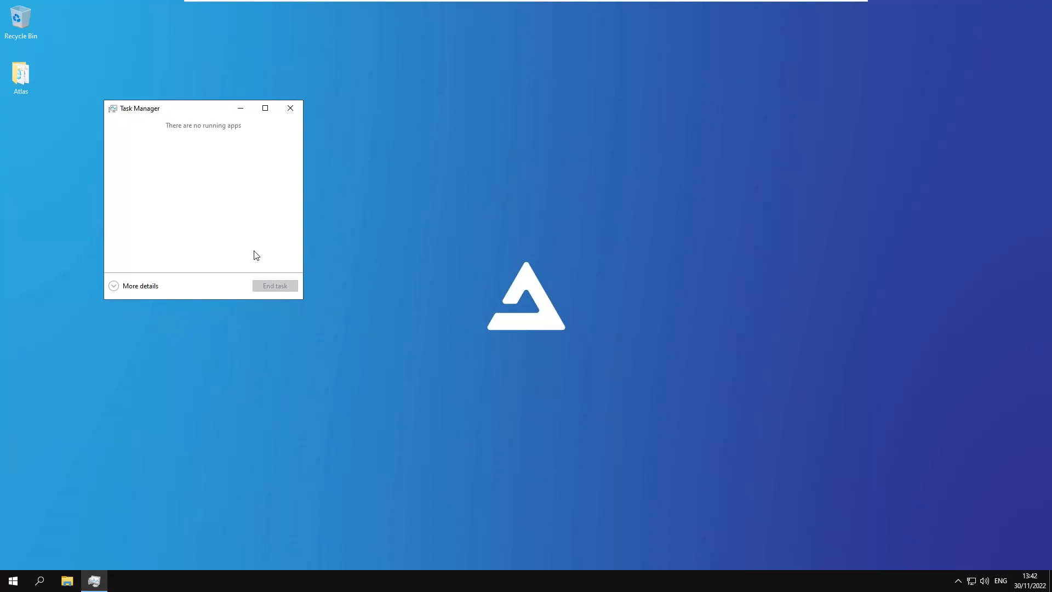
pyautogui.click(140, 285)
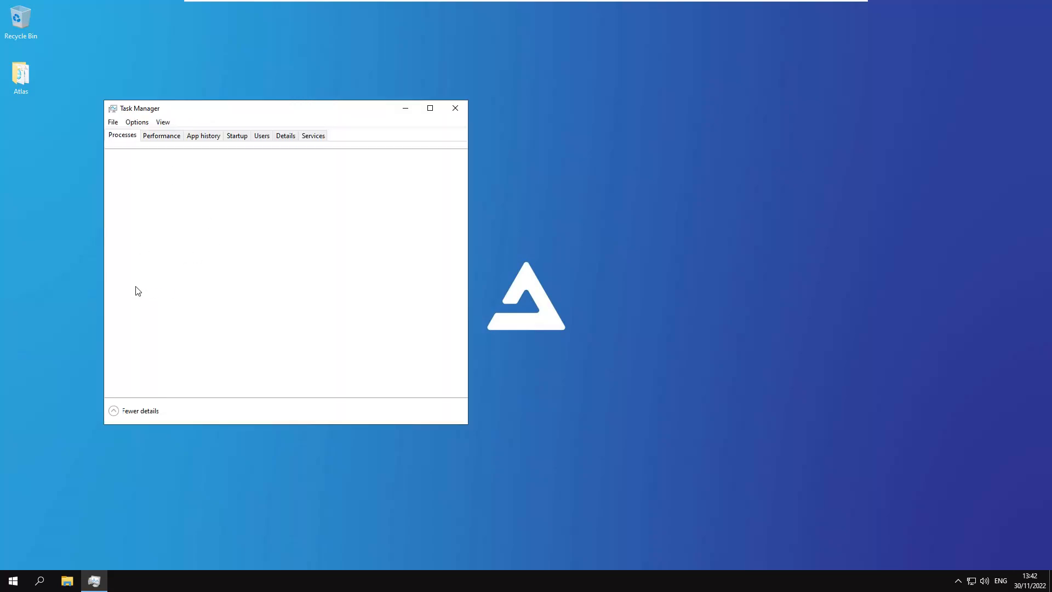
pyautogui.click(161, 136)
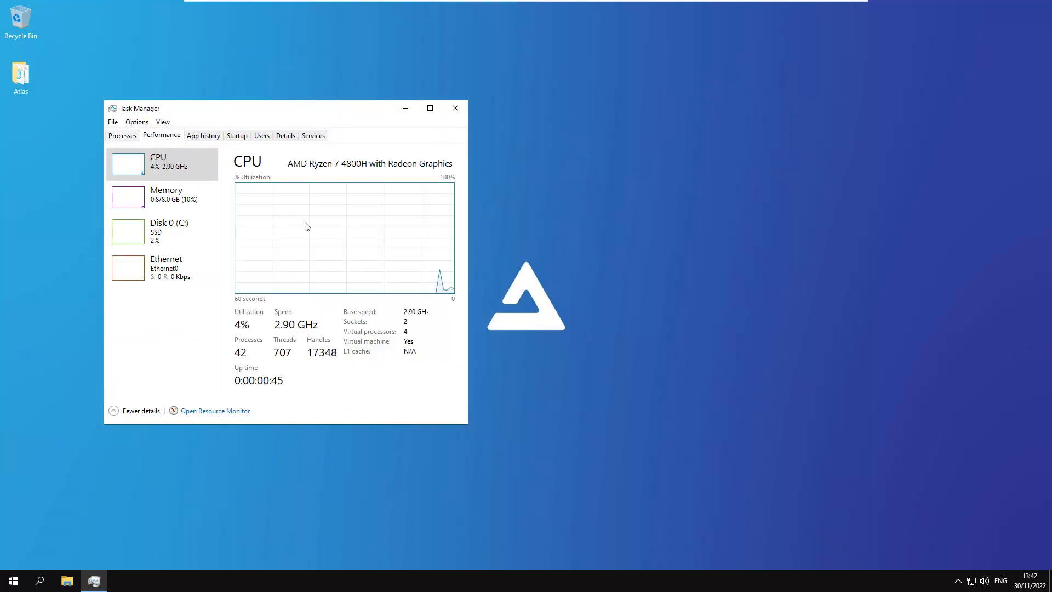
pyautogui.moveTo(187, 348)
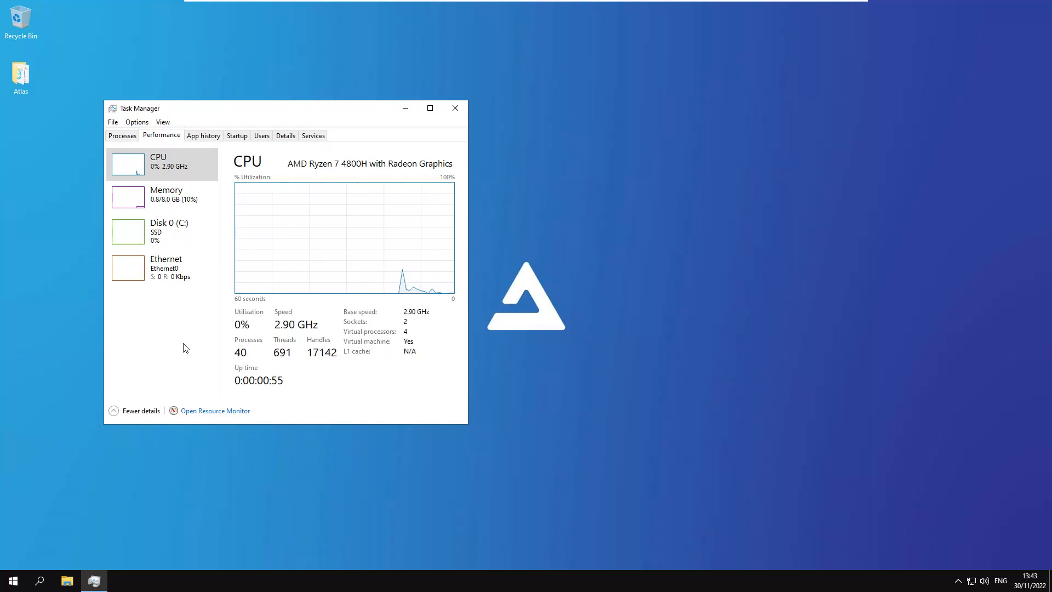
pyautogui.moveTo(253, 359)
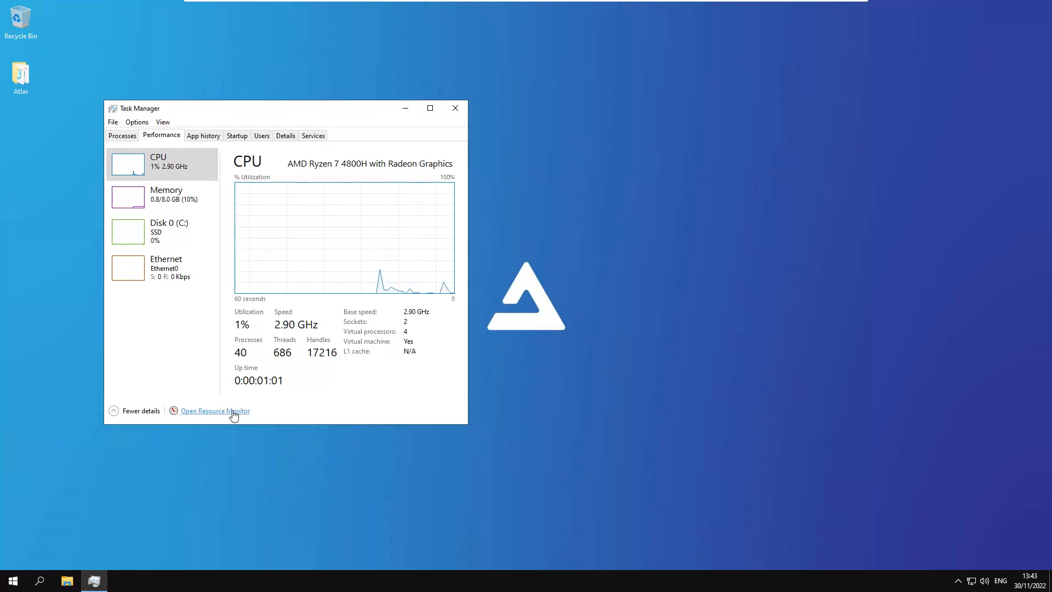
# Step: Show Resource Monitor's per-core CPU view maximised on the AtlasOS guest
pyautogui.click(215, 411)
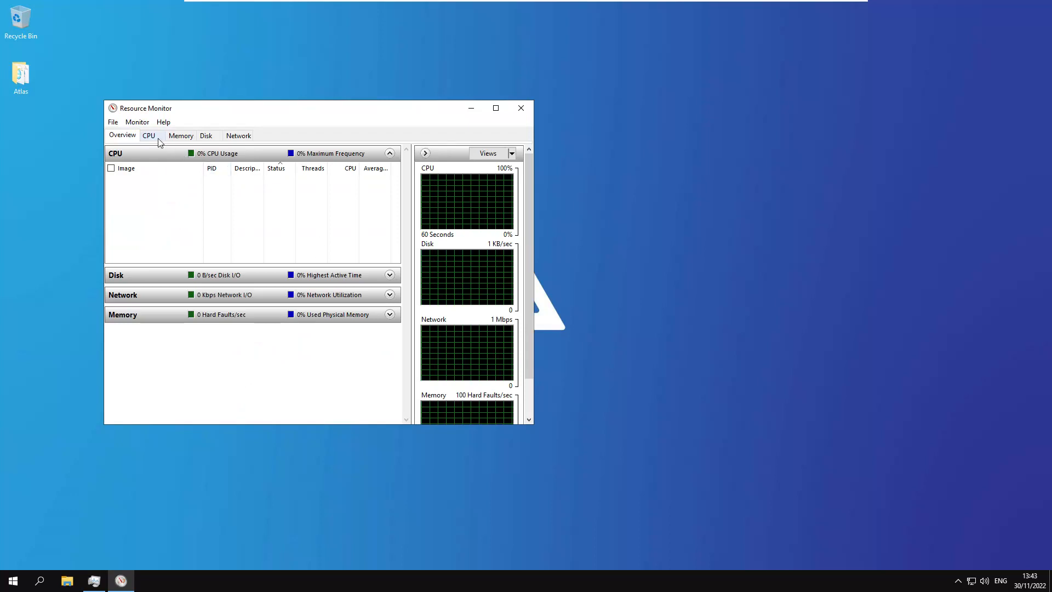
pyautogui.click(149, 136)
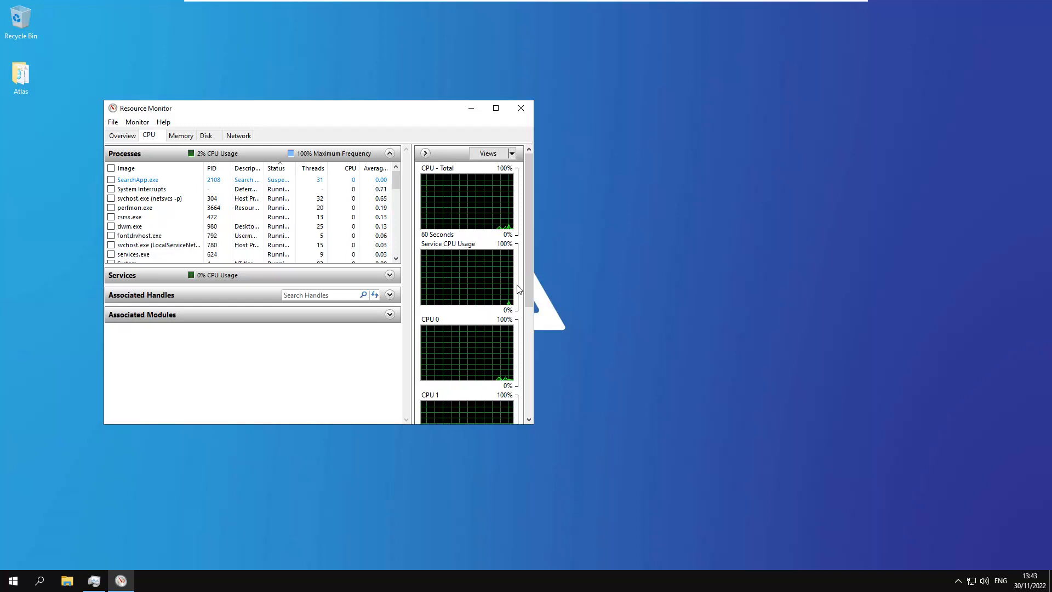
pyautogui.scroll(-3)
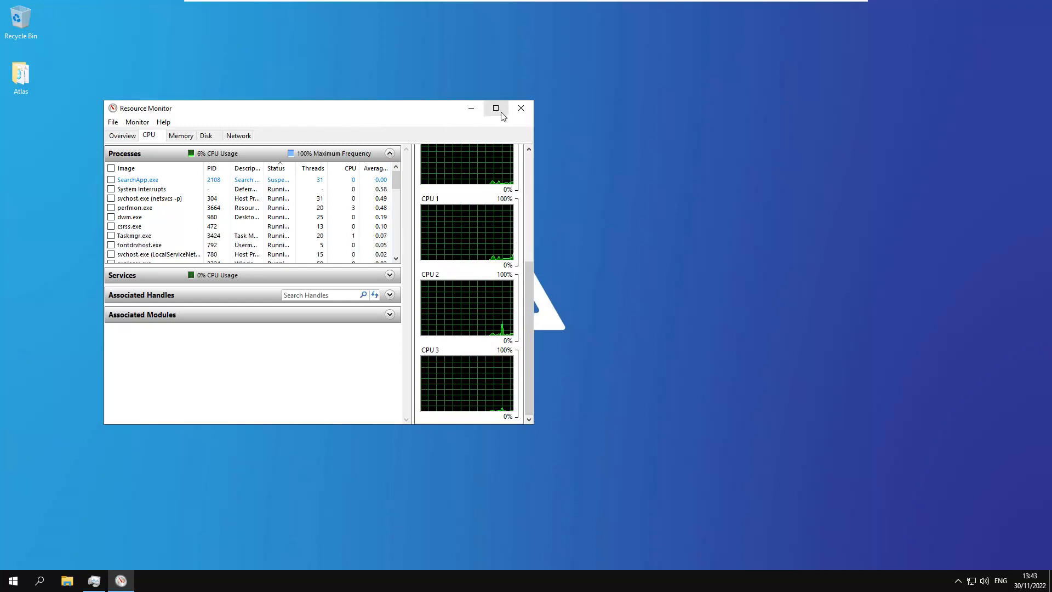
pyautogui.click(495, 107)
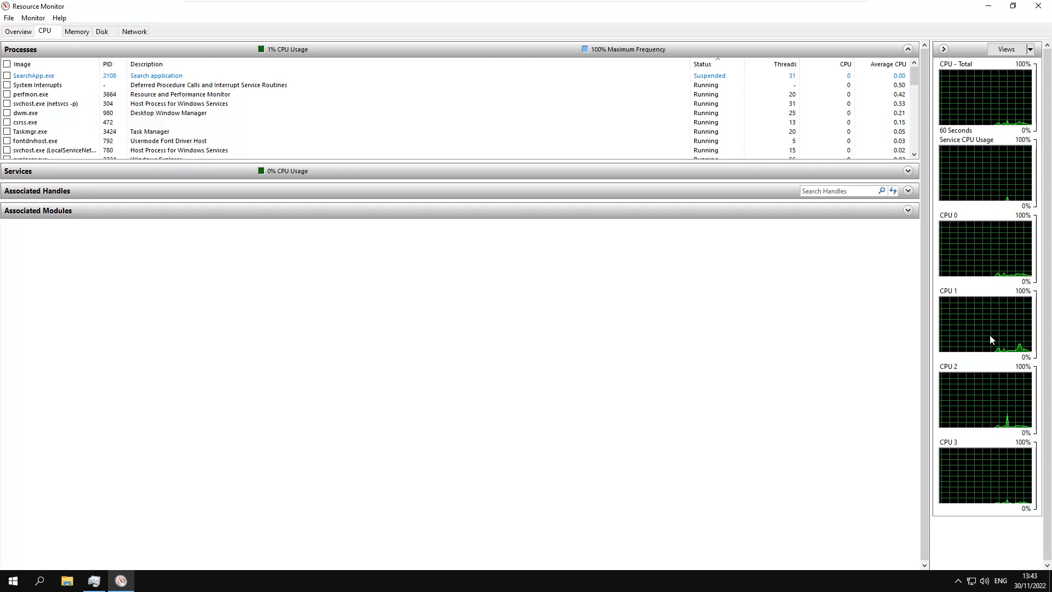
# Step: Close Resource Monitor and Task Manager, leaving the Atlas desktop
pyautogui.click(76, 31)
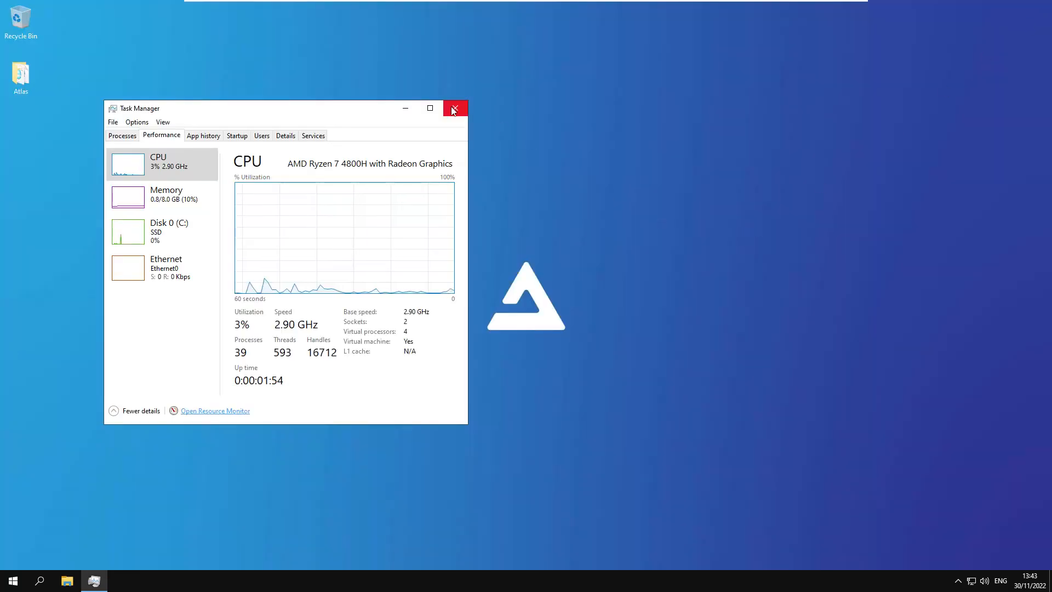
pyautogui.click(456, 108)
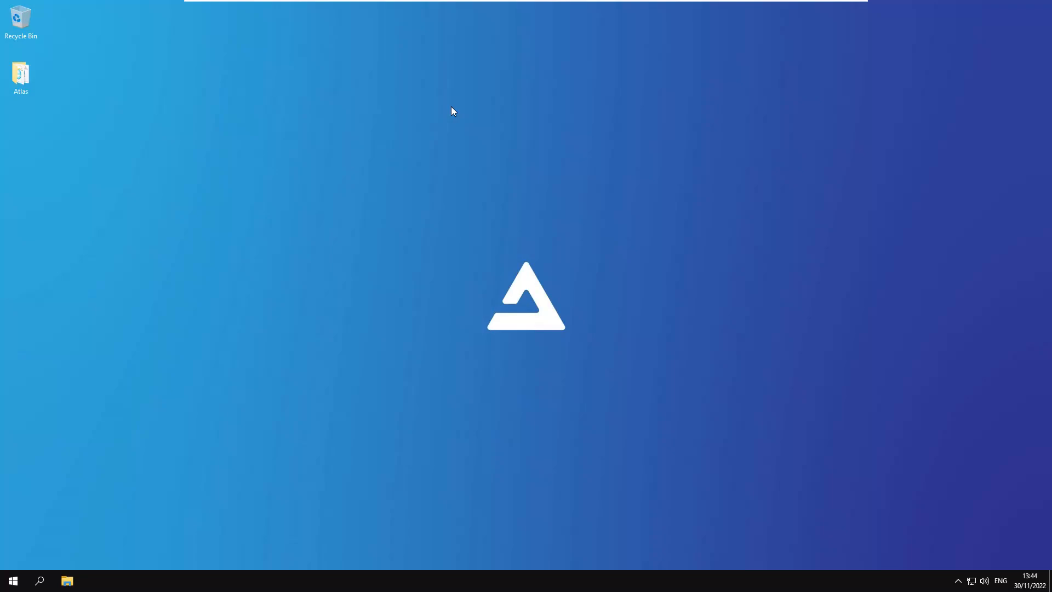